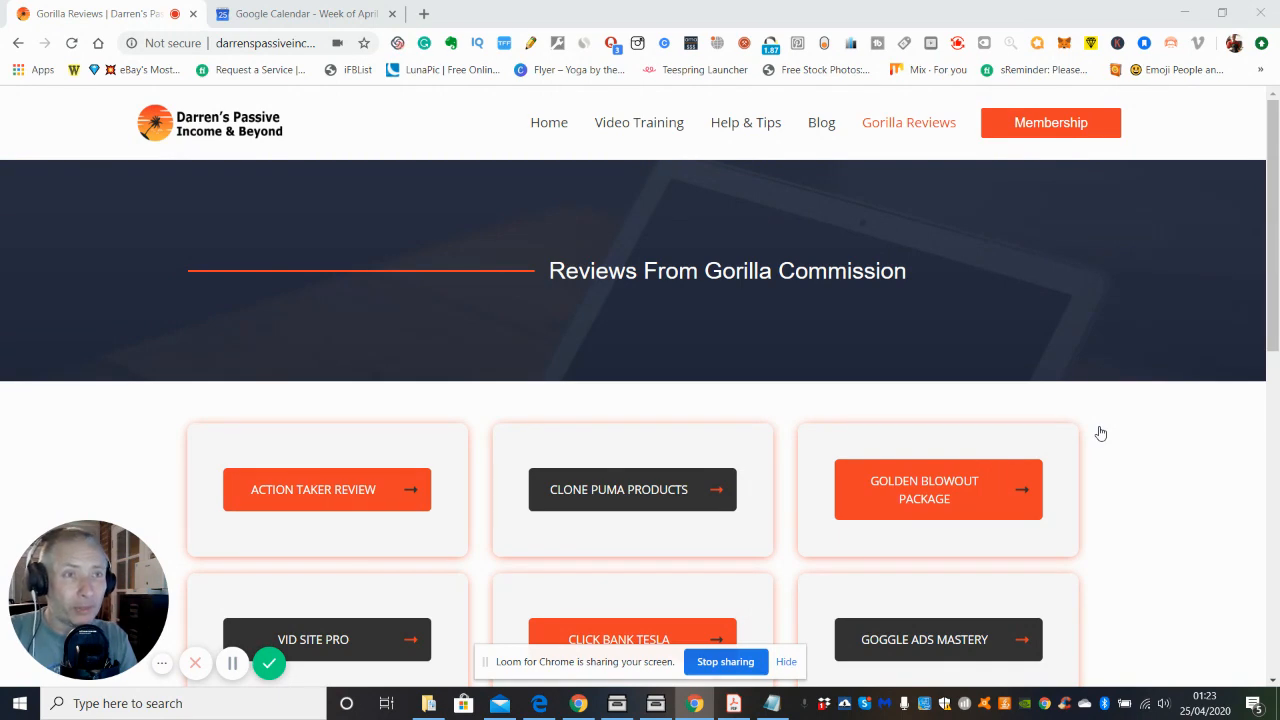
pyautogui.moveTo(1107, 414)
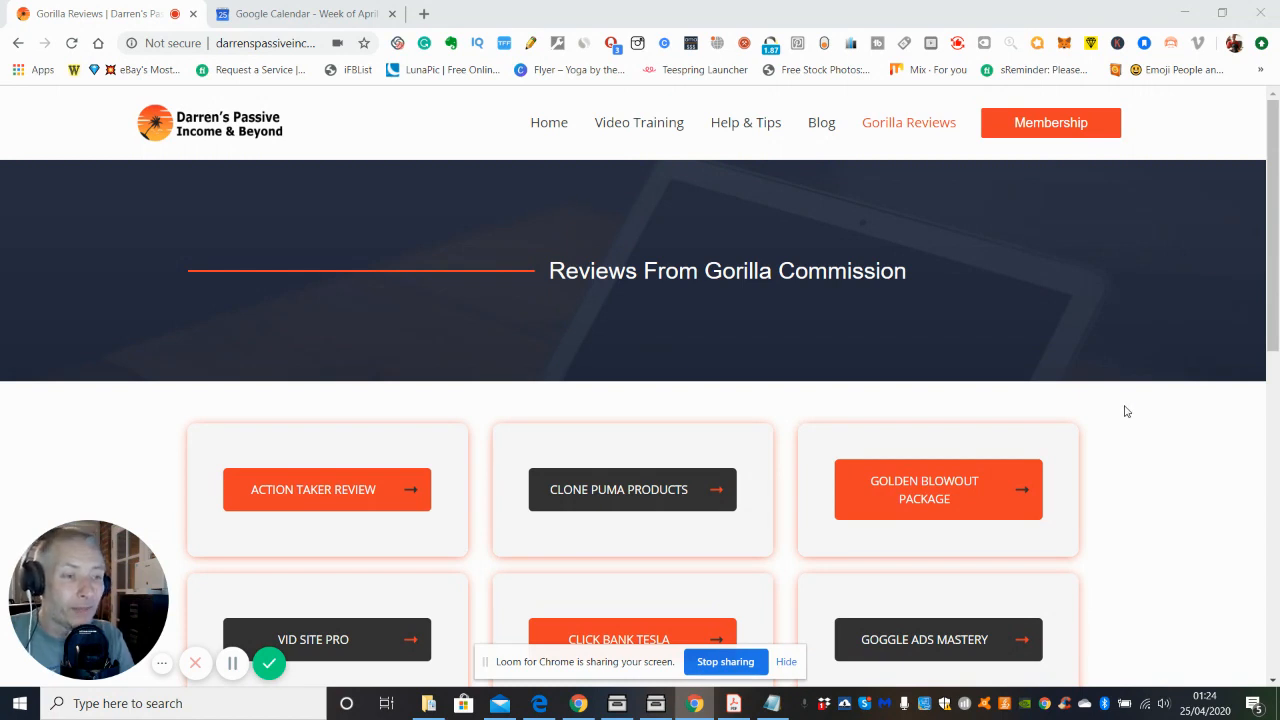
pyautogui.moveTo(875, 576)
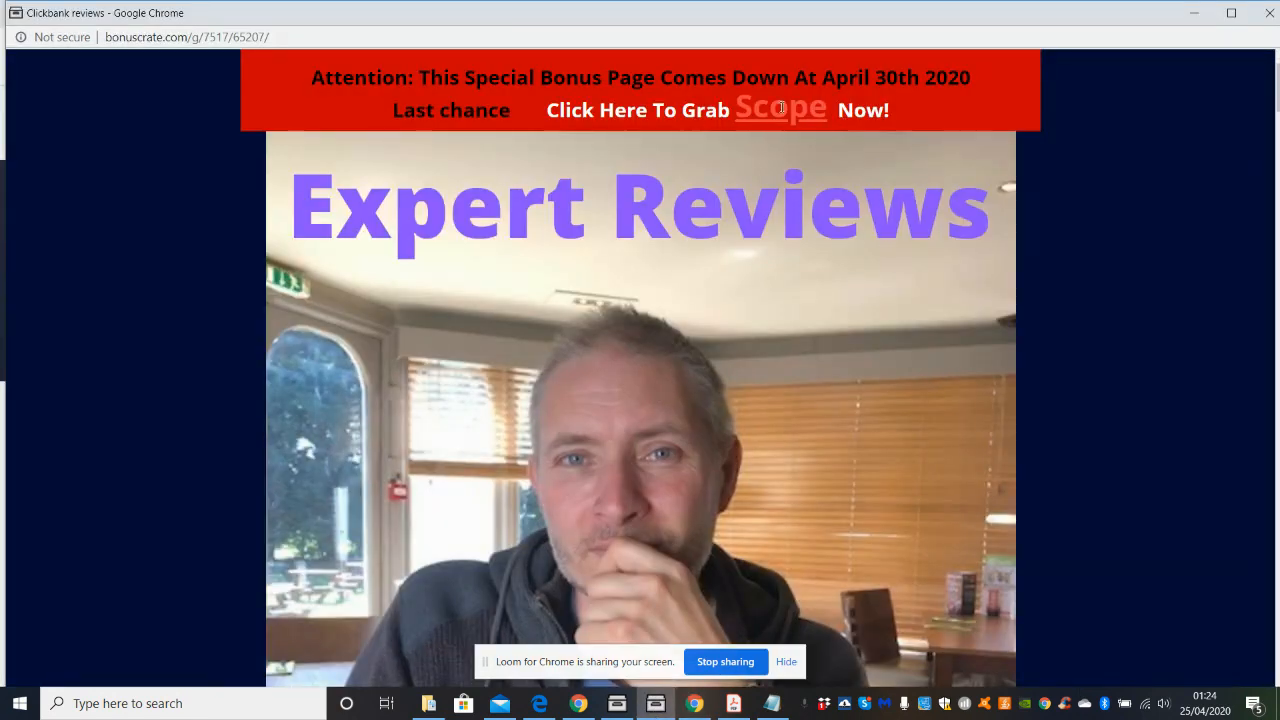
pyautogui.moveTo(805, 77)
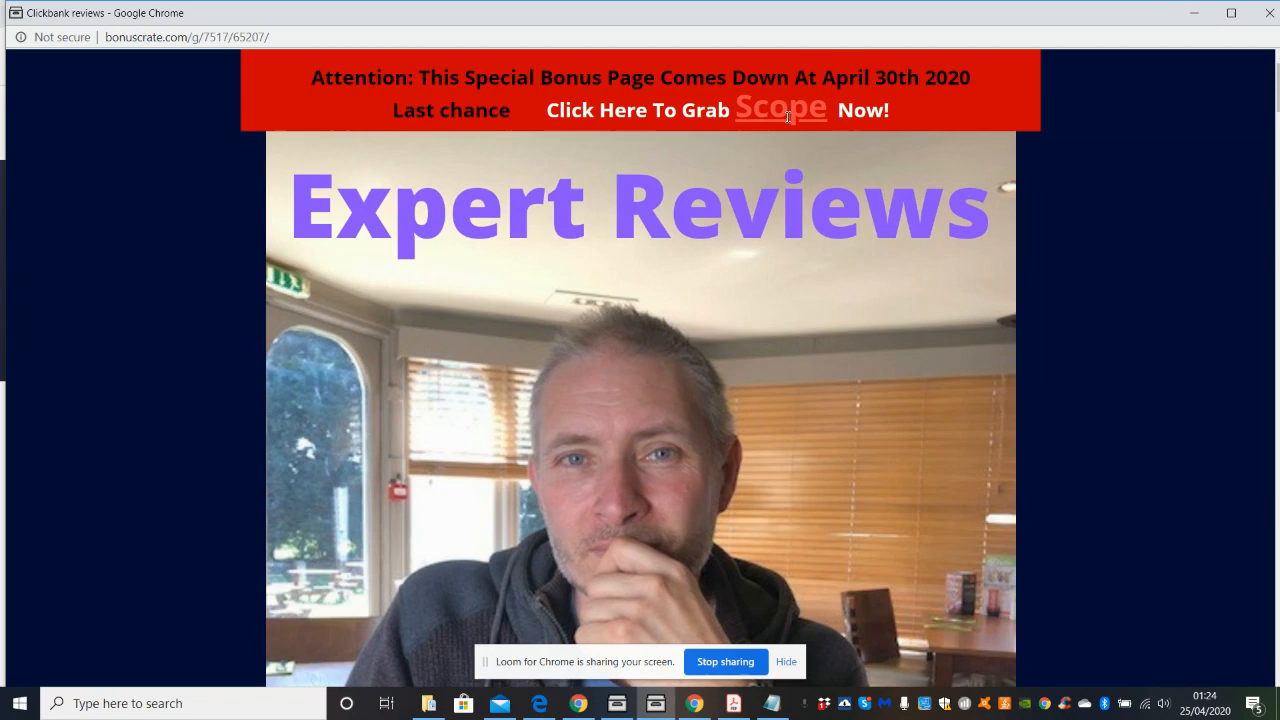
pyautogui.moveTo(1239, 425)
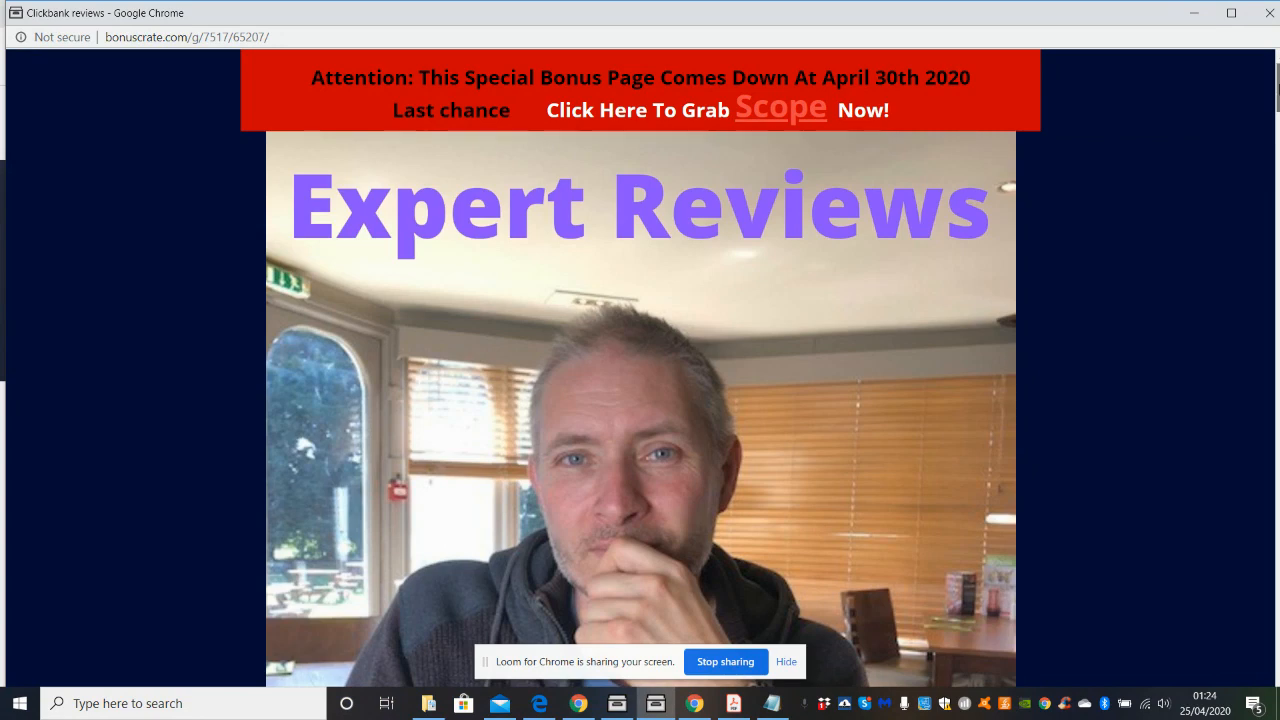
# Scroll the bonuscrate page down to the Scope Demo Video and its free-traffic description.
pyautogui.scroll(-3)
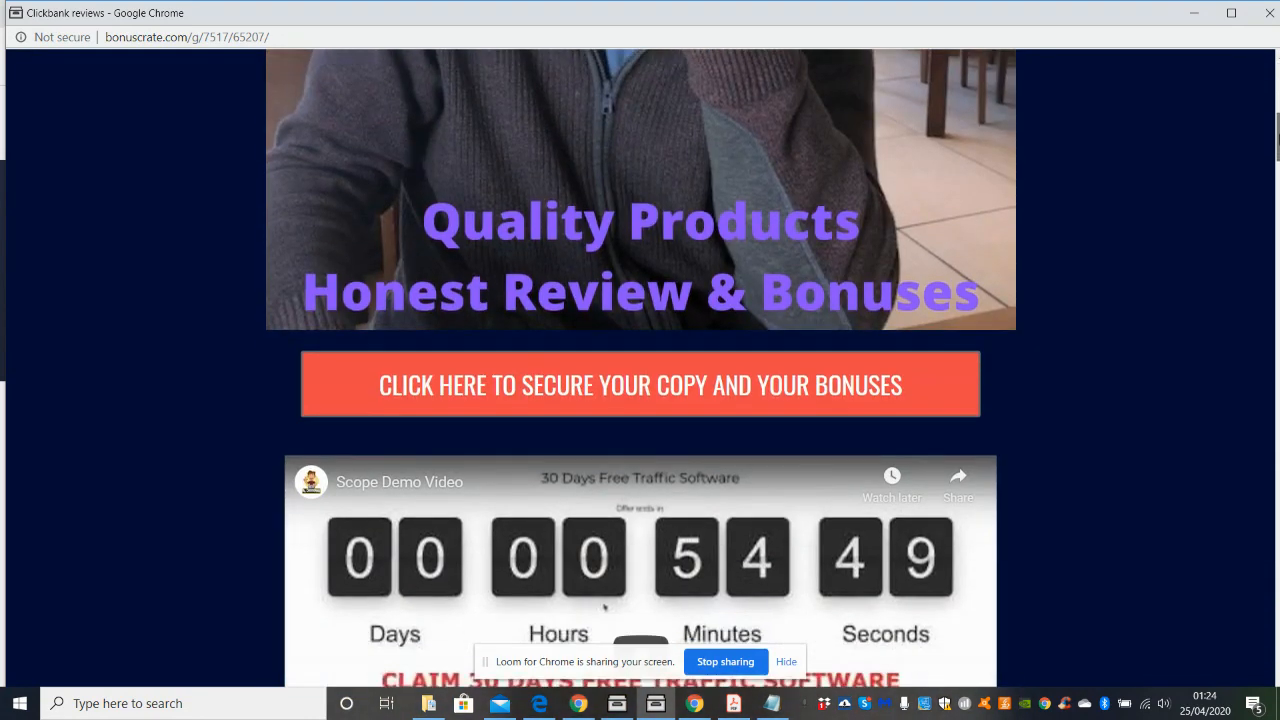
pyautogui.scroll(-3)
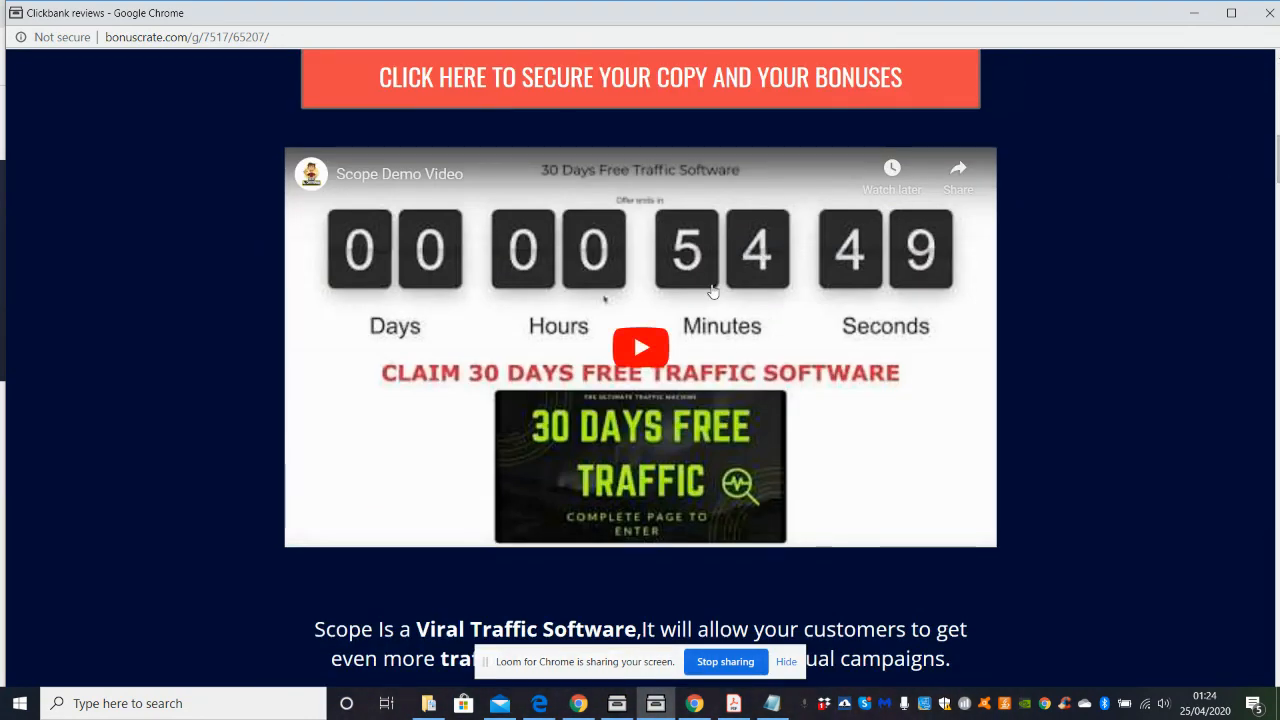
pyautogui.moveTo(675, 337)
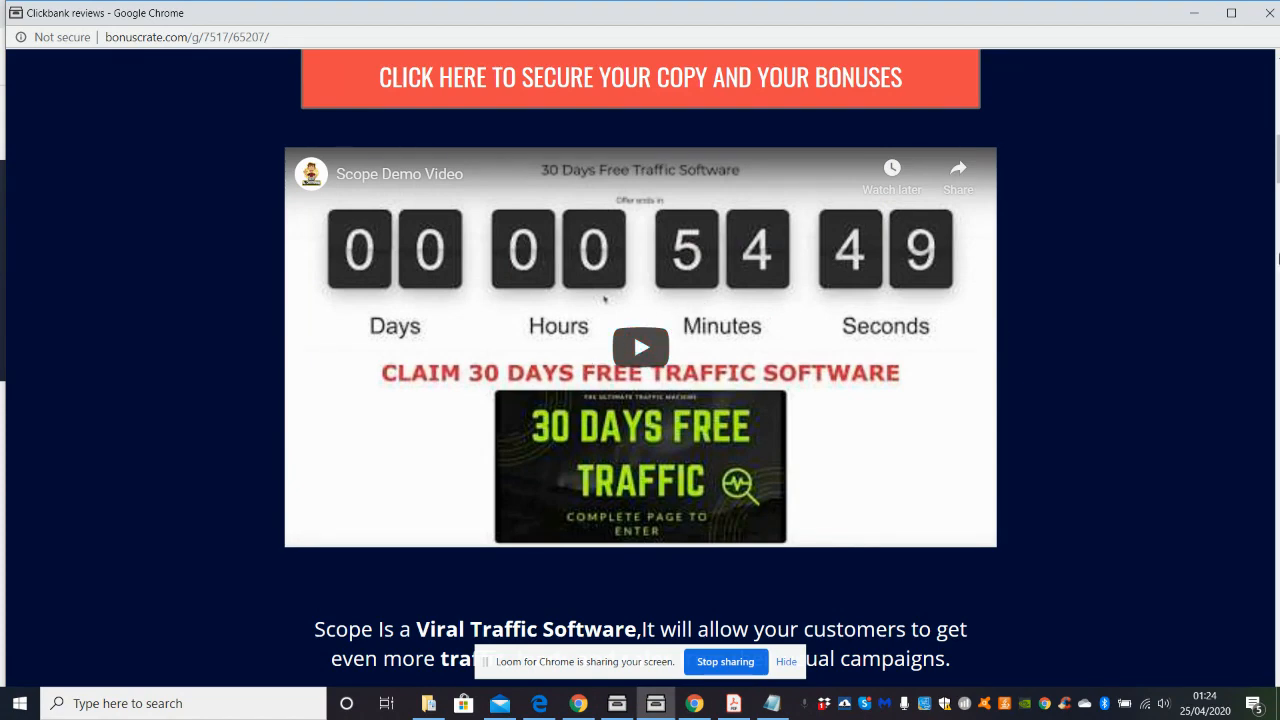
# Scroll past the Clickbank Reviews Analysis ratings to the 'What Scope Is All About' image and countdown.
pyautogui.scroll(-3)
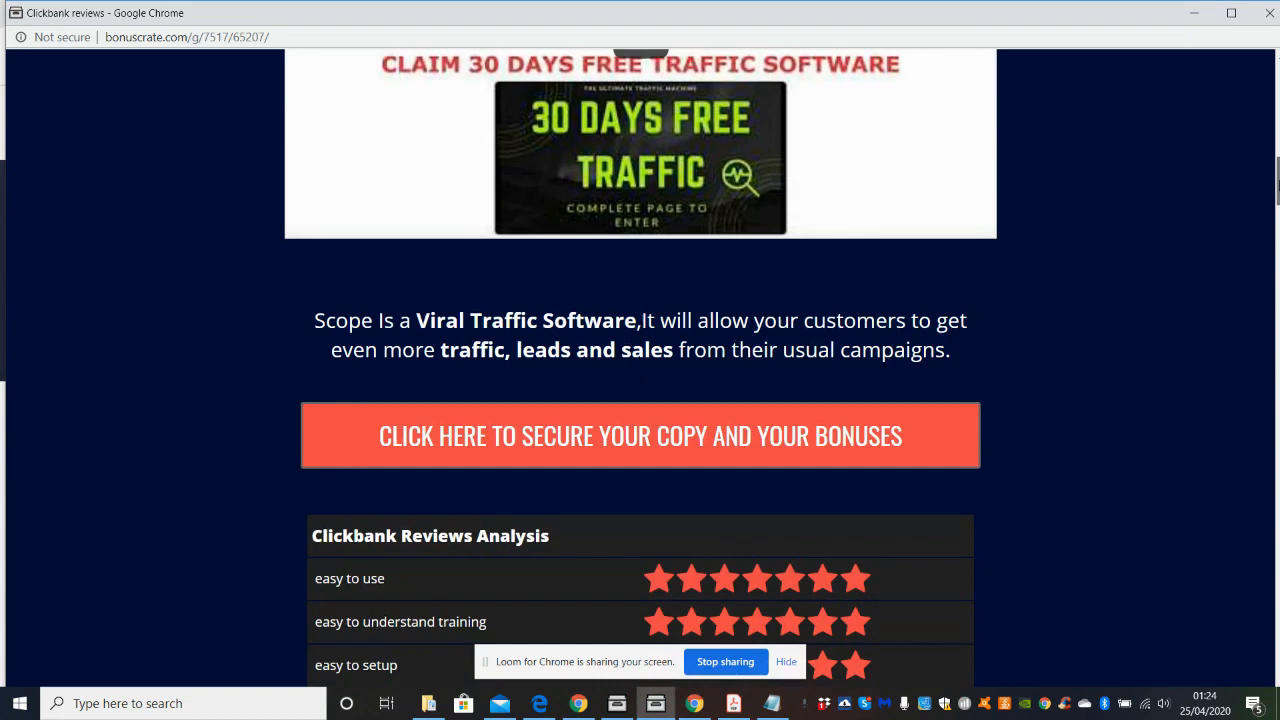
pyautogui.scroll(-3)
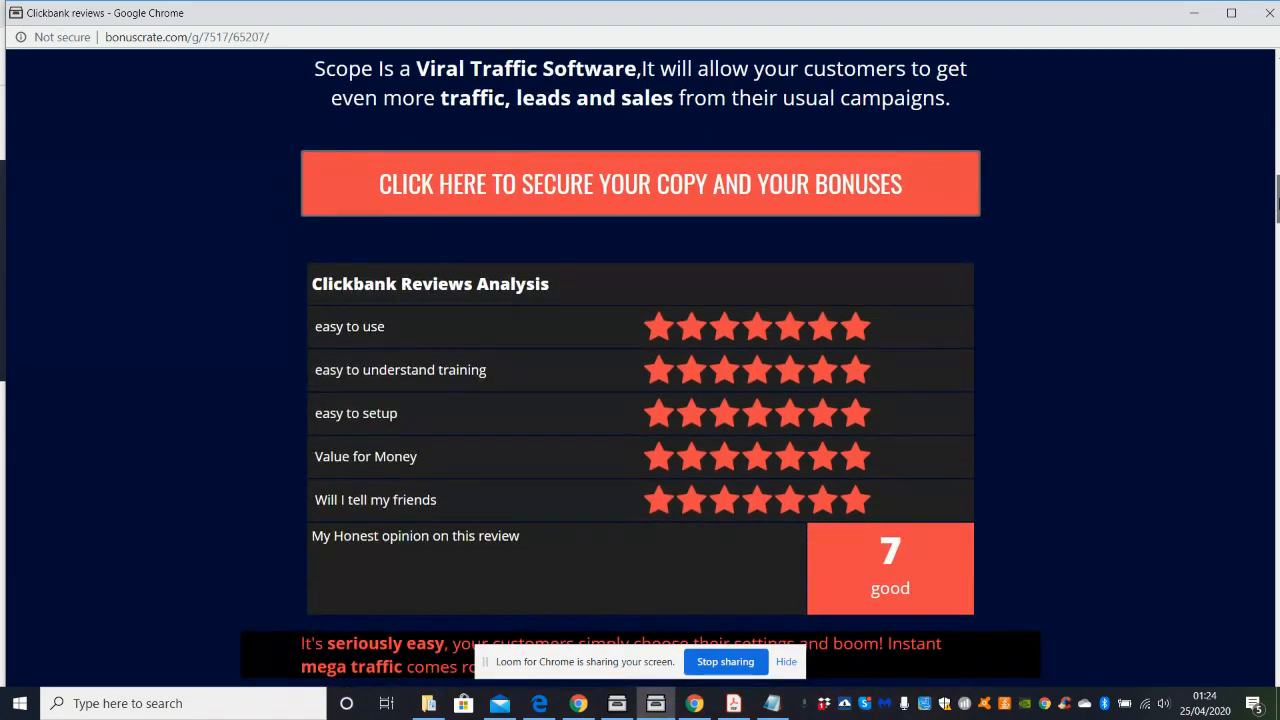
pyautogui.scroll(-3)
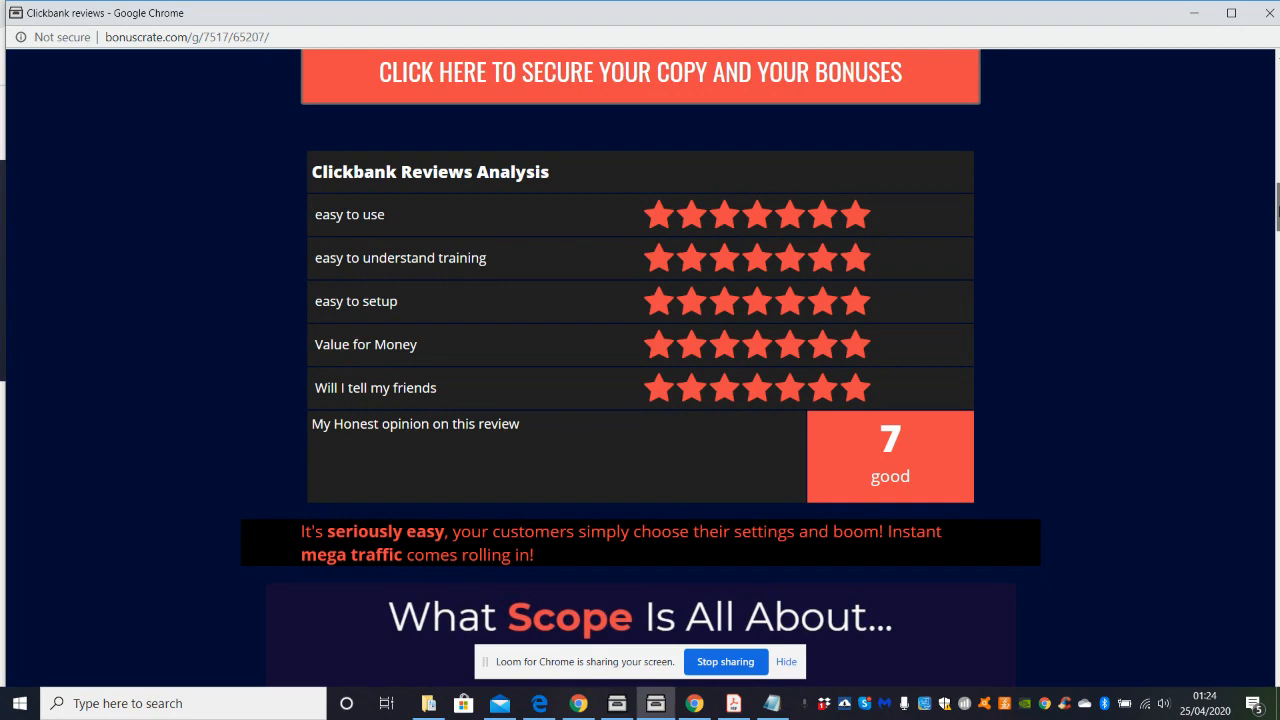
pyautogui.scroll(-3)
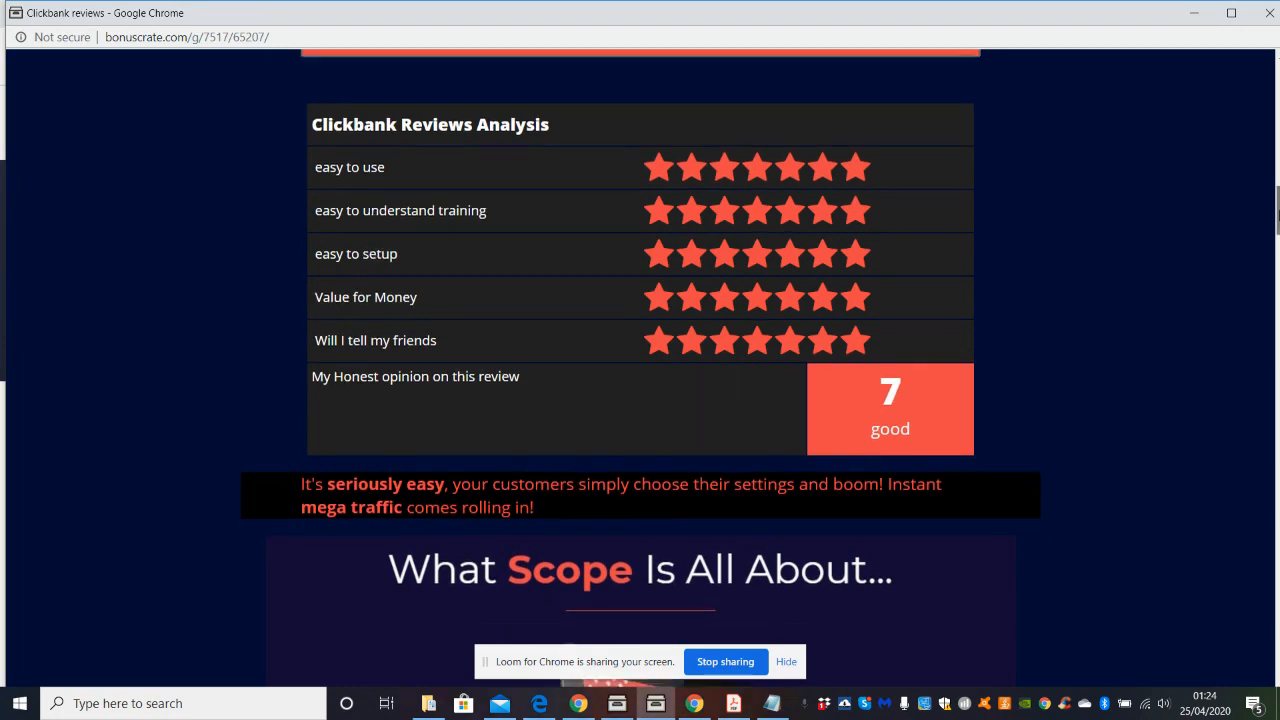
pyautogui.scroll(-3)
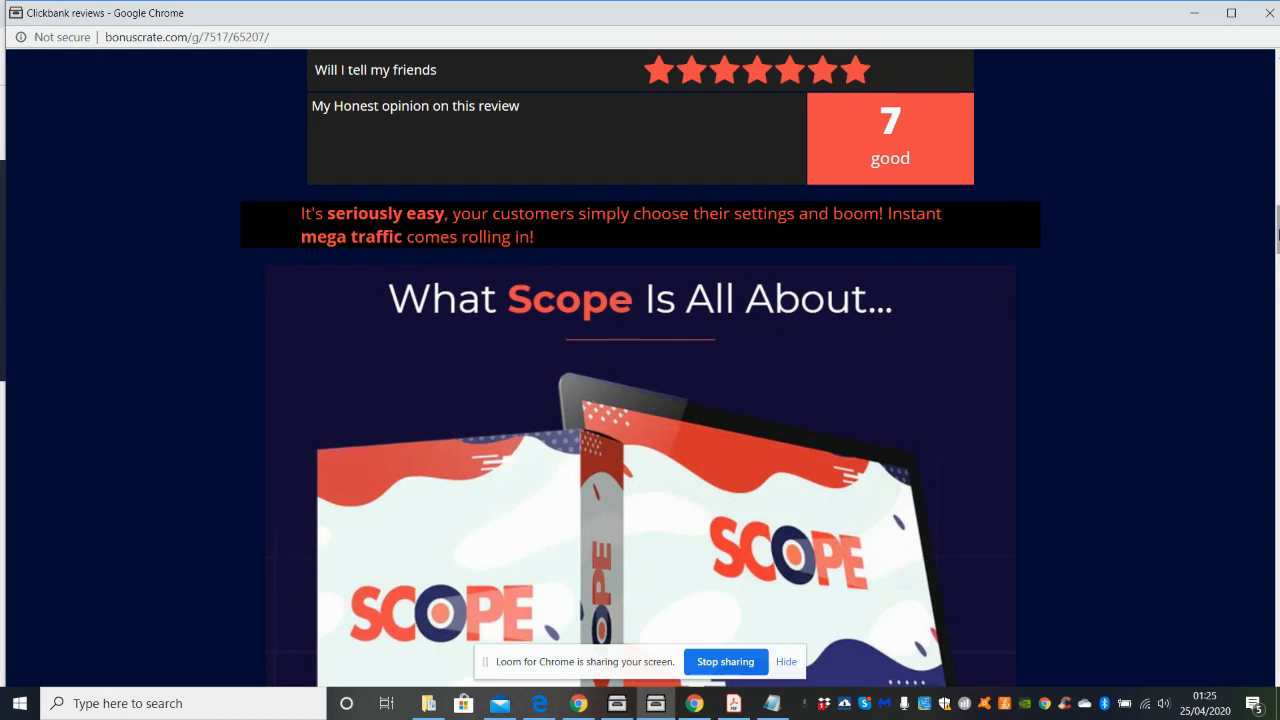
pyautogui.scroll(-3)
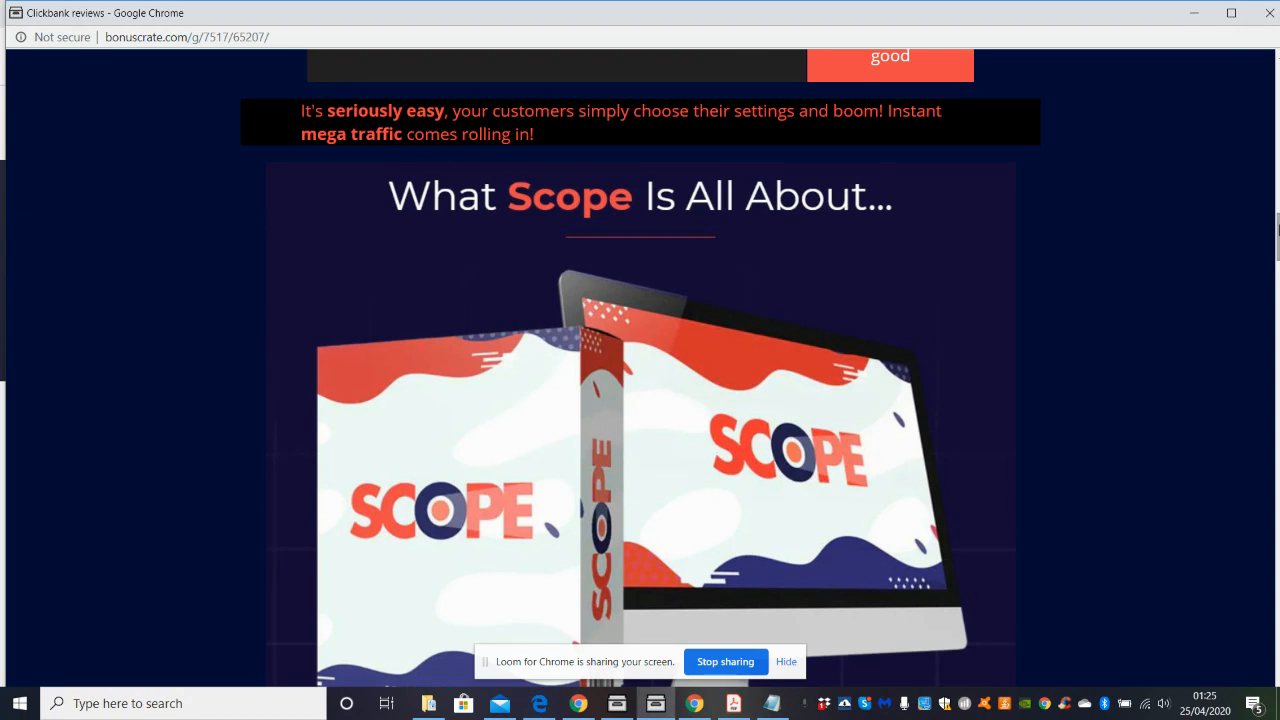
pyautogui.scroll(-3)
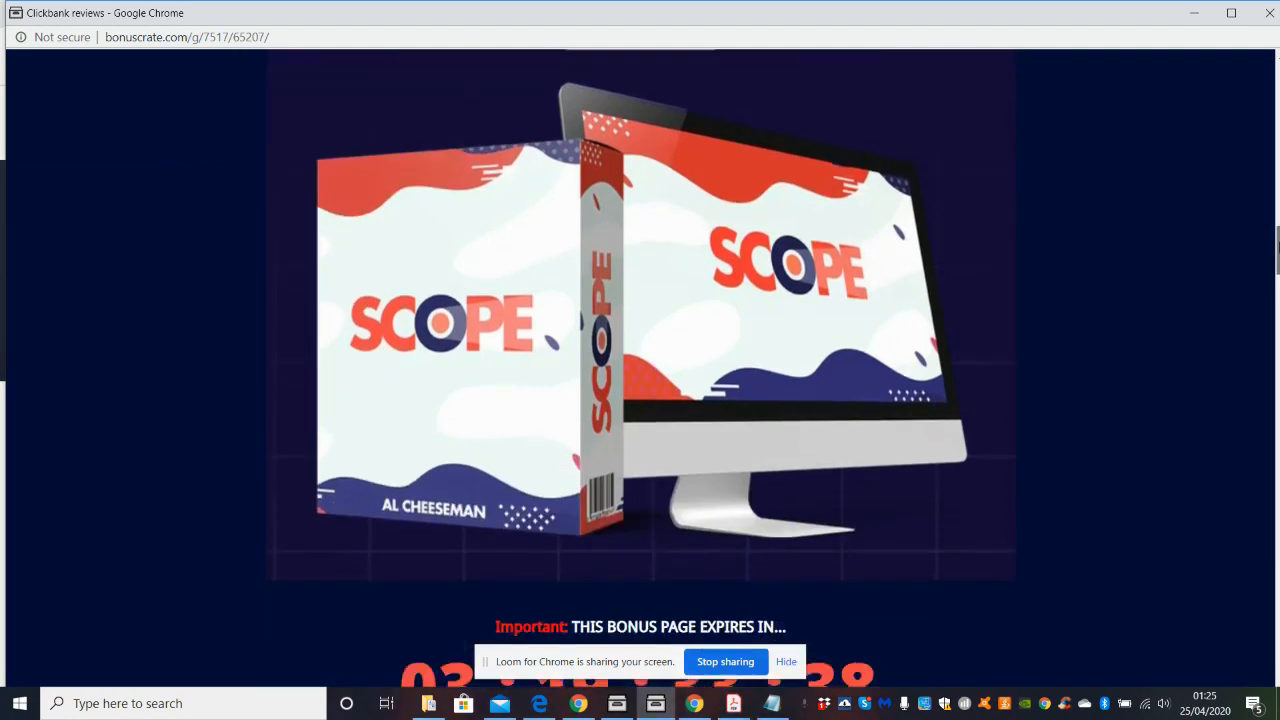
# Scroll down to the Darrens Alternative Traffic Early Bird Access box and the bonuses heading.
pyautogui.scroll(-3)
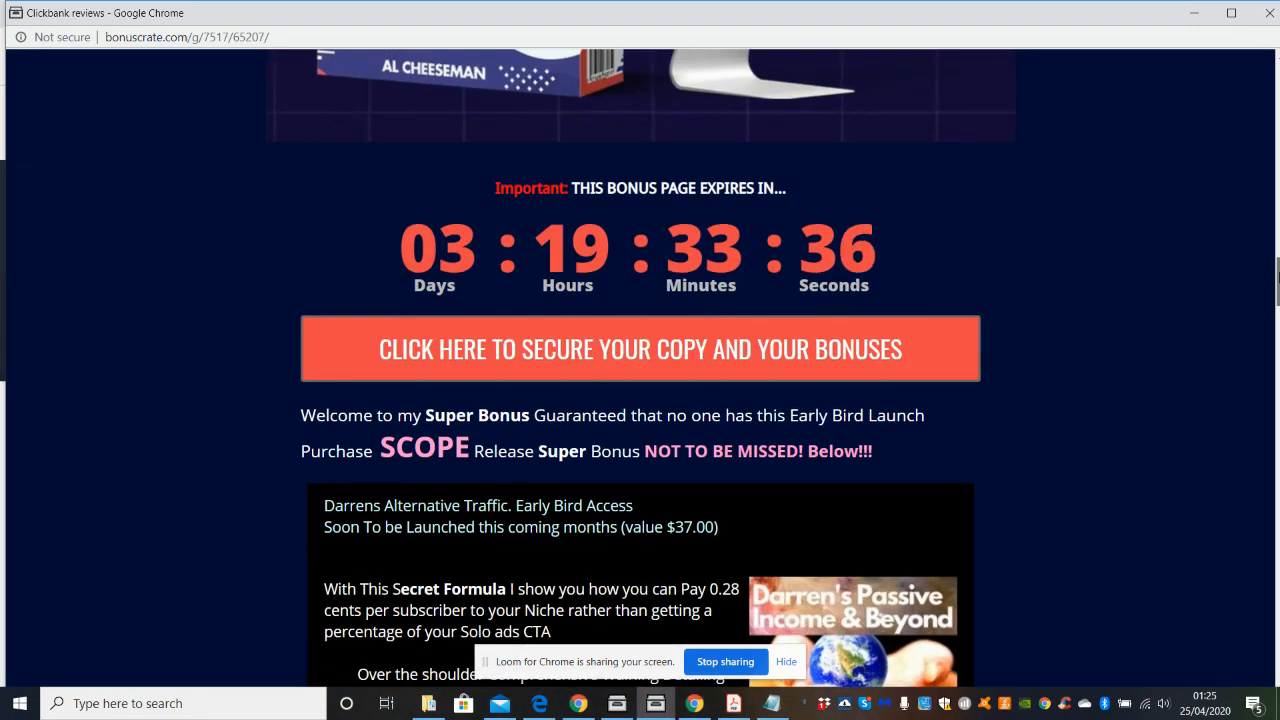
pyautogui.scroll(-3)
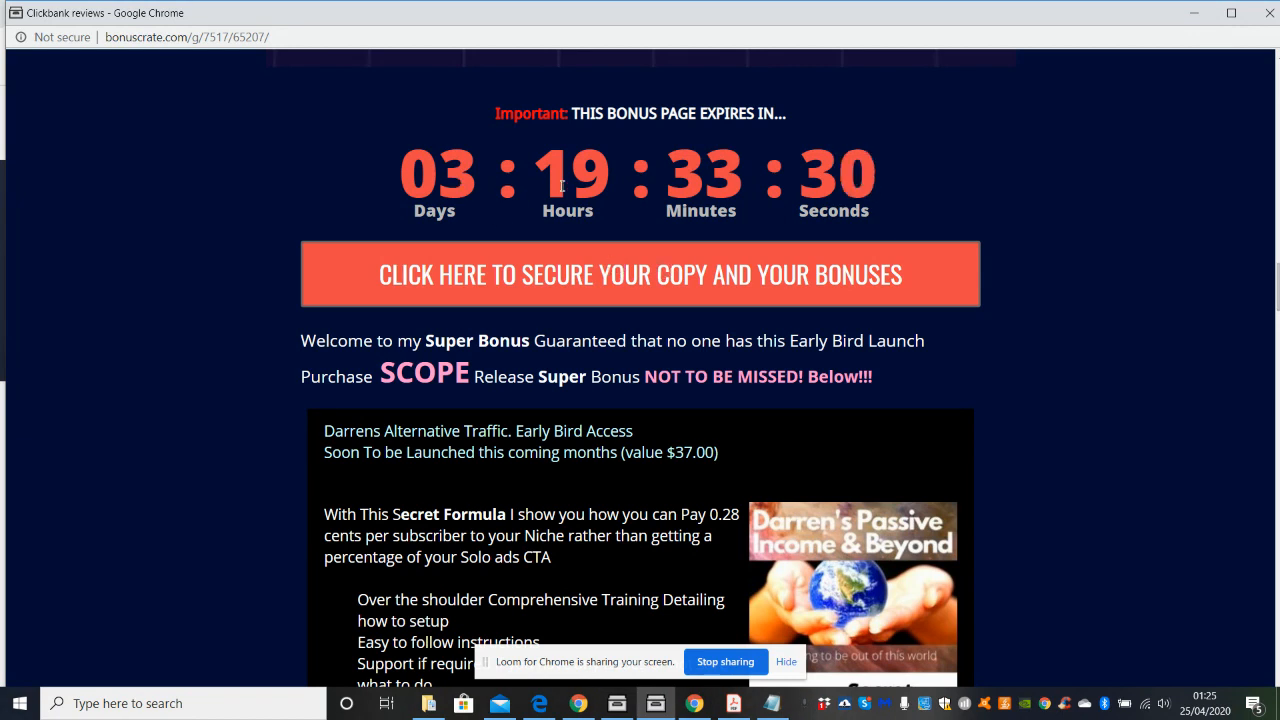
pyautogui.moveTo(940, 377)
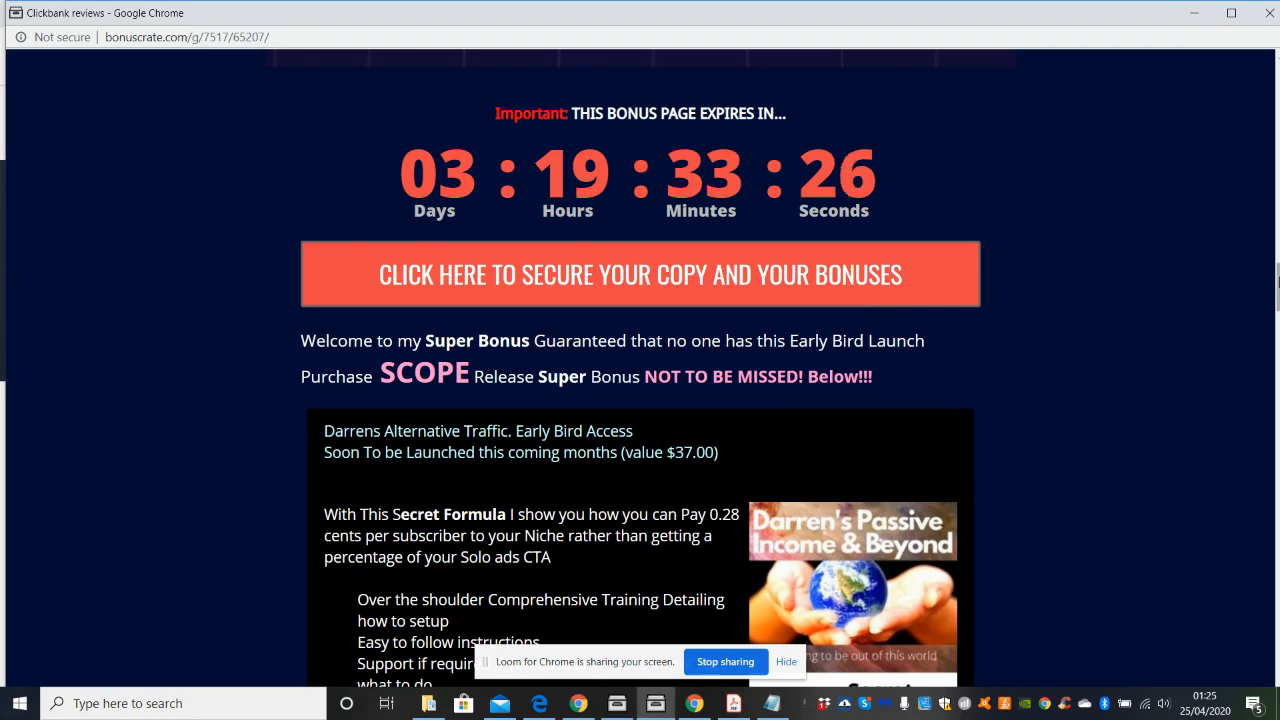
pyautogui.scroll(-3)
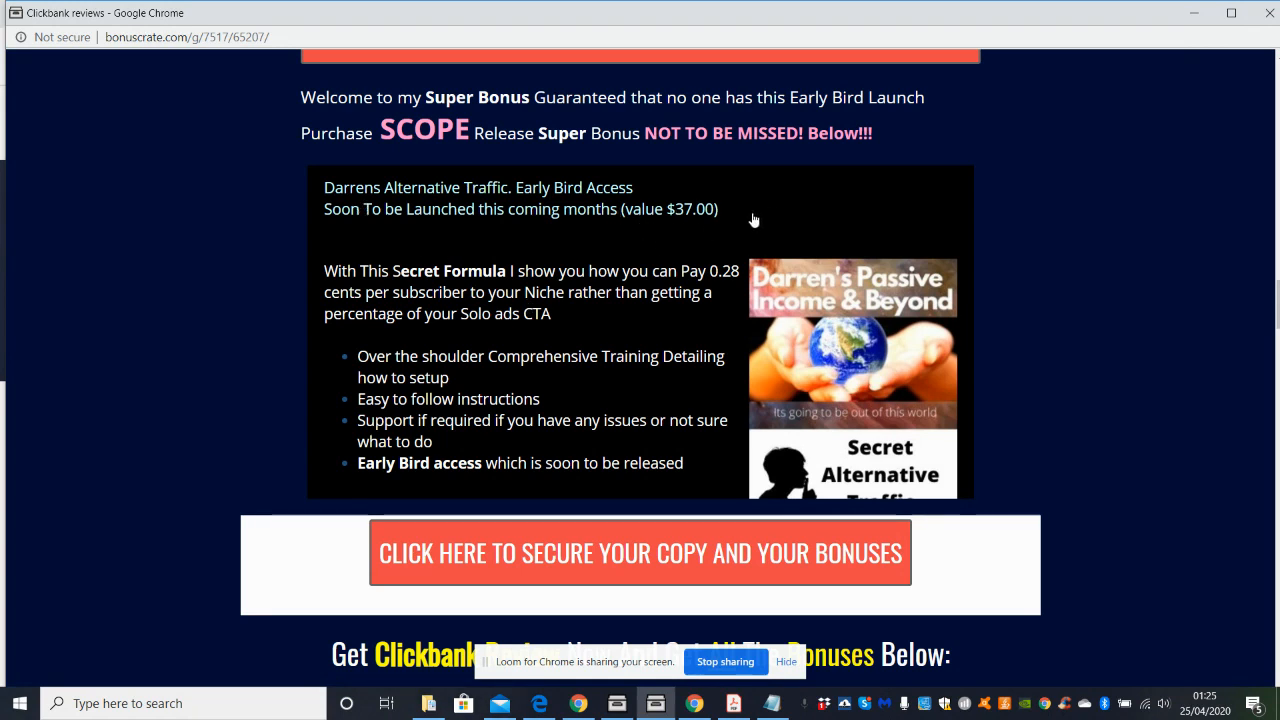
pyautogui.moveTo(700, 208)
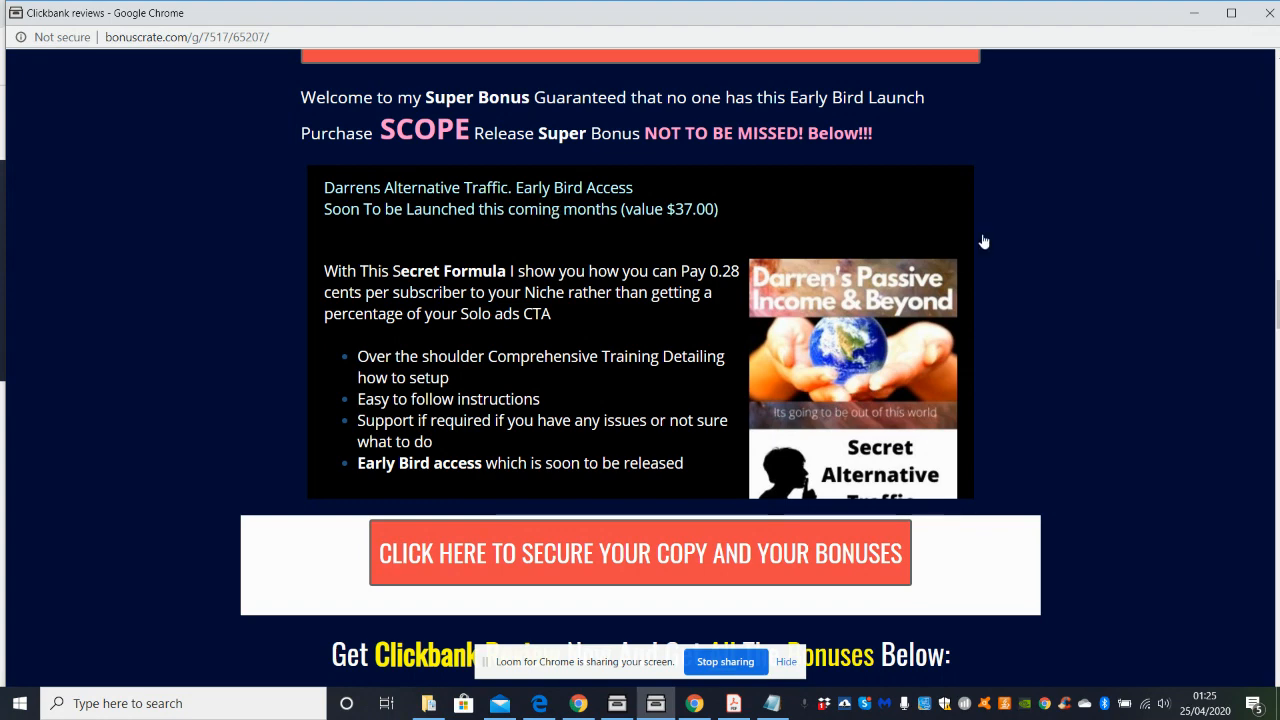
pyautogui.moveTo(530, 269)
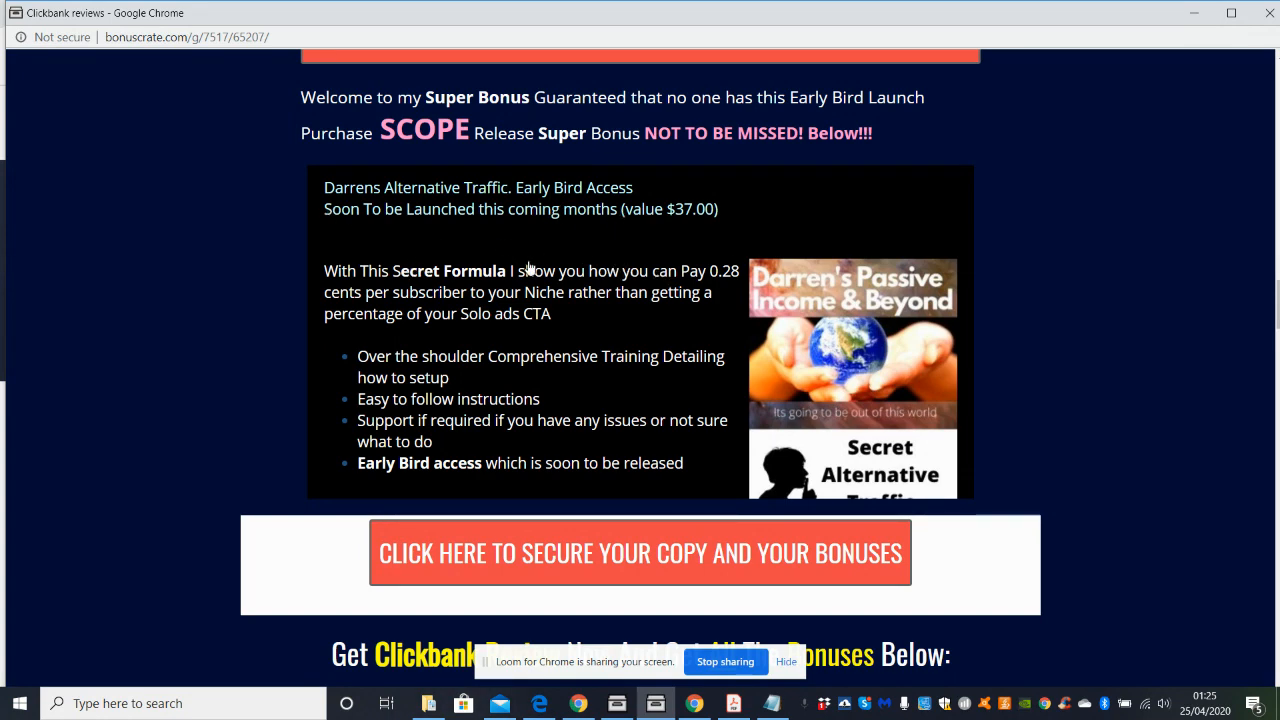
pyautogui.moveTo(519, 264)
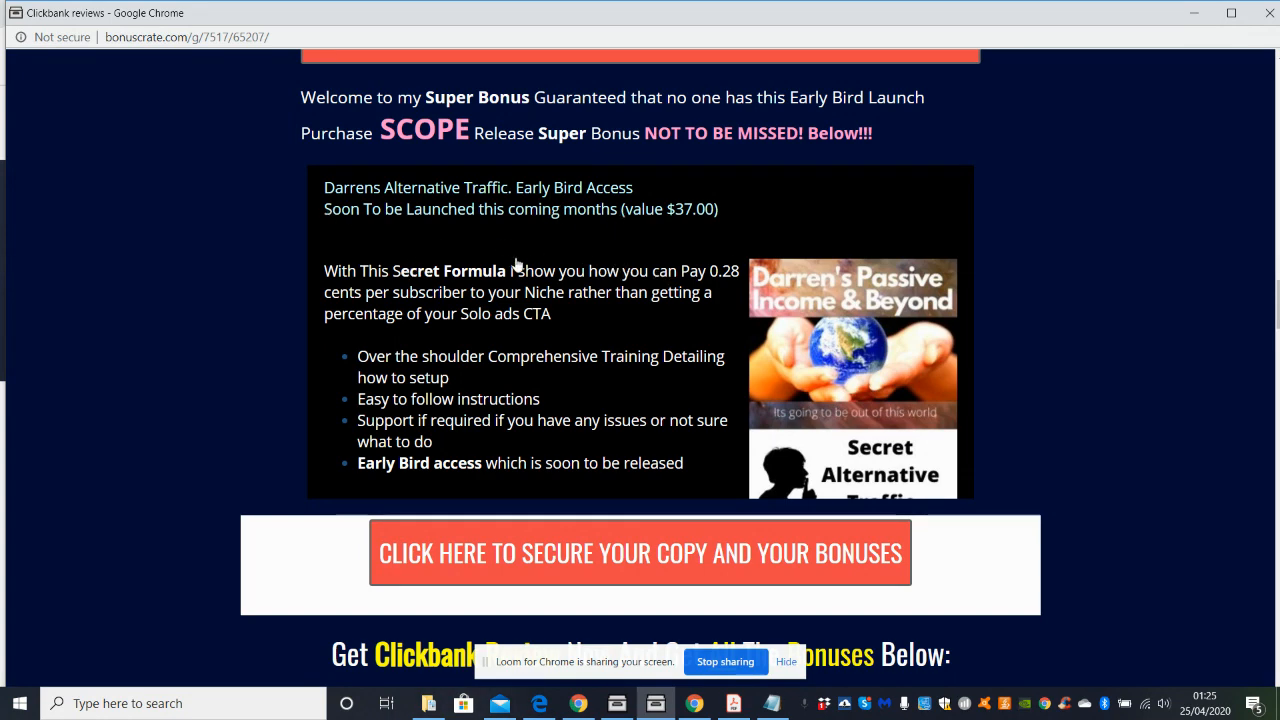
pyautogui.moveTo(500, 243)
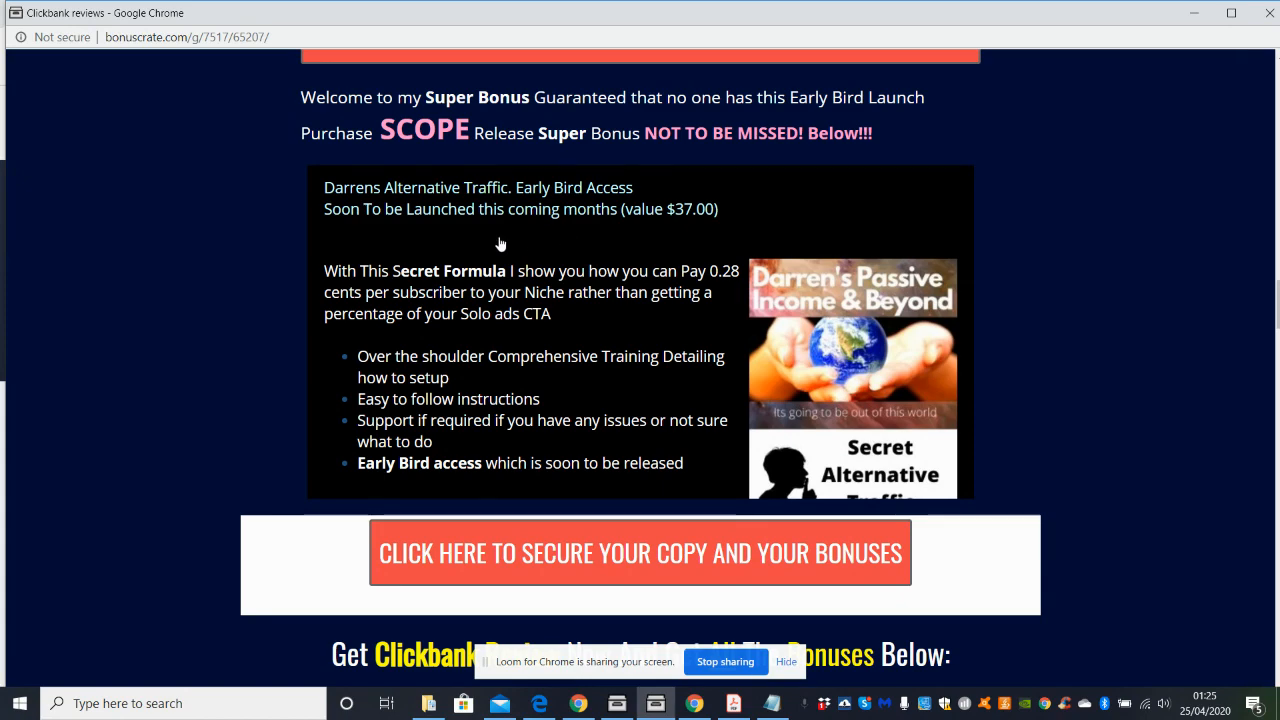
pyautogui.moveTo(611, 238)
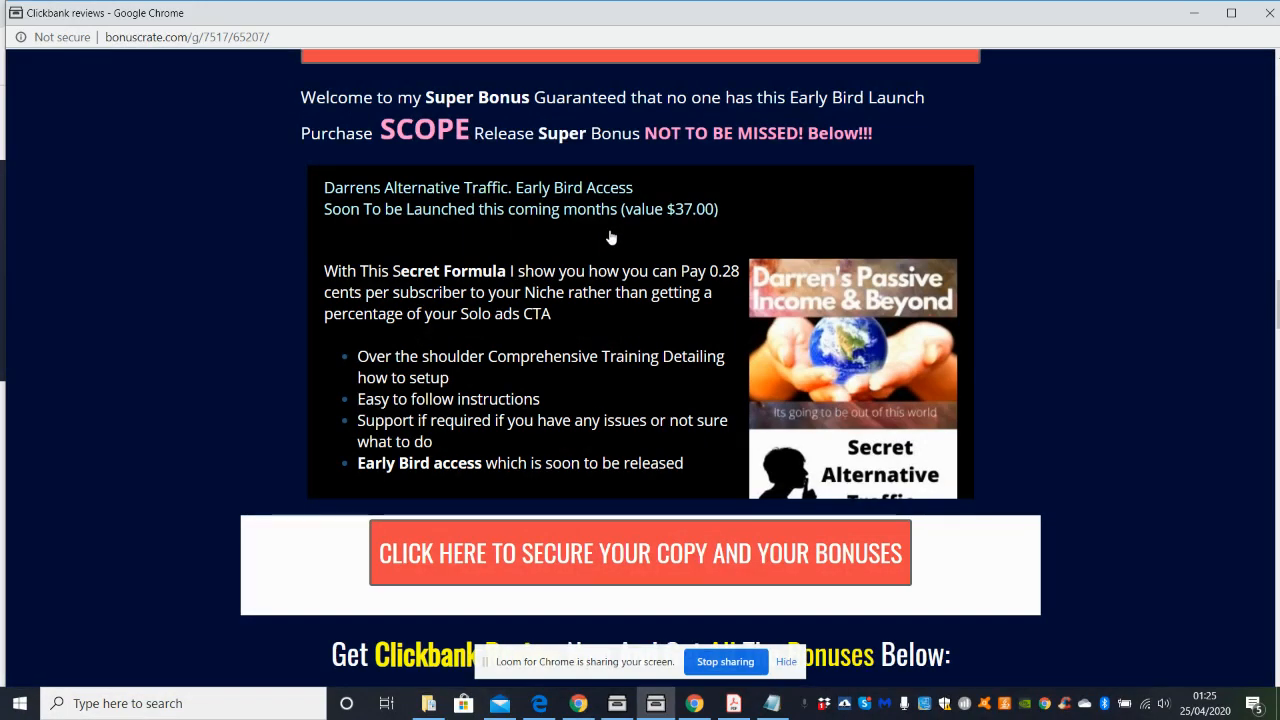
pyautogui.moveTo(447, 282)
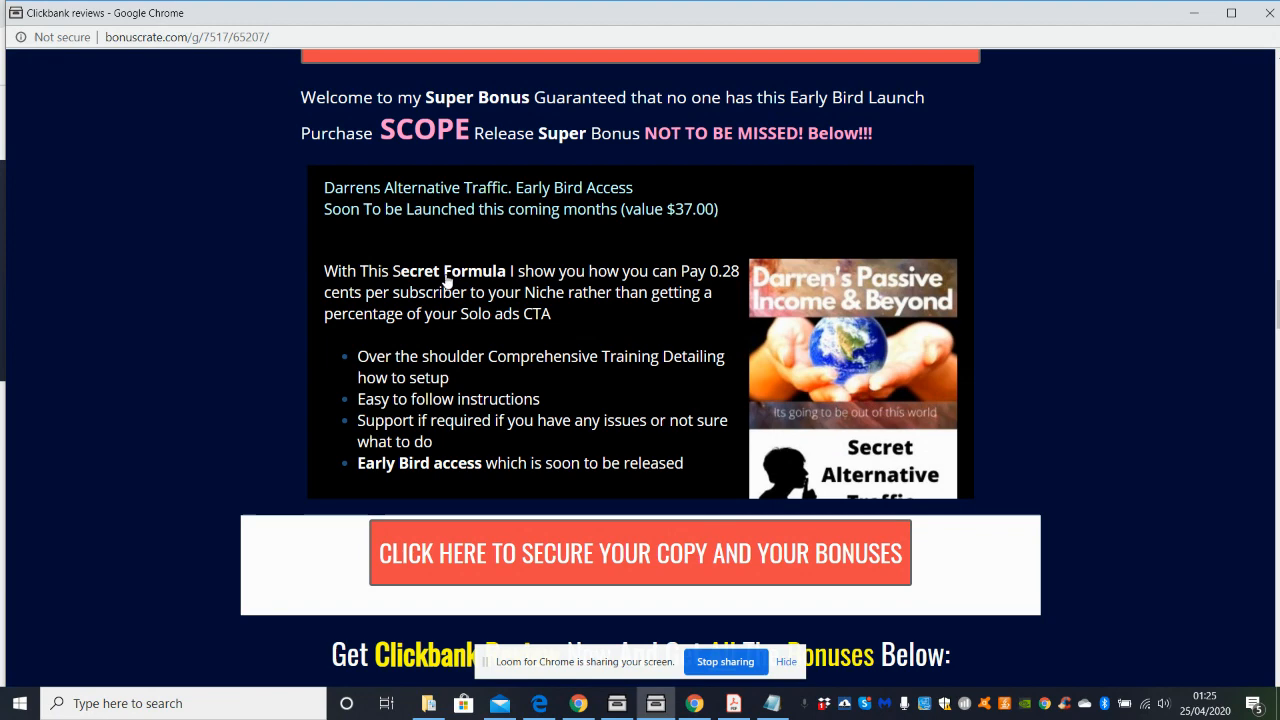
pyautogui.moveTo(725, 270)
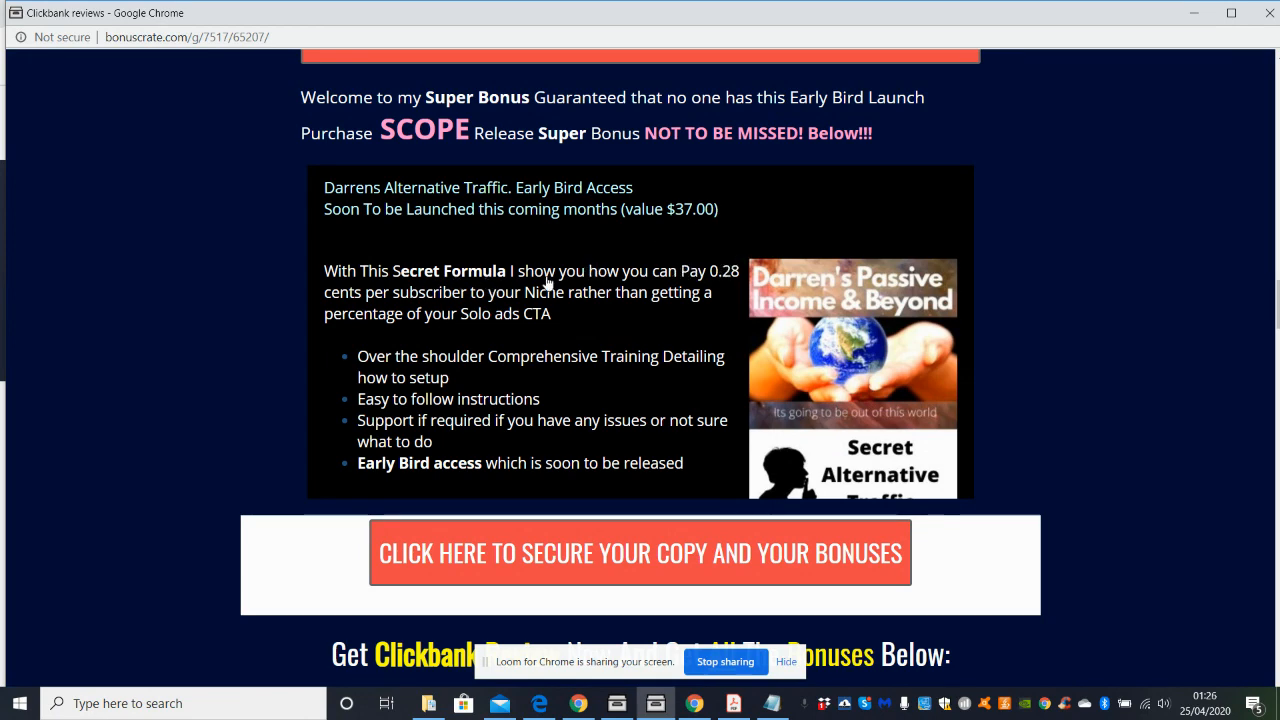
pyautogui.moveTo(1020, 203)
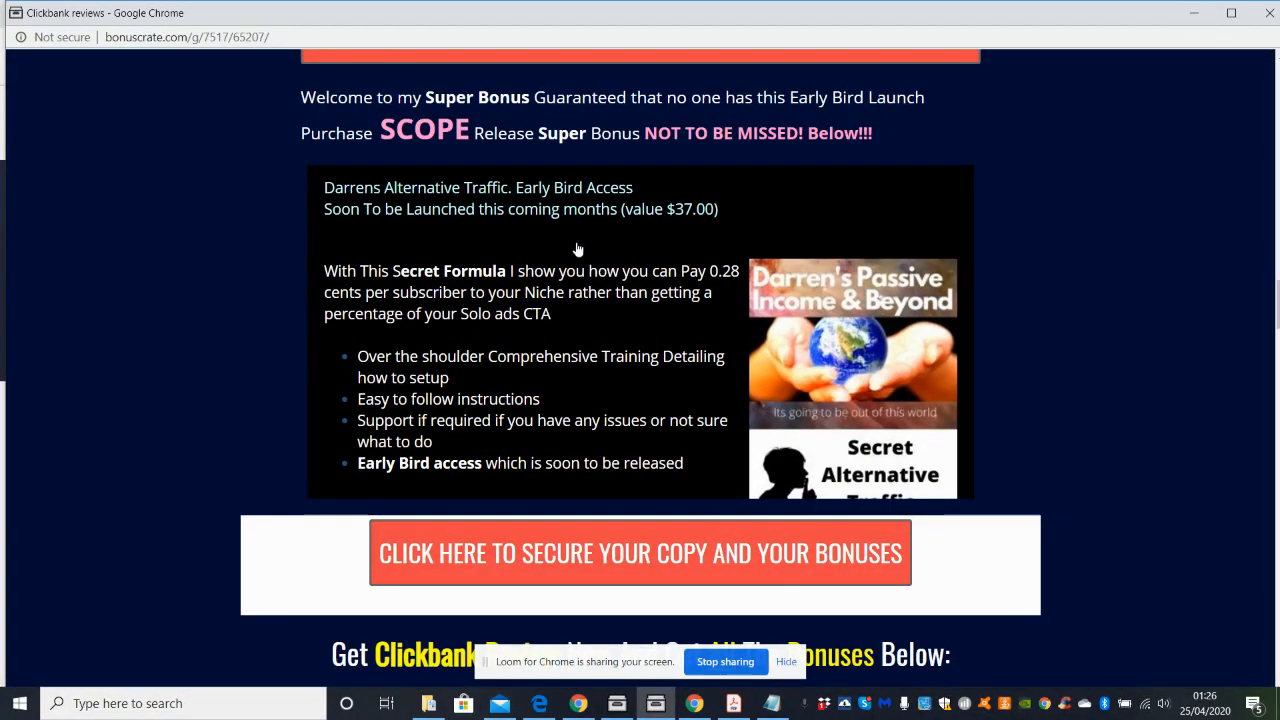
pyautogui.moveTo(702, 288)
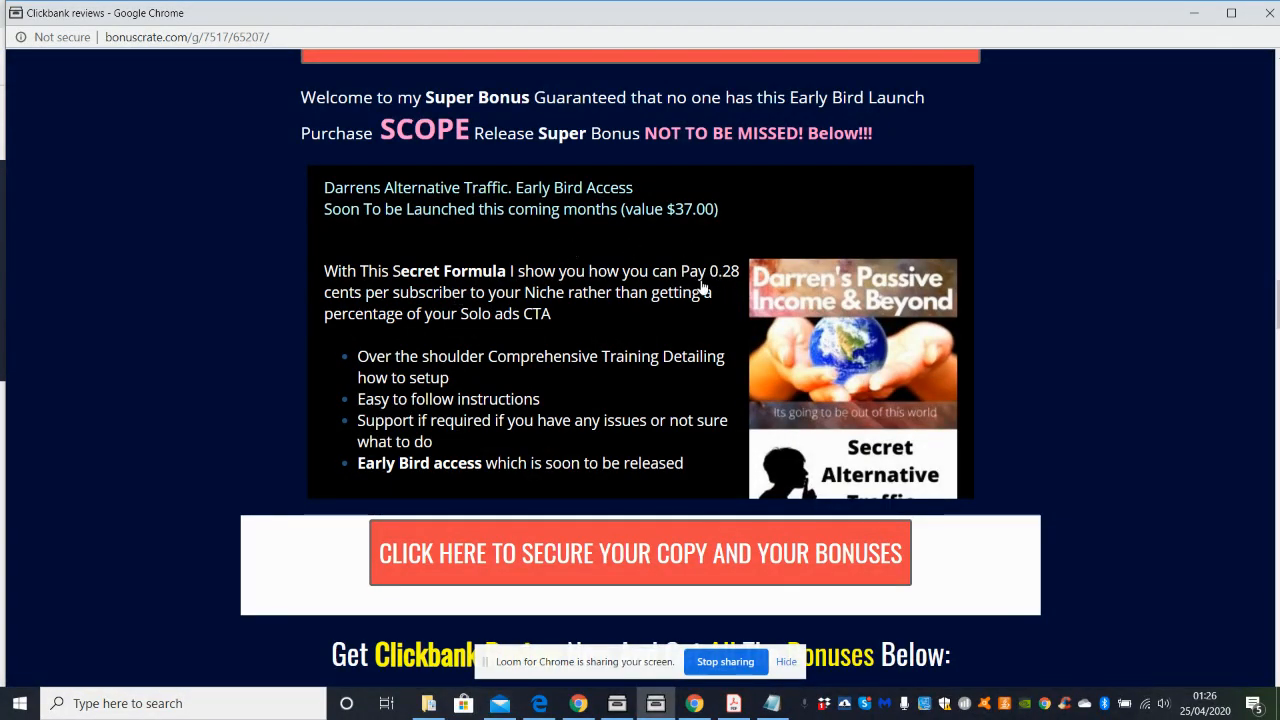
pyautogui.moveTo(425, 313)
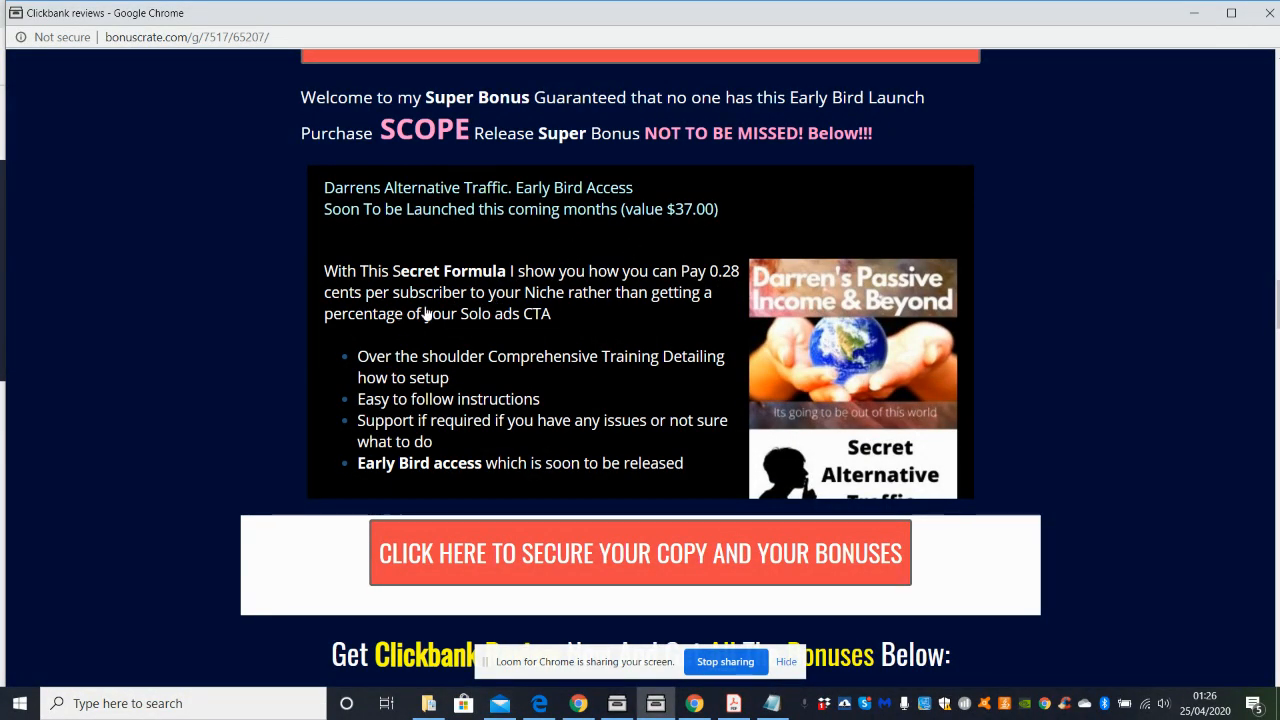
pyautogui.moveTo(720, 292)
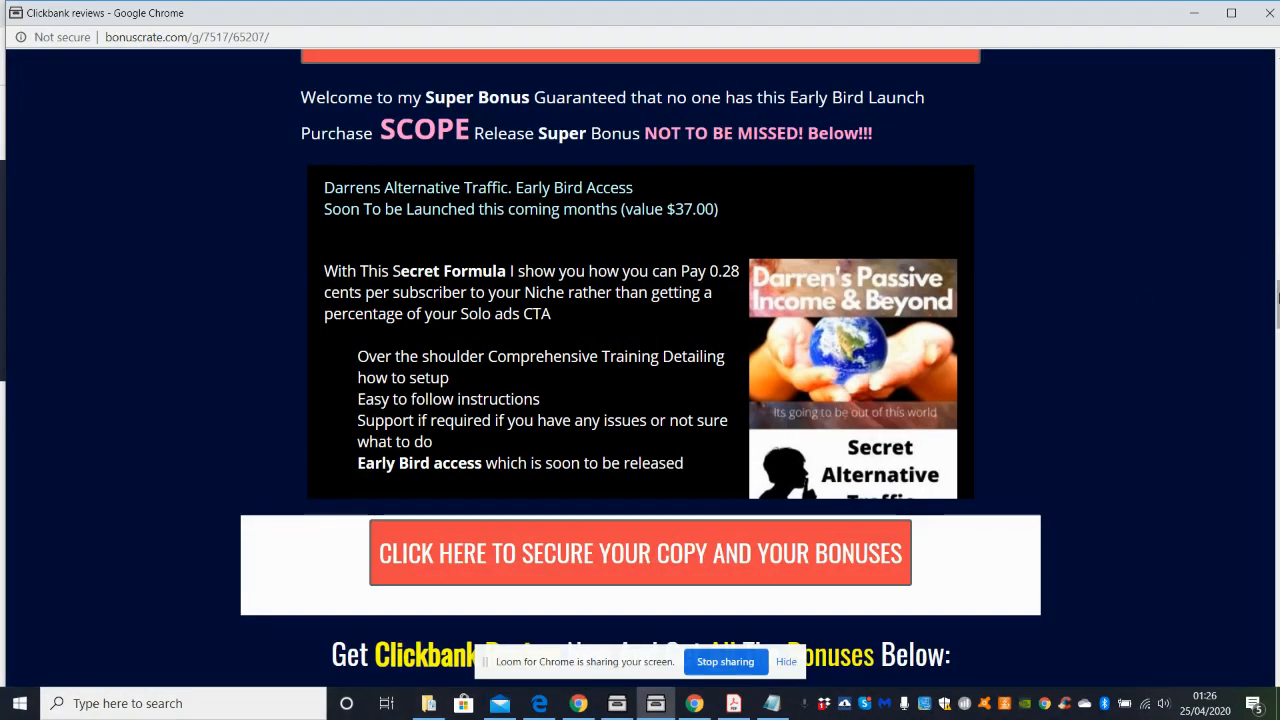
pyautogui.scroll(-3)
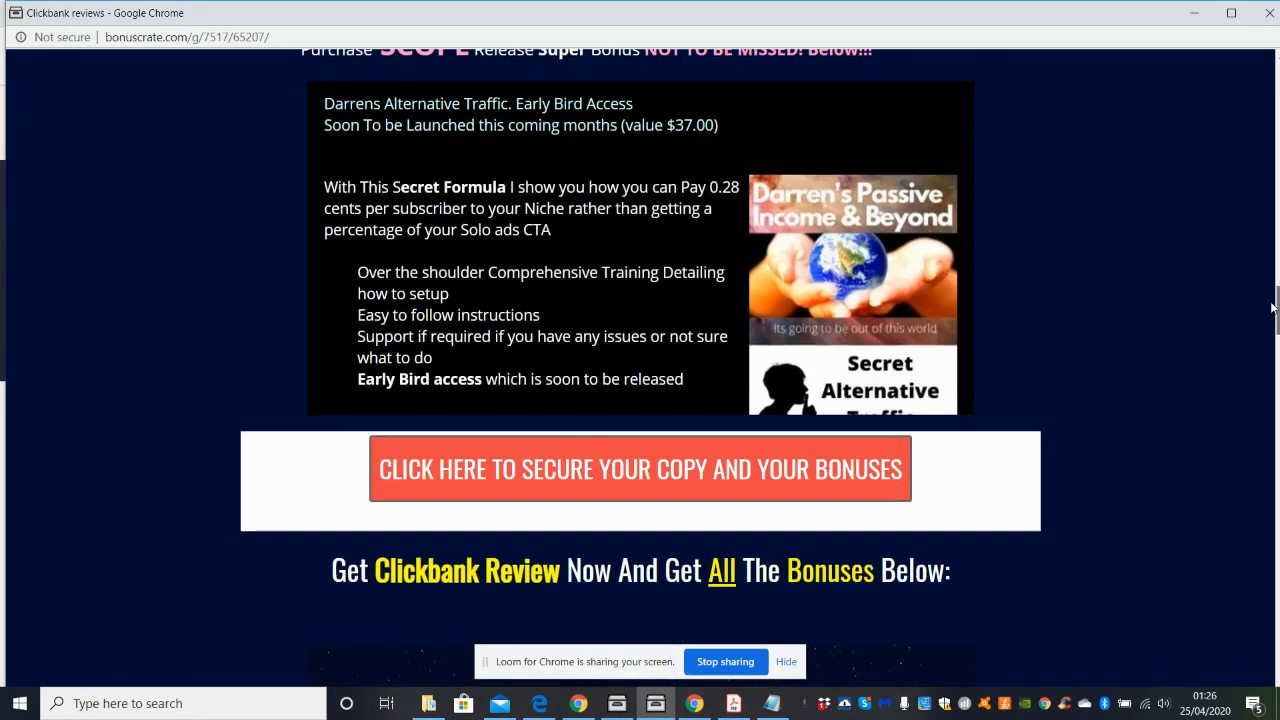
# Scroll through Link Supercharger, Surefire Wealth and Bizzare Ebook Master bonuses to 5iphon Reloaded.
pyautogui.scroll(-3)
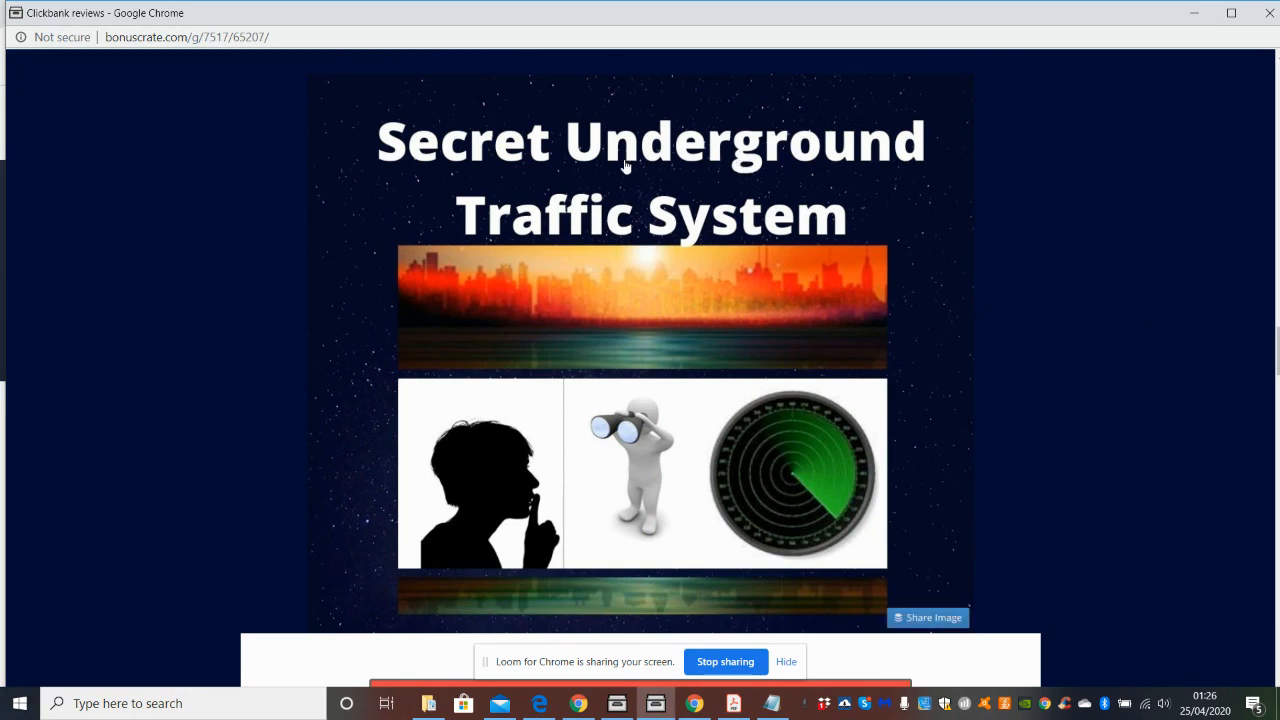
pyautogui.moveTo(1240, 360)
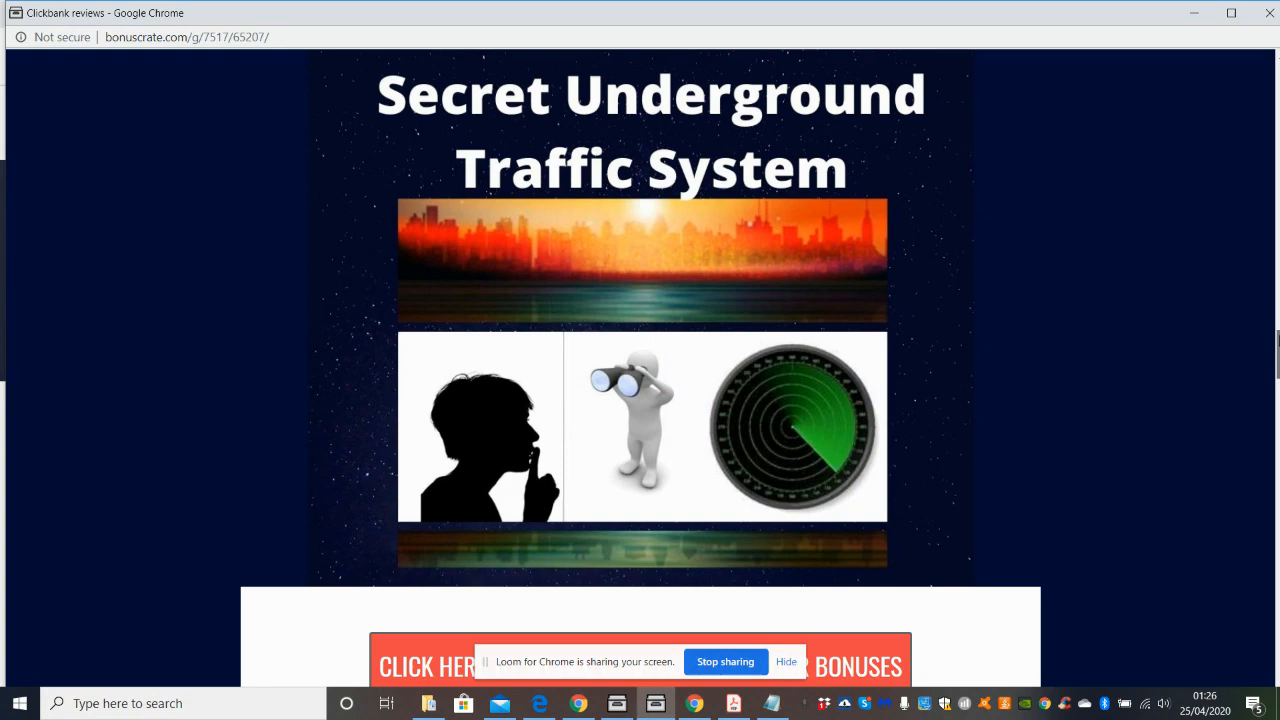
pyautogui.scroll(-3)
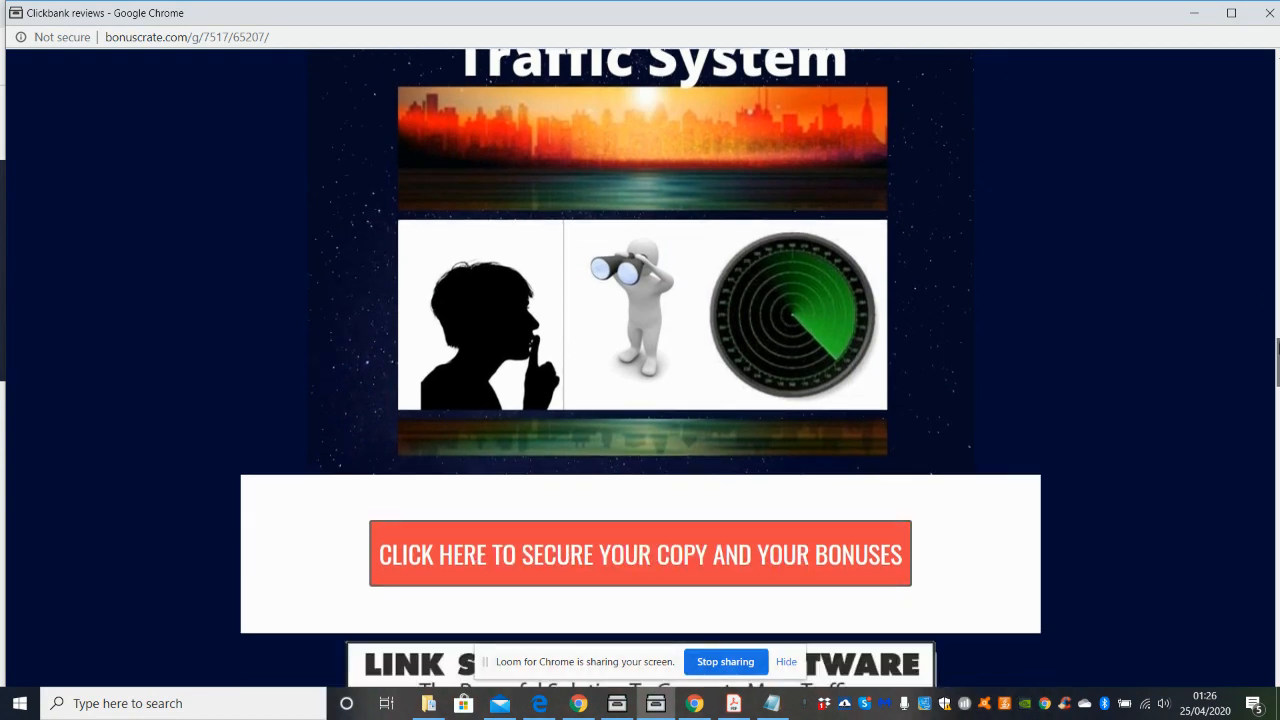
pyautogui.scroll(-3)
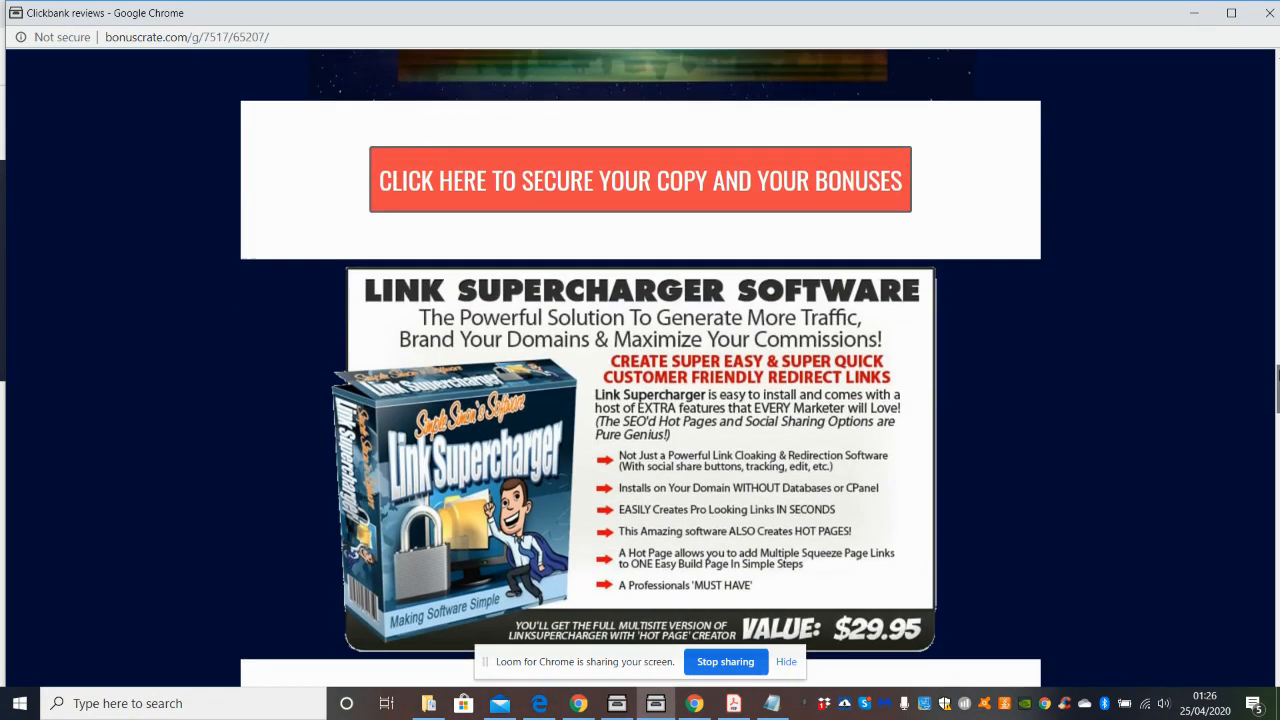
pyautogui.scroll(-3)
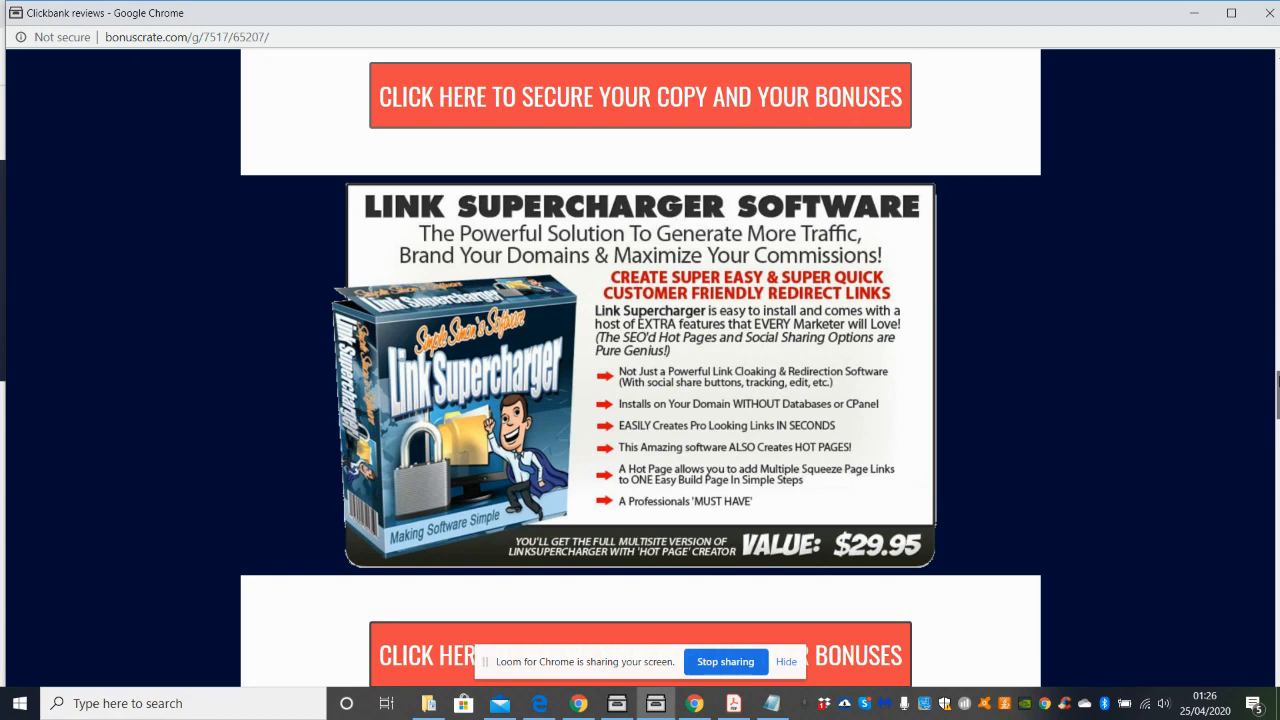
pyautogui.scroll(-3)
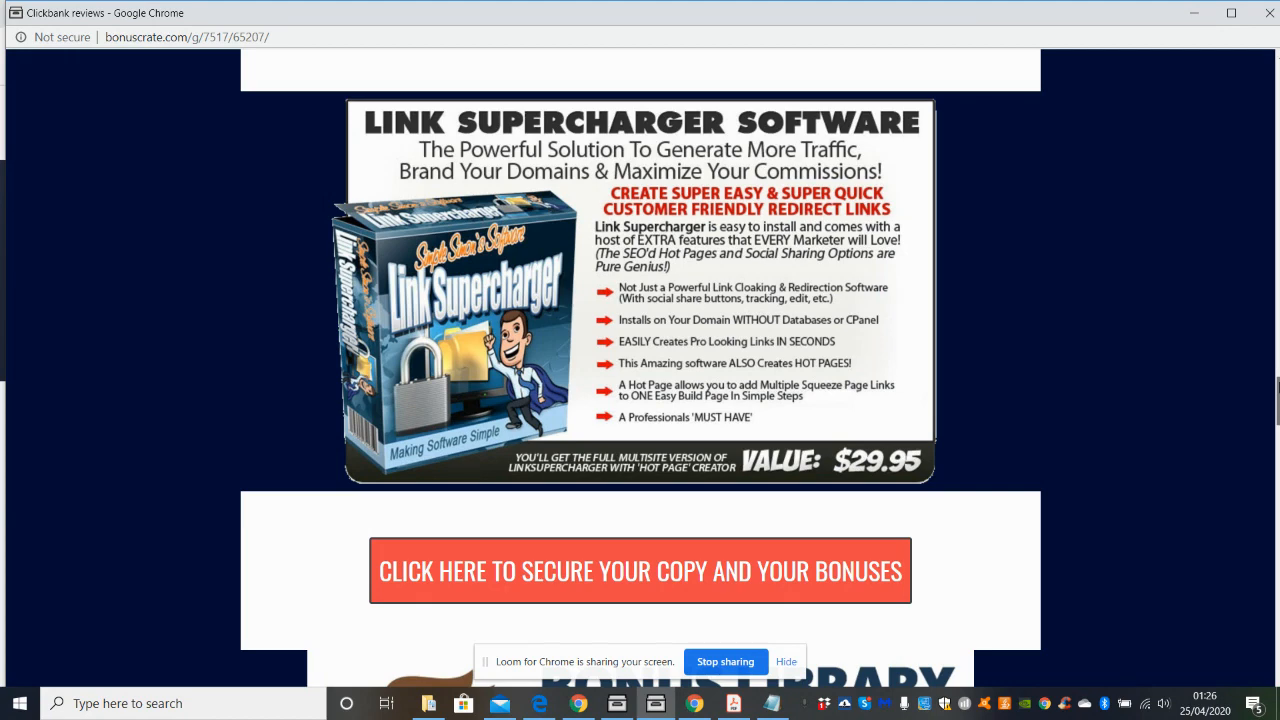
pyautogui.scroll(-3)
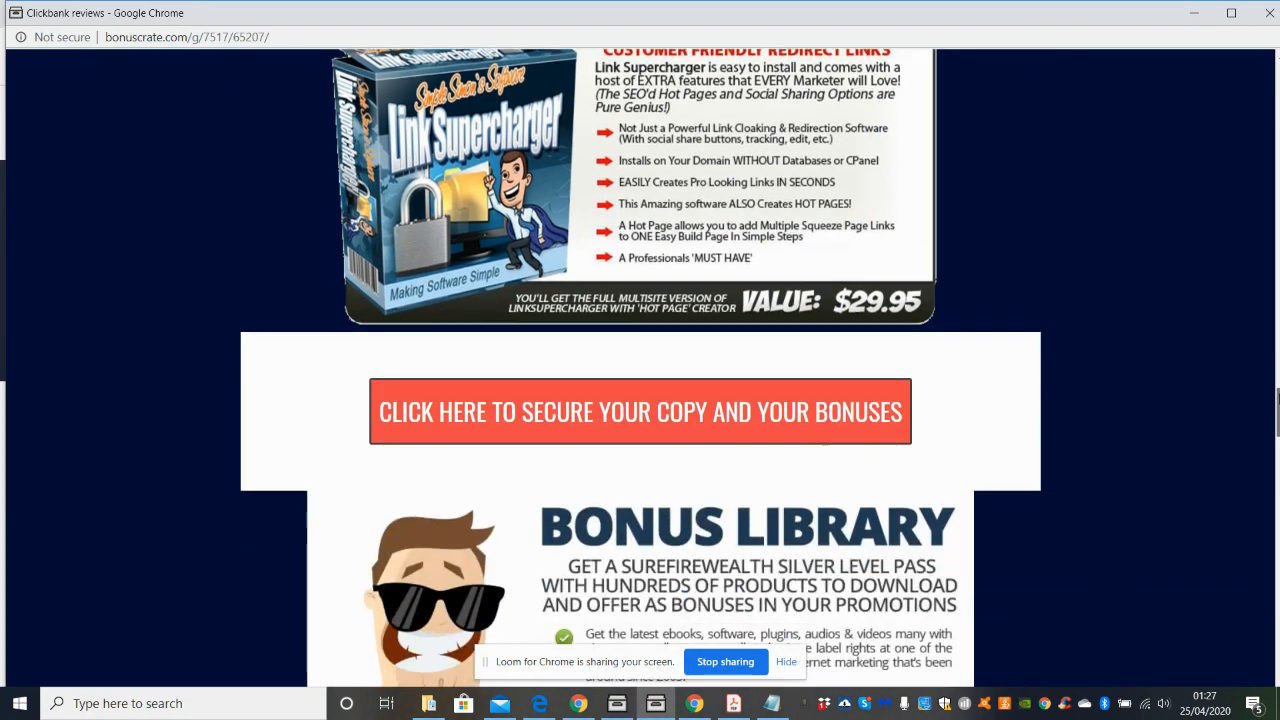
pyautogui.scroll(-3)
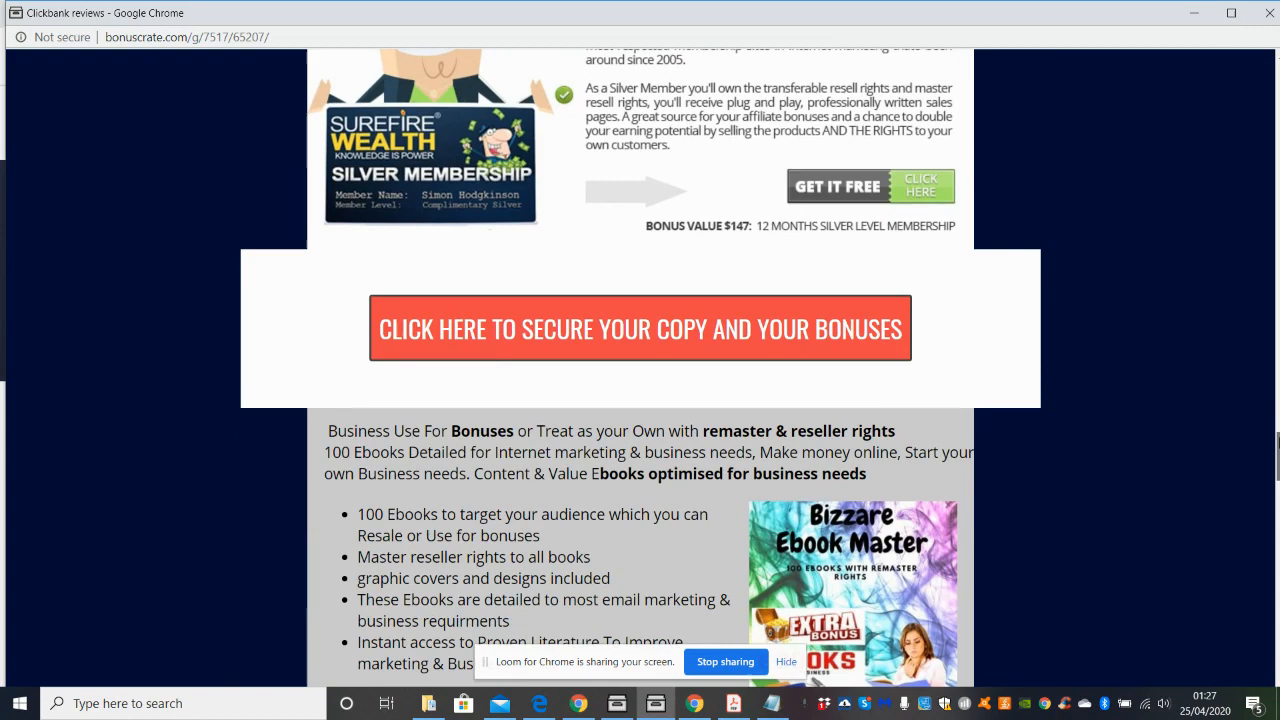
pyautogui.scroll(-3)
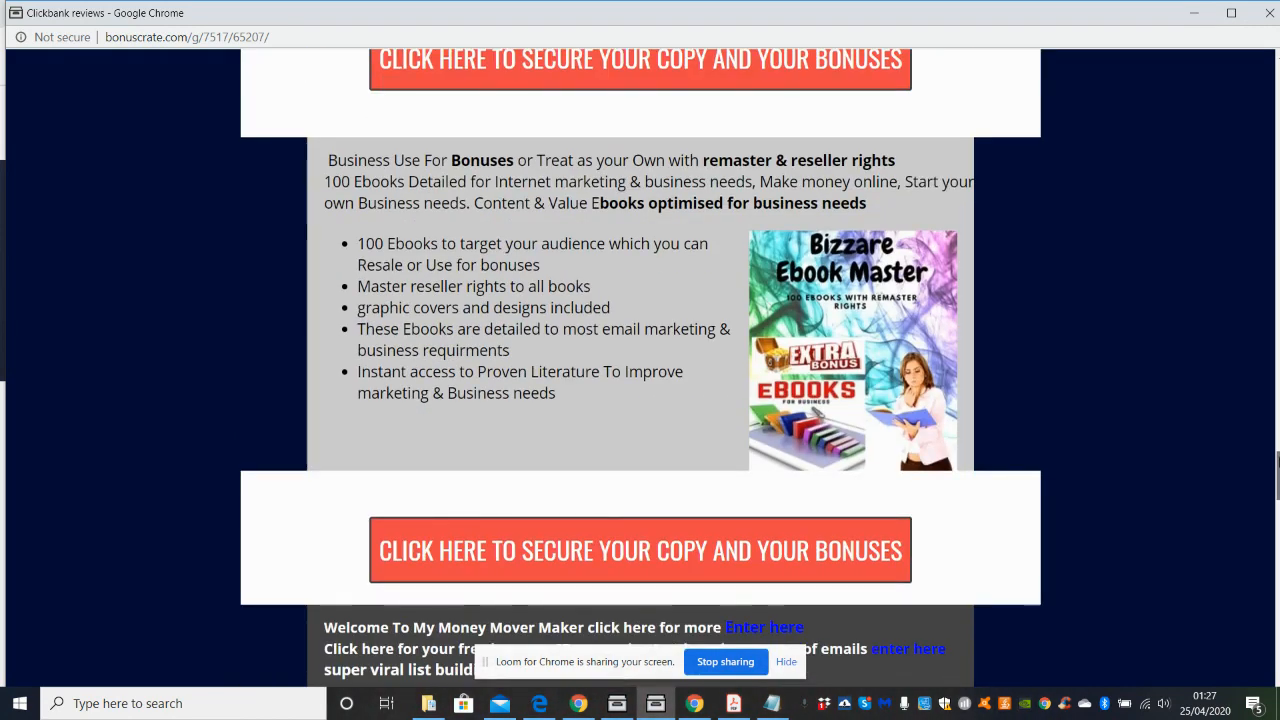
pyautogui.moveTo(1047, 305)
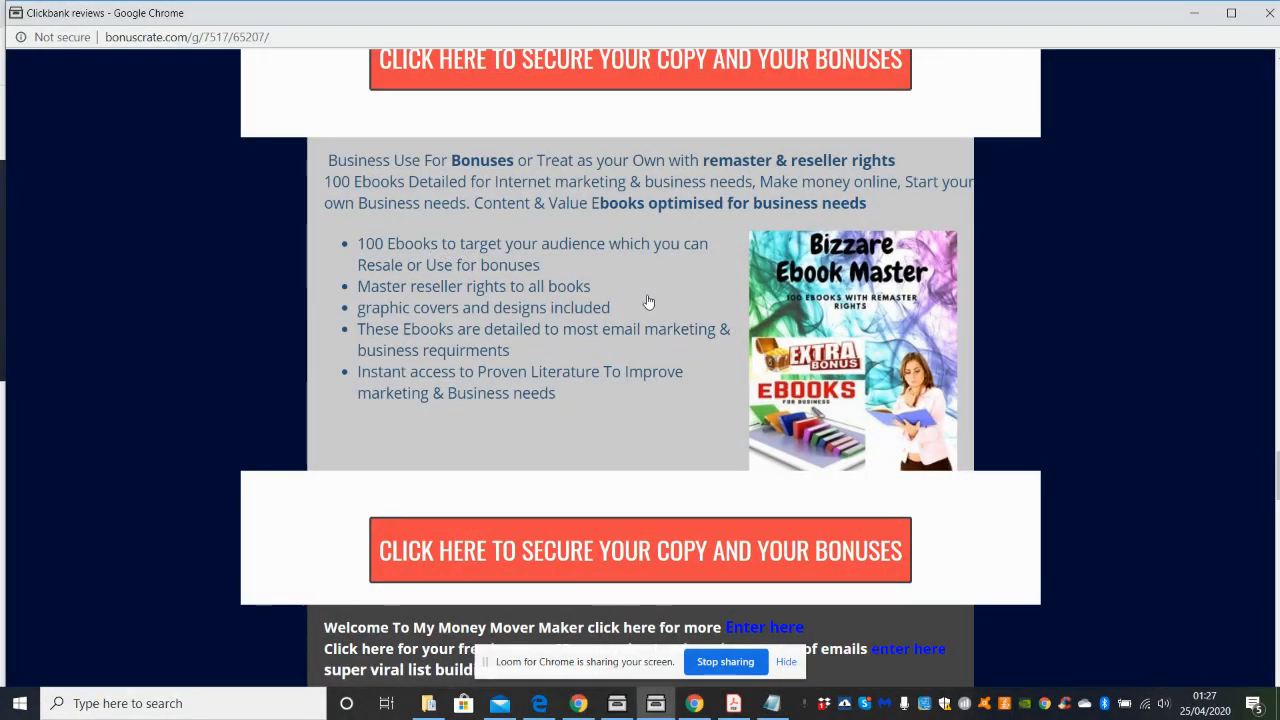
pyautogui.moveTo(1061, 297)
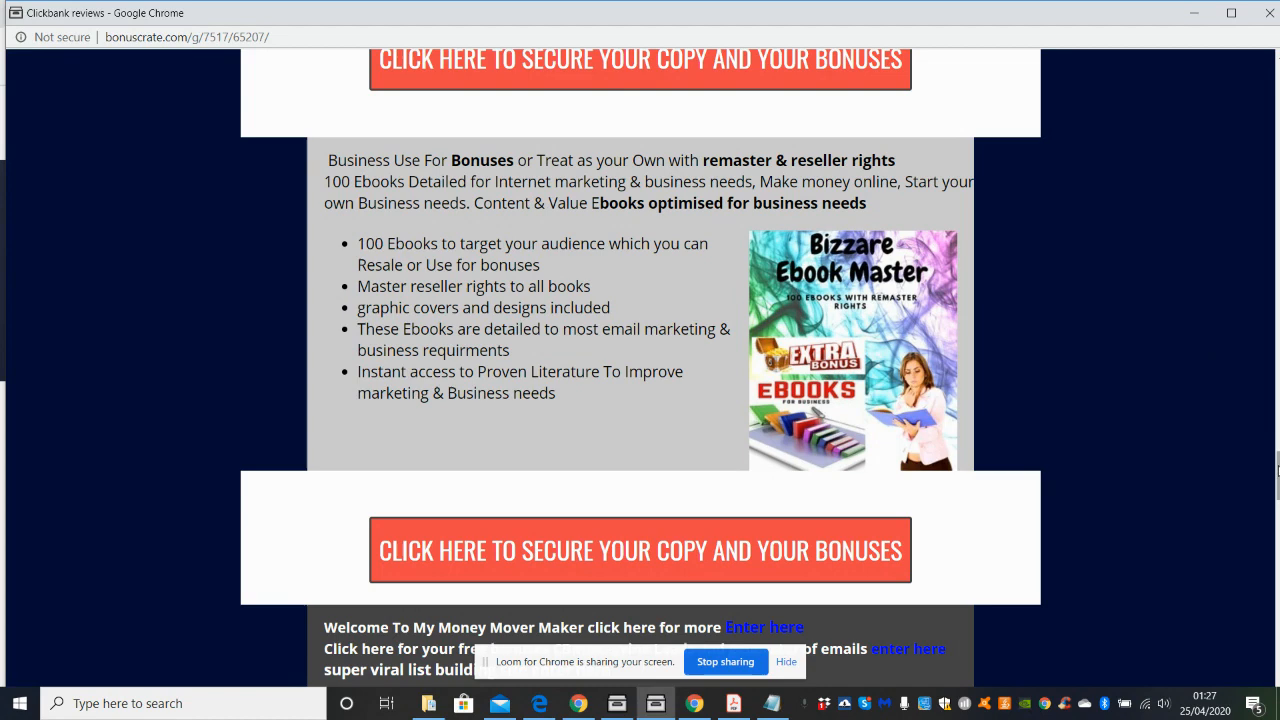
pyautogui.scroll(-3)
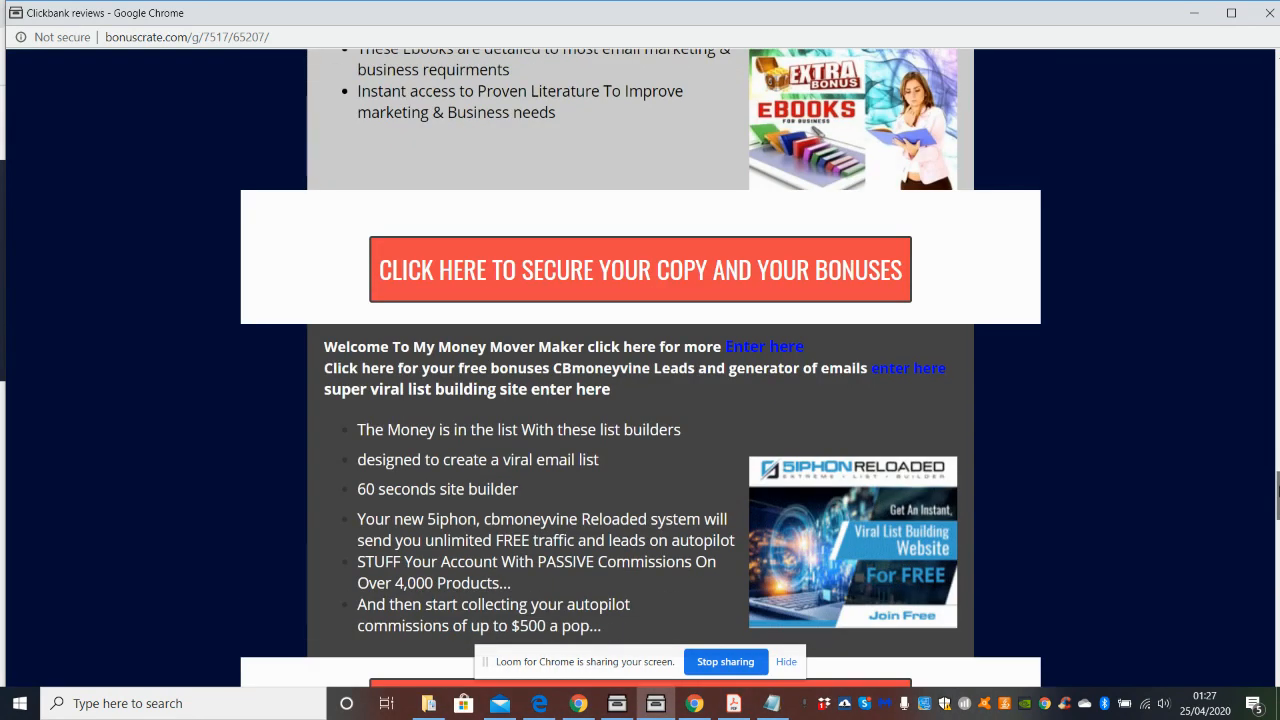
# Scroll past 5iphon Reloaded to the Ultimate Zero Cost Traffic Tactics Gold Edition bonus.
pyautogui.scroll(-3)
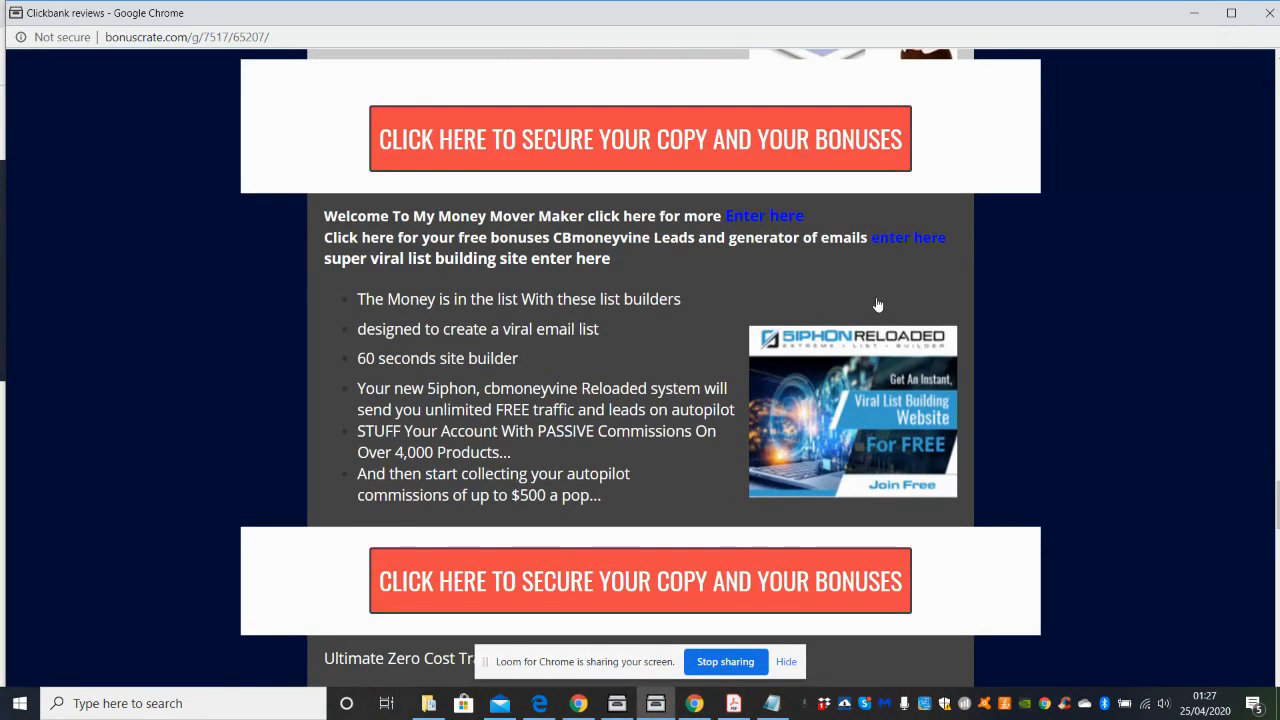
pyautogui.moveTo(1007, 232)
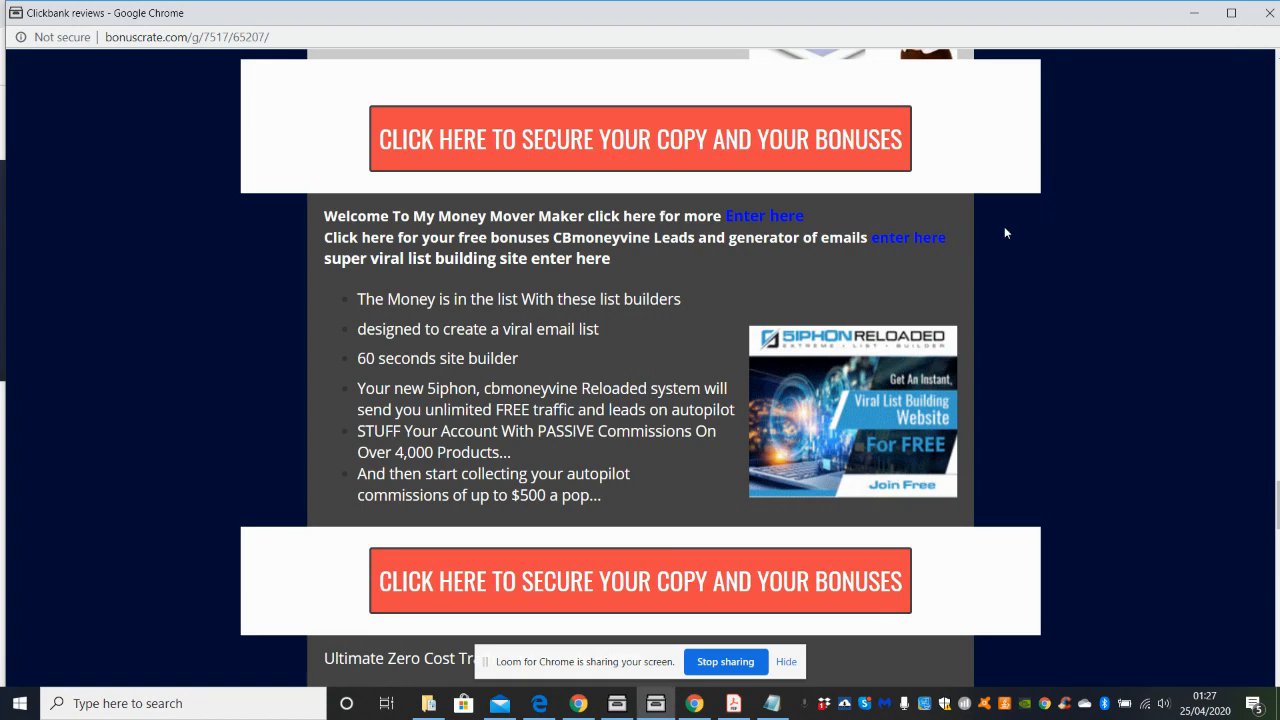
pyautogui.moveTo(764, 216)
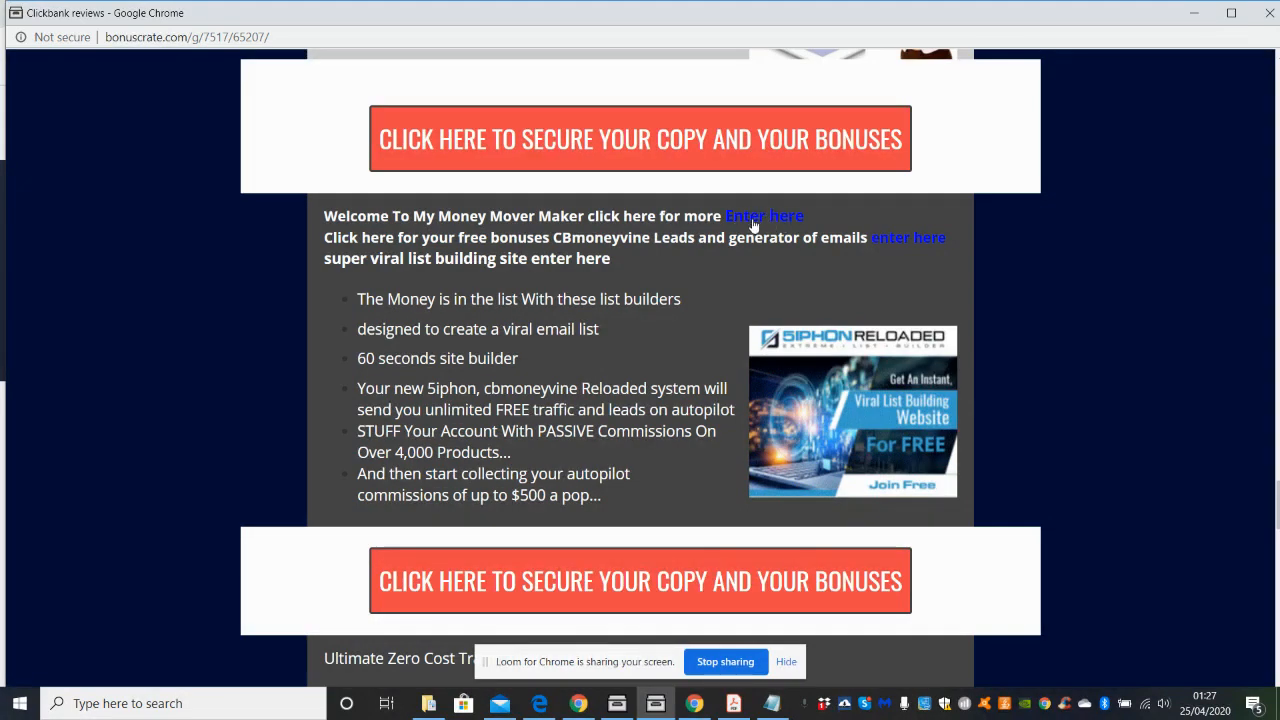
pyautogui.moveTo(785, 217)
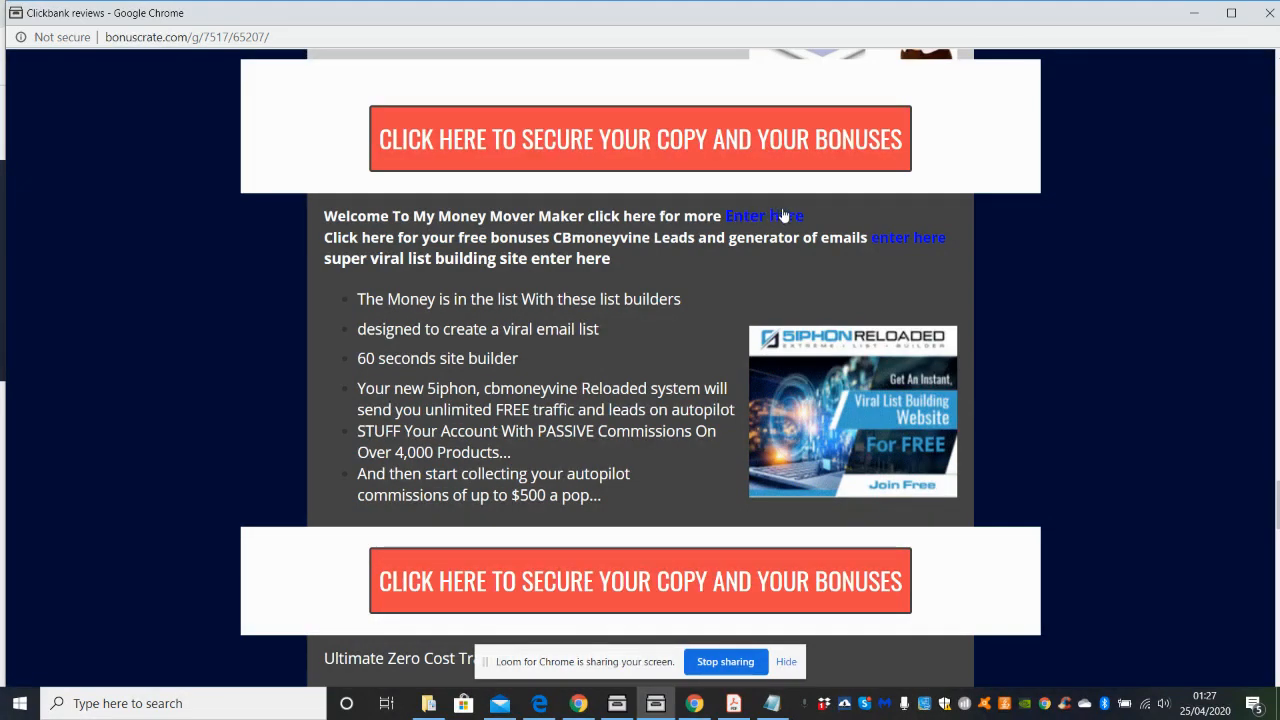
pyautogui.moveTo(785, 218)
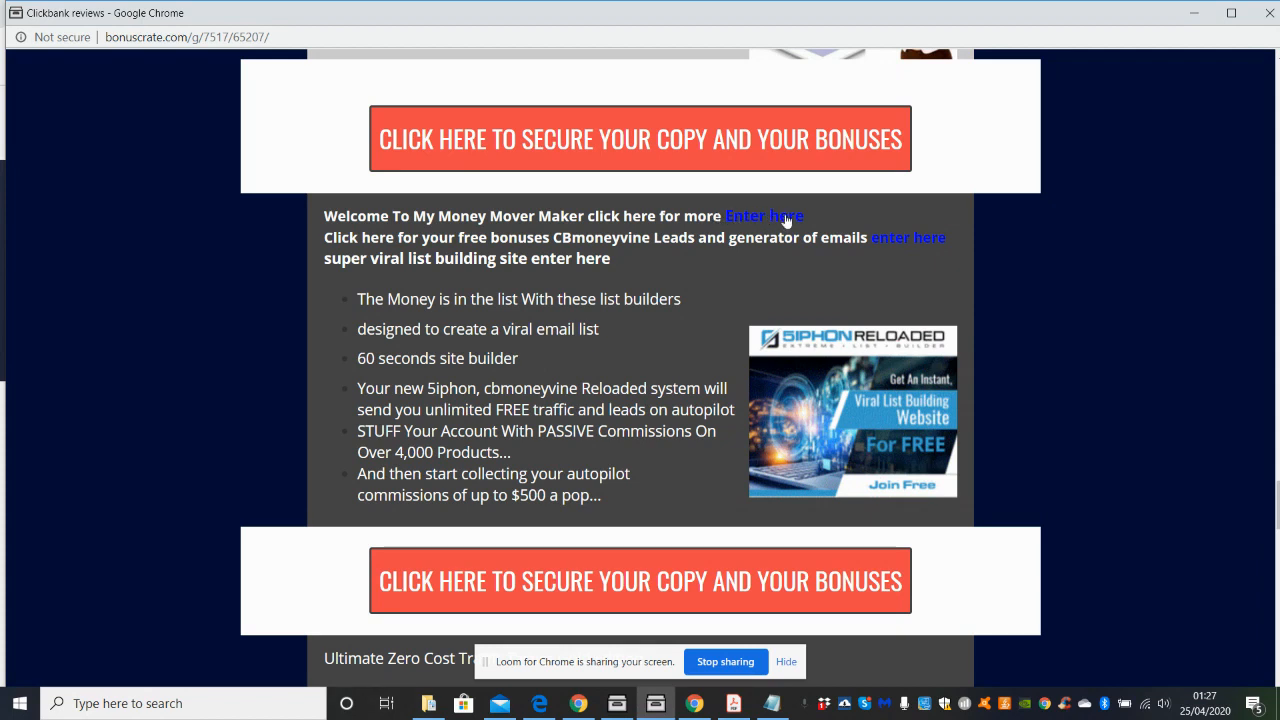
pyautogui.moveTo(765, 222)
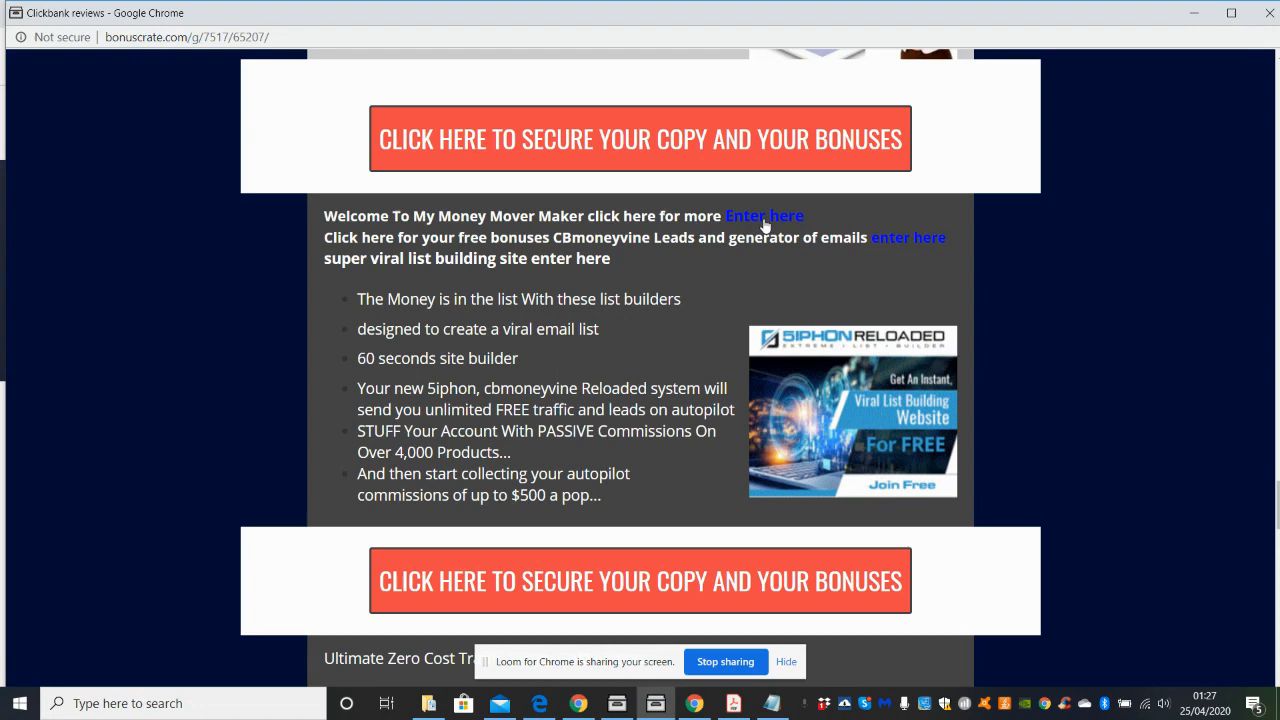
pyautogui.moveTo(770, 222)
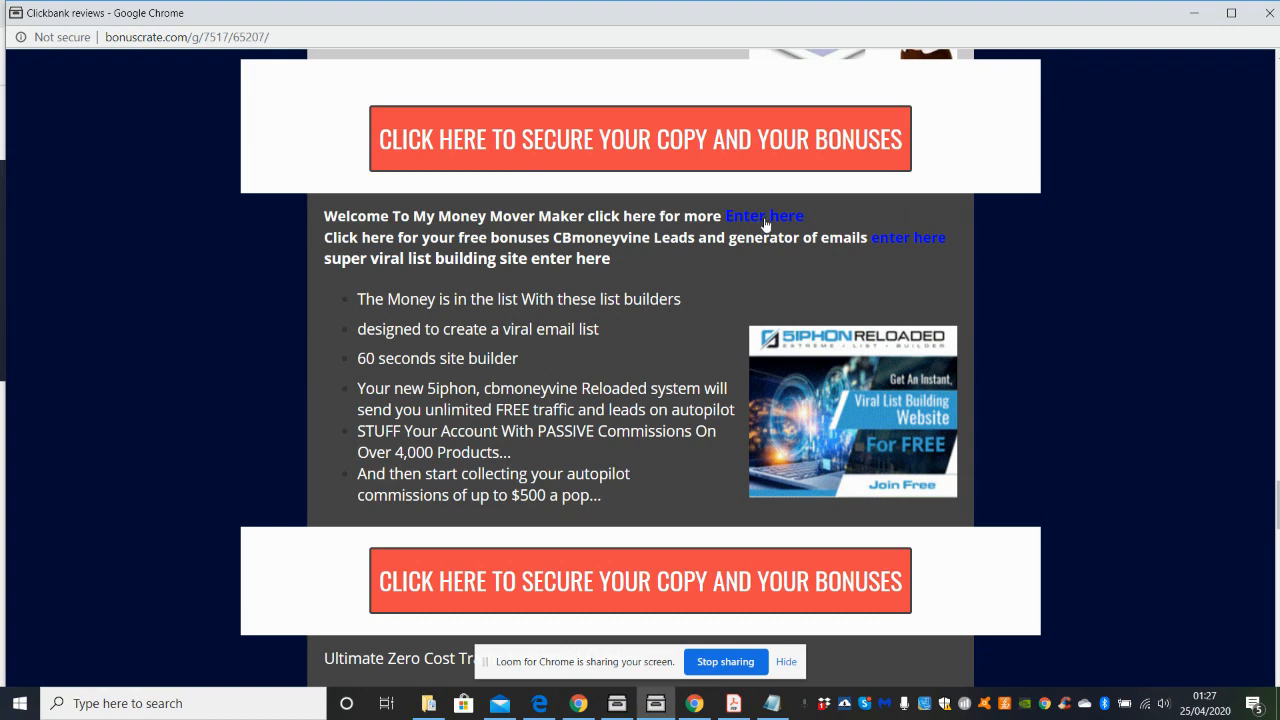
pyautogui.moveTo(888, 258)
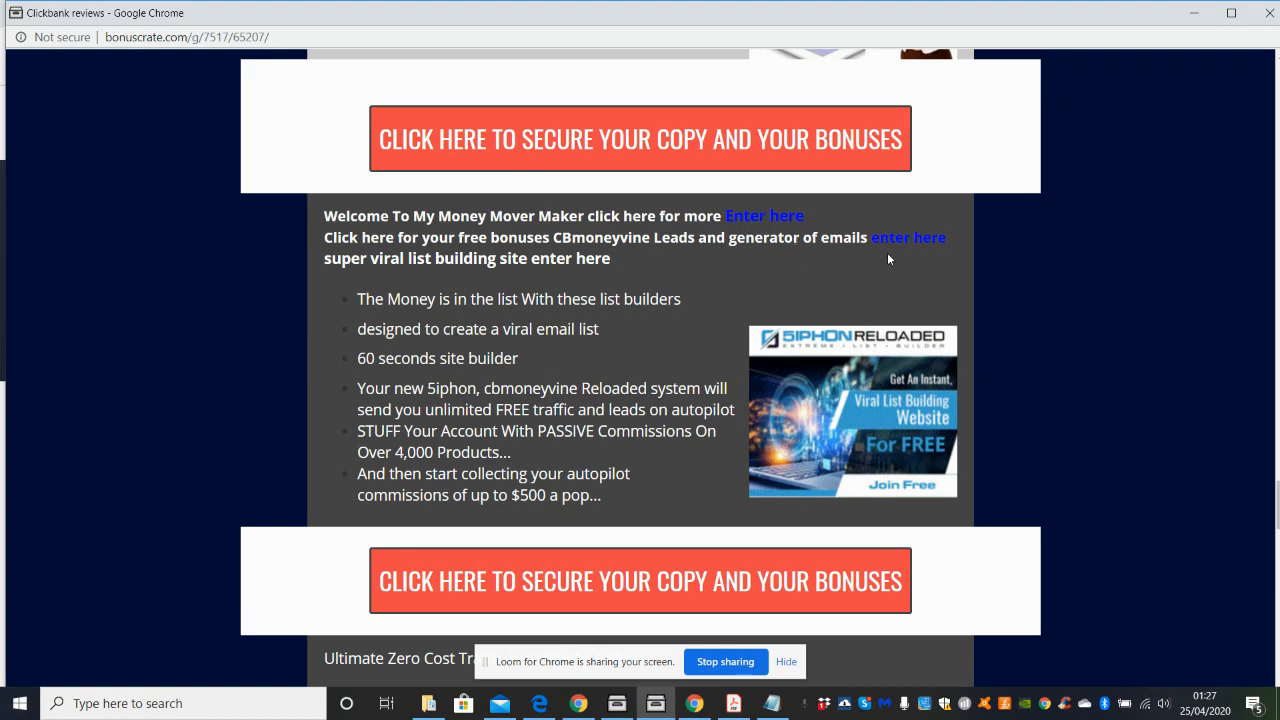
pyautogui.moveTo(890, 243)
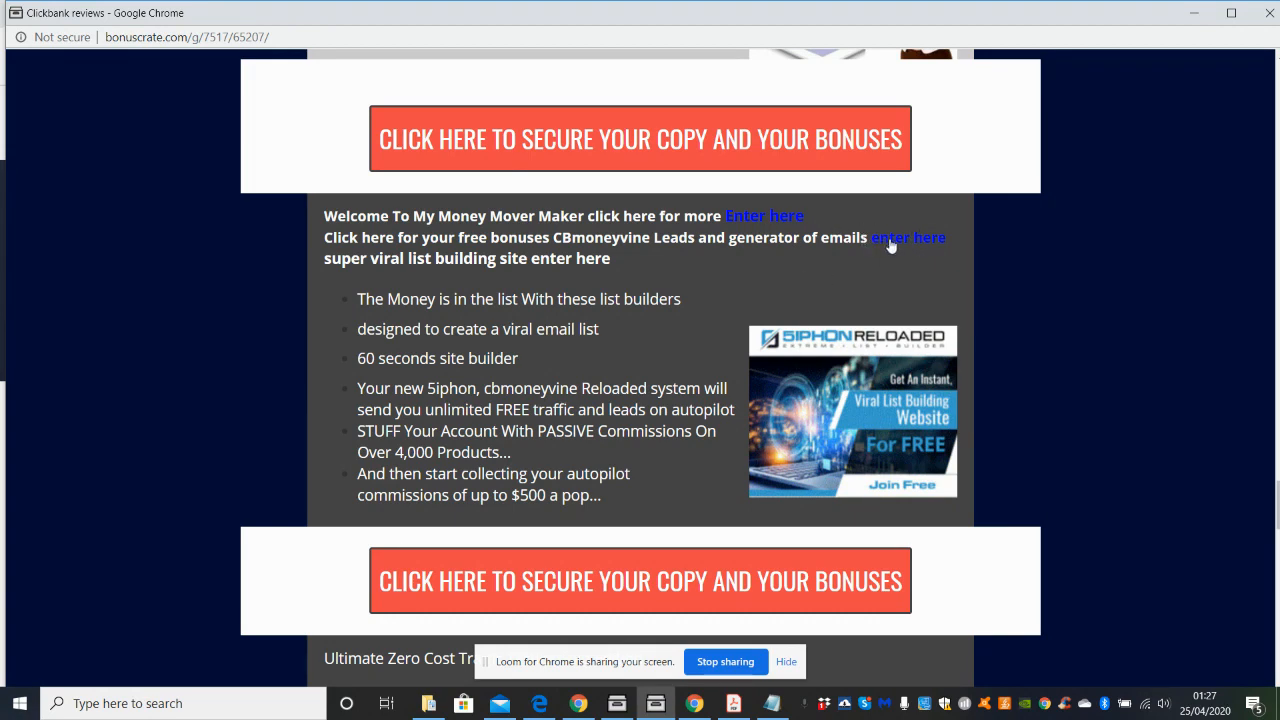
pyautogui.moveTo(913, 243)
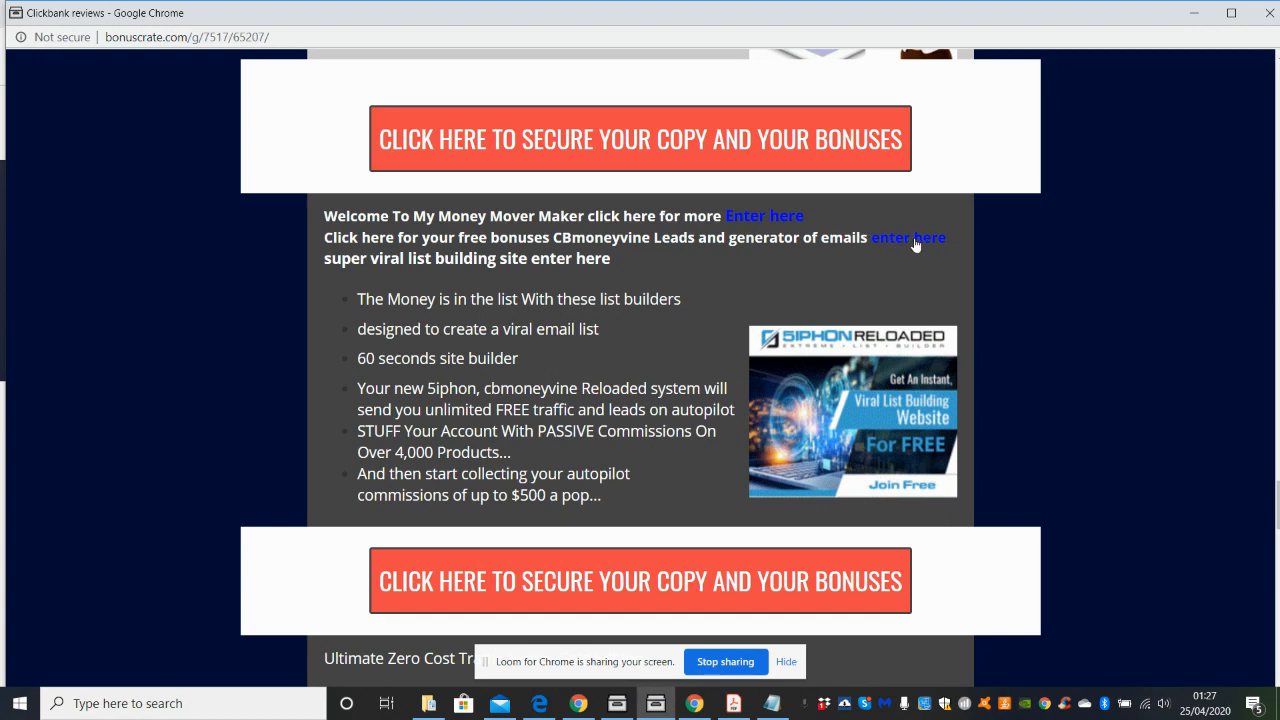
pyautogui.moveTo(901, 245)
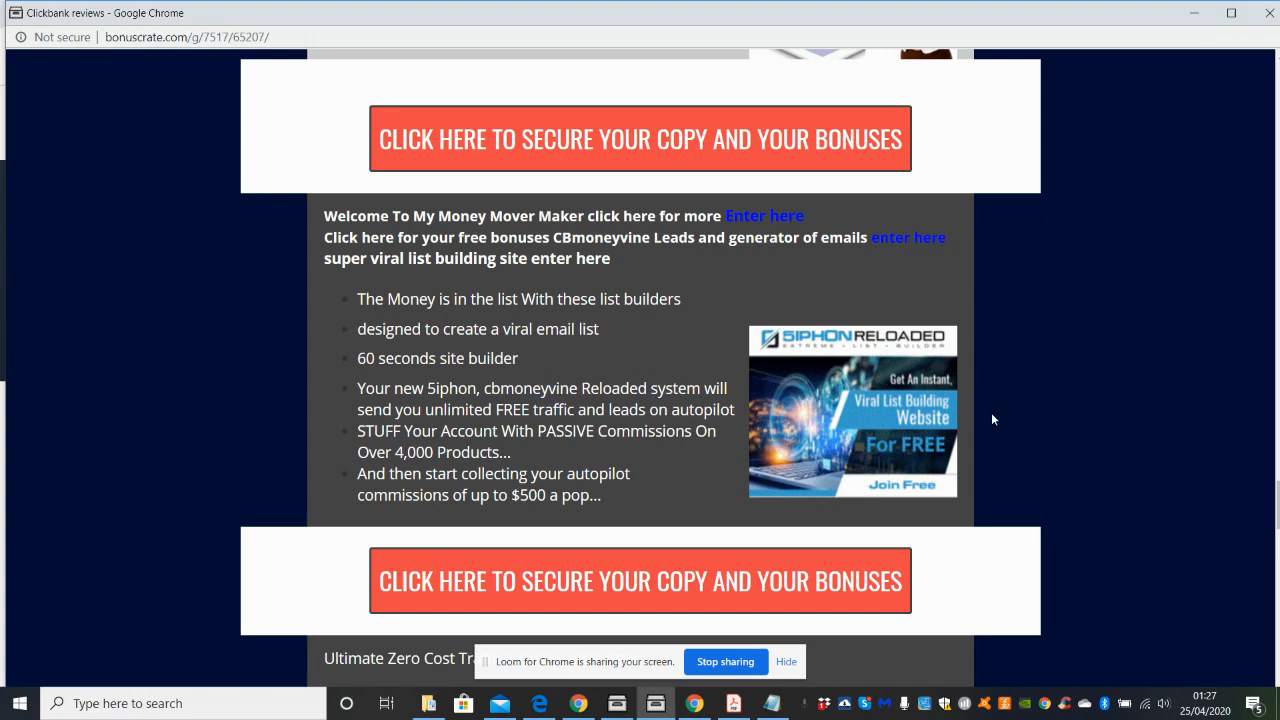
pyautogui.moveTo(1276, 518)
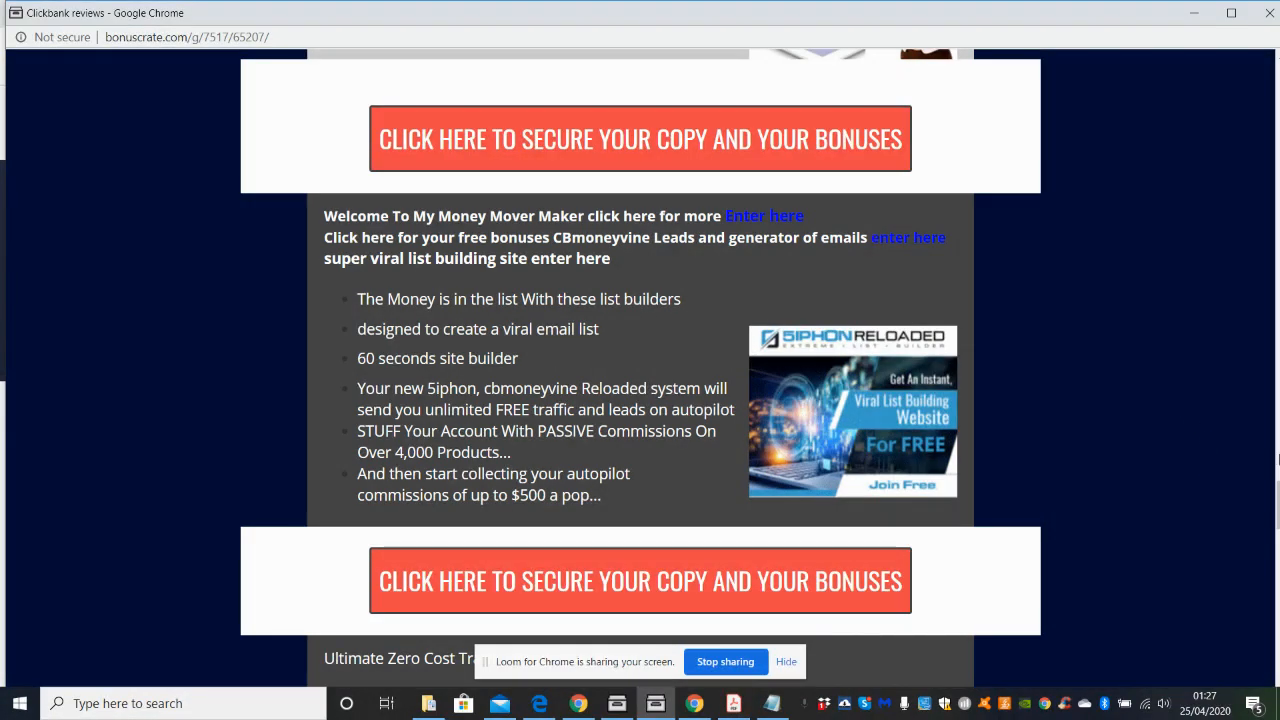
pyautogui.scroll(-3)
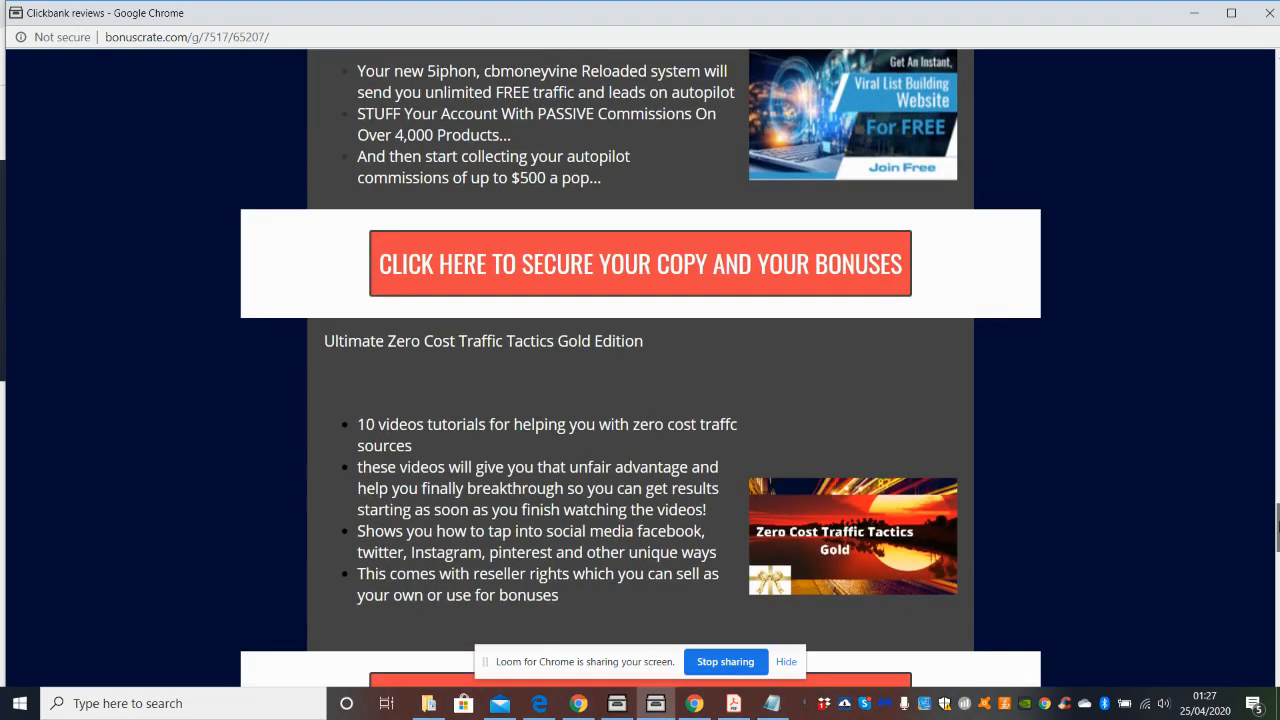
pyautogui.scroll(-3)
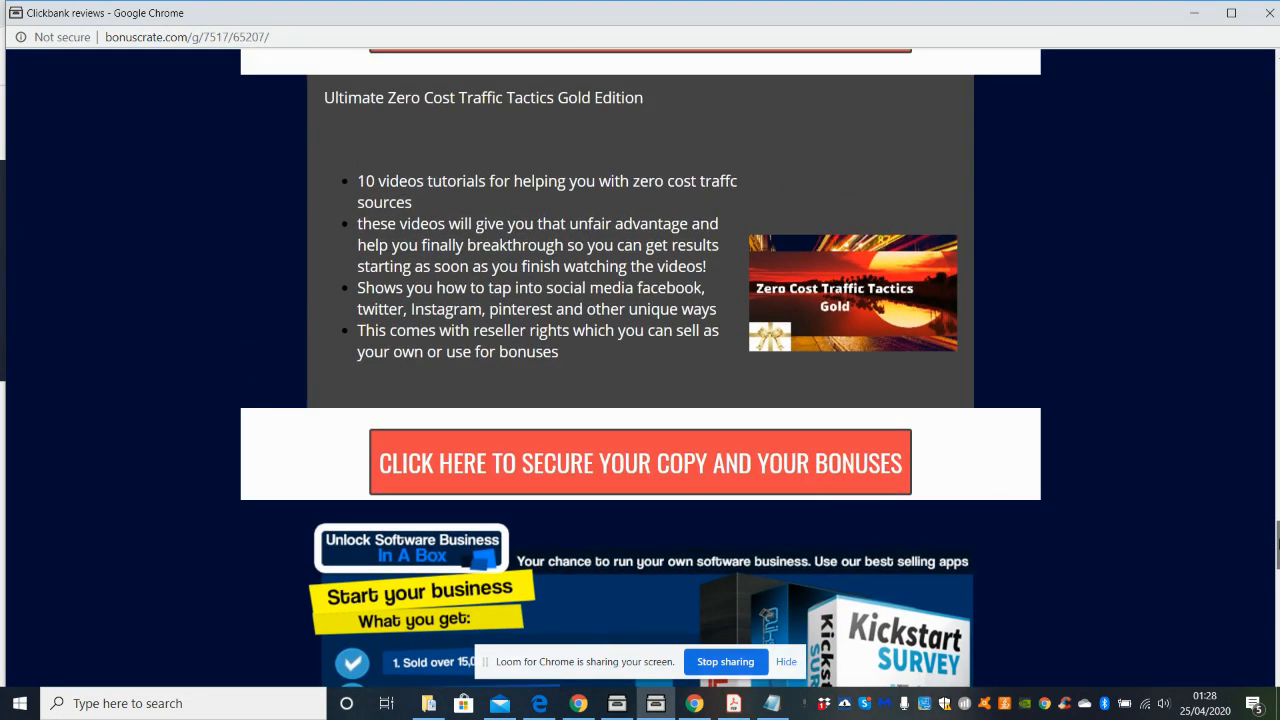
pyautogui.scroll(-3)
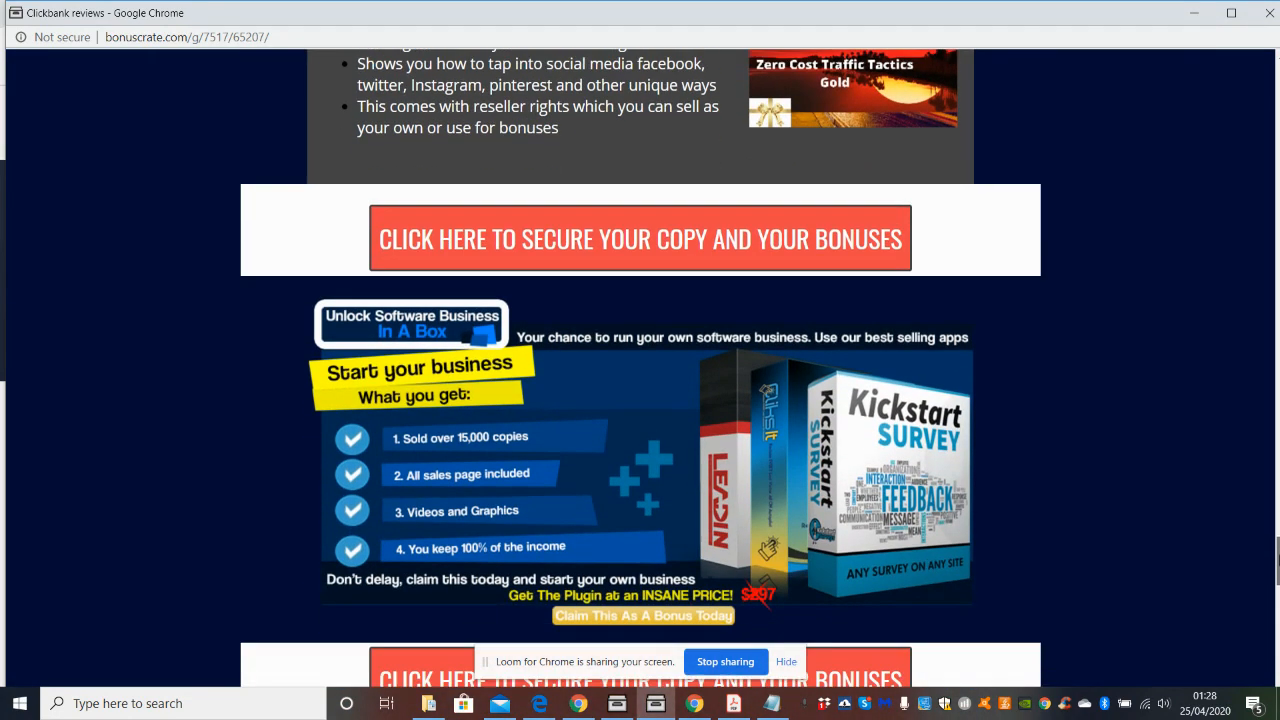
pyautogui.scroll(-3)
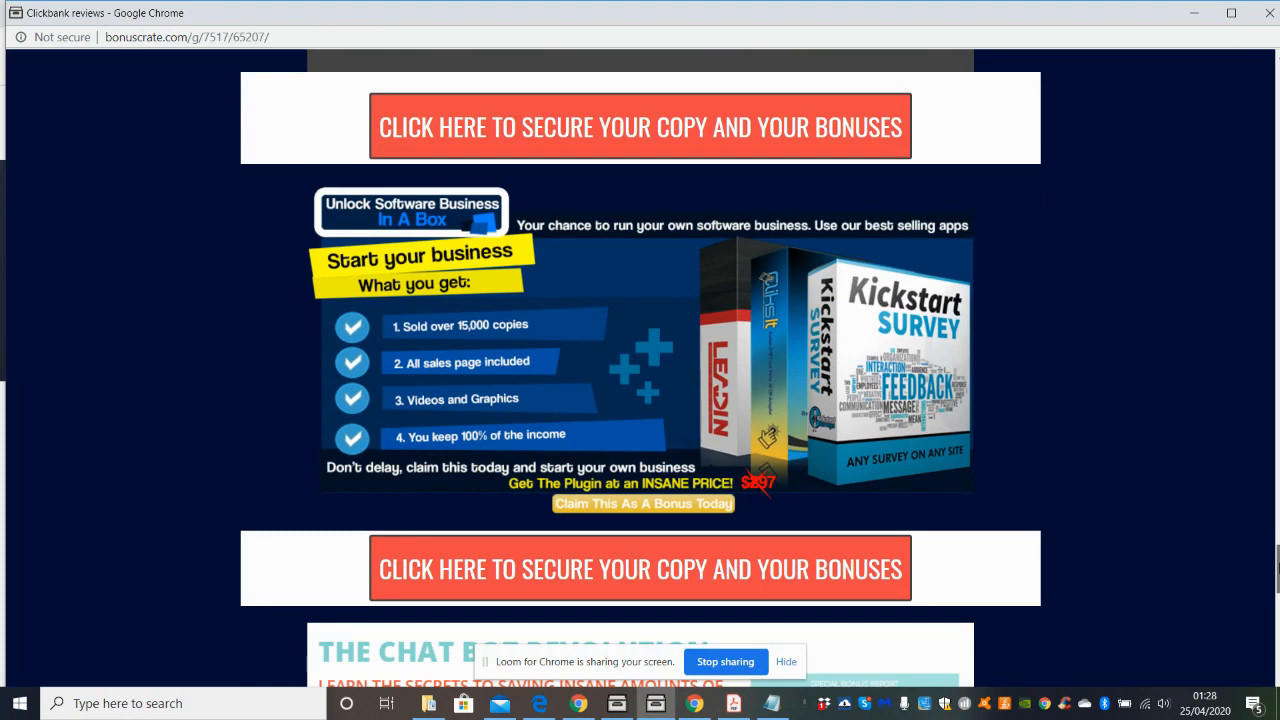
pyautogui.scroll(-3)
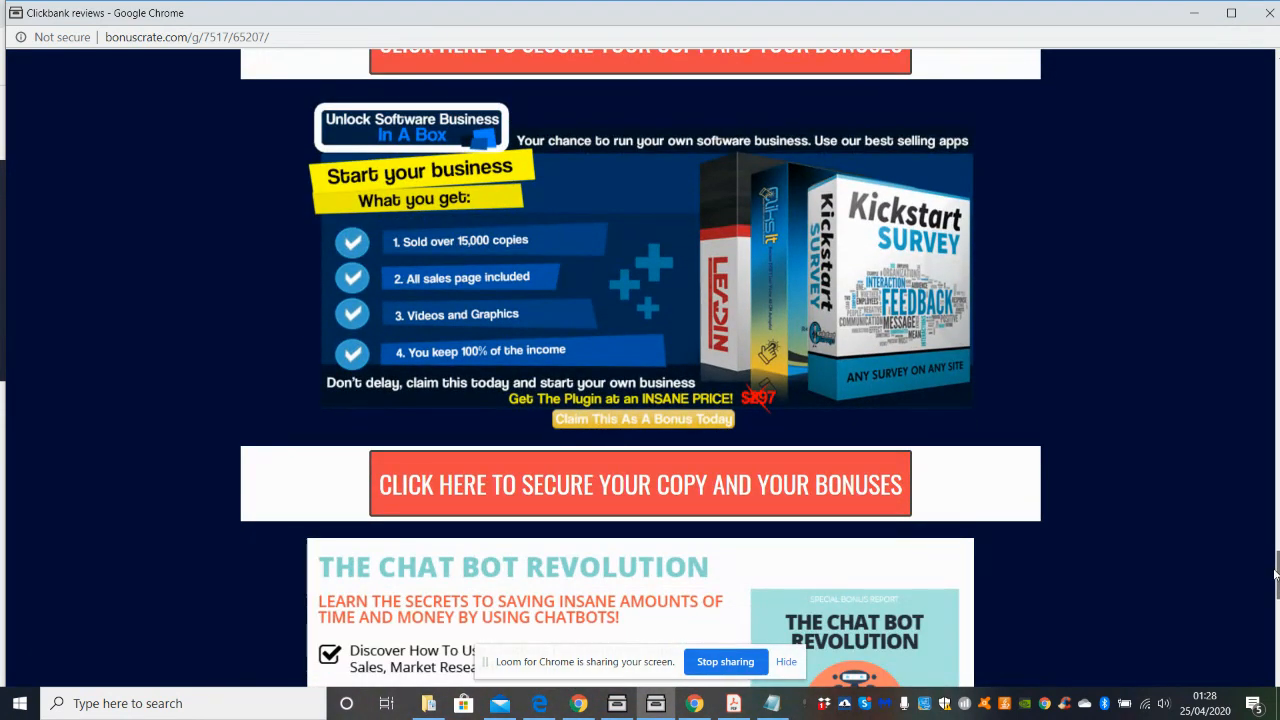
pyautogui.scroll(-3)
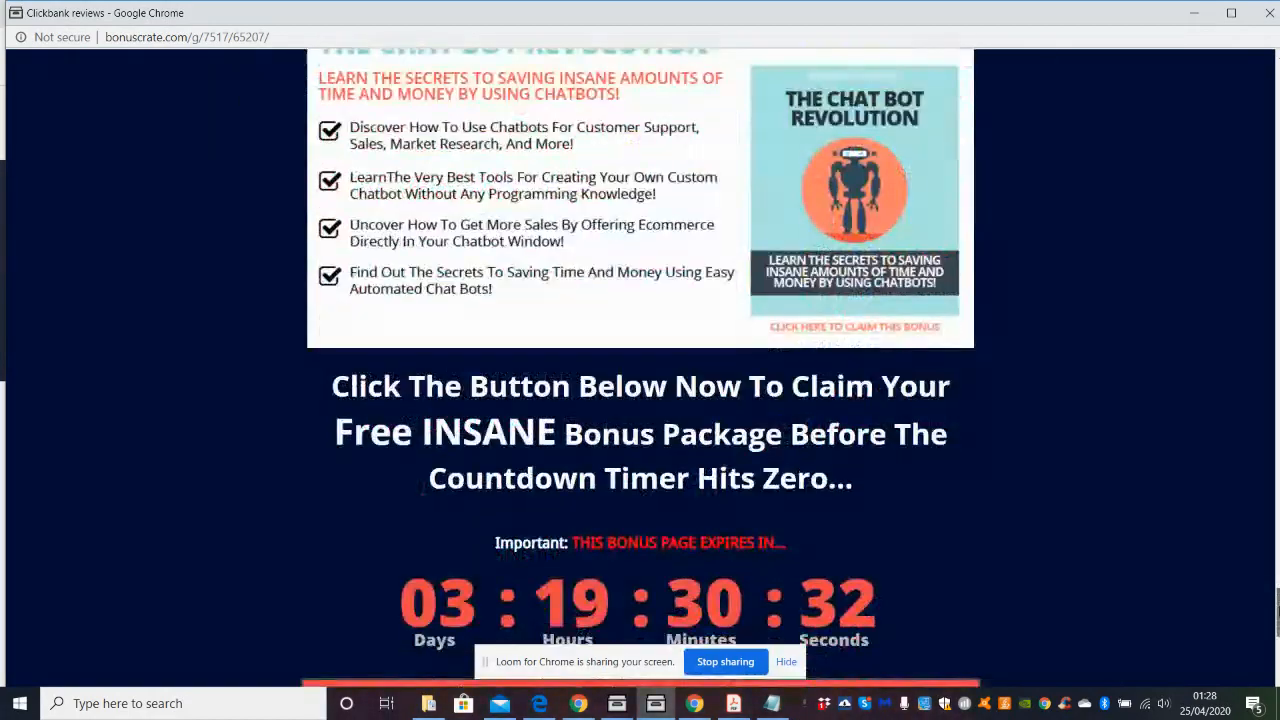
pyautogui.scroll(3)
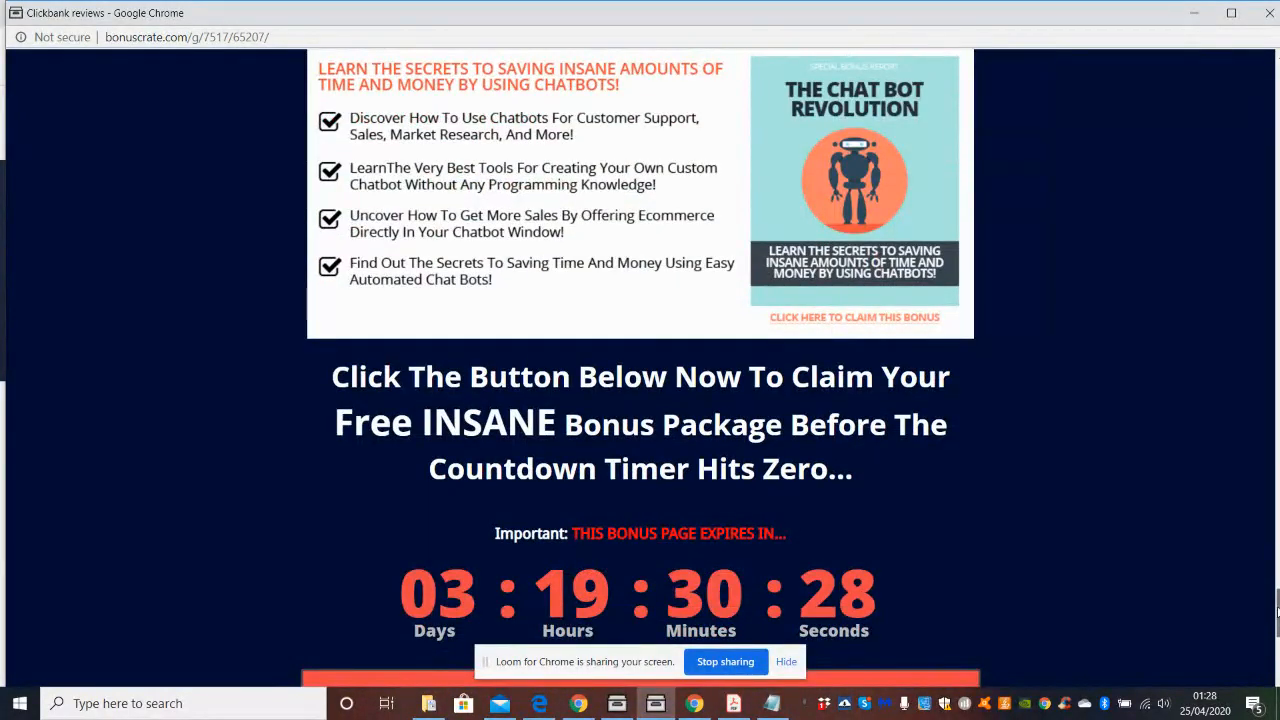
pyautogui.scroll(-3)
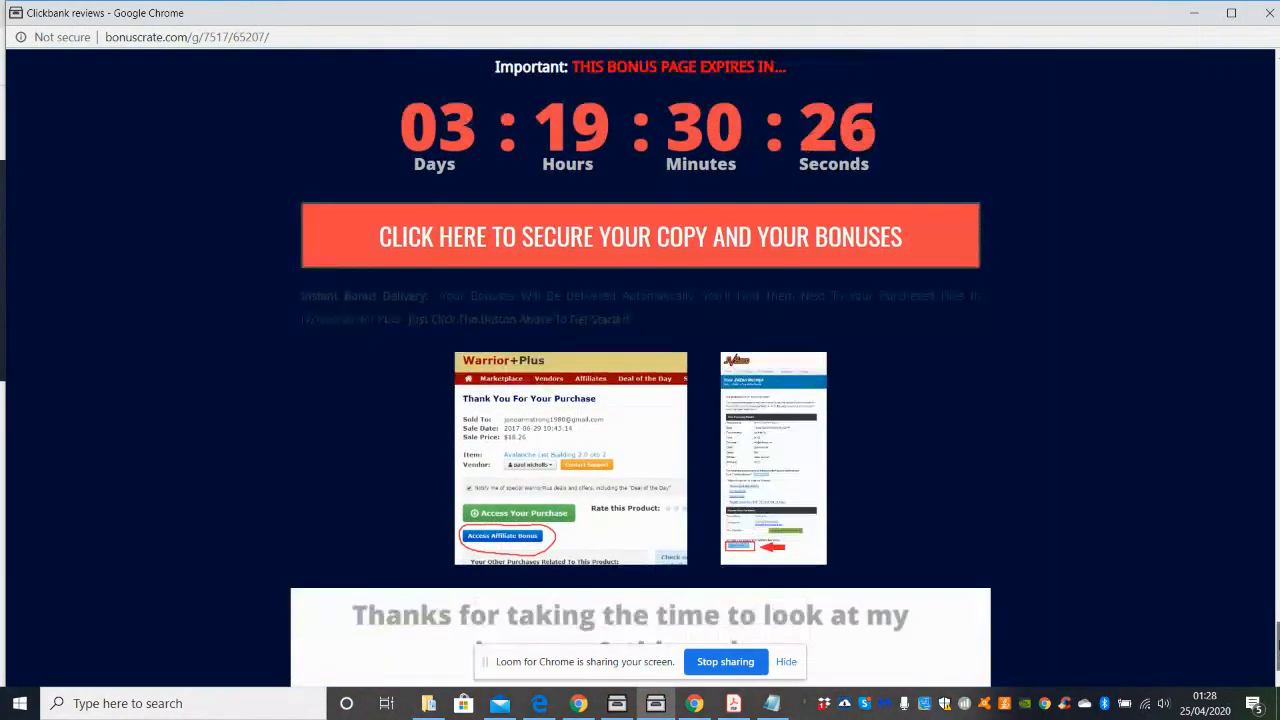
pyautogui.scroll(-3)
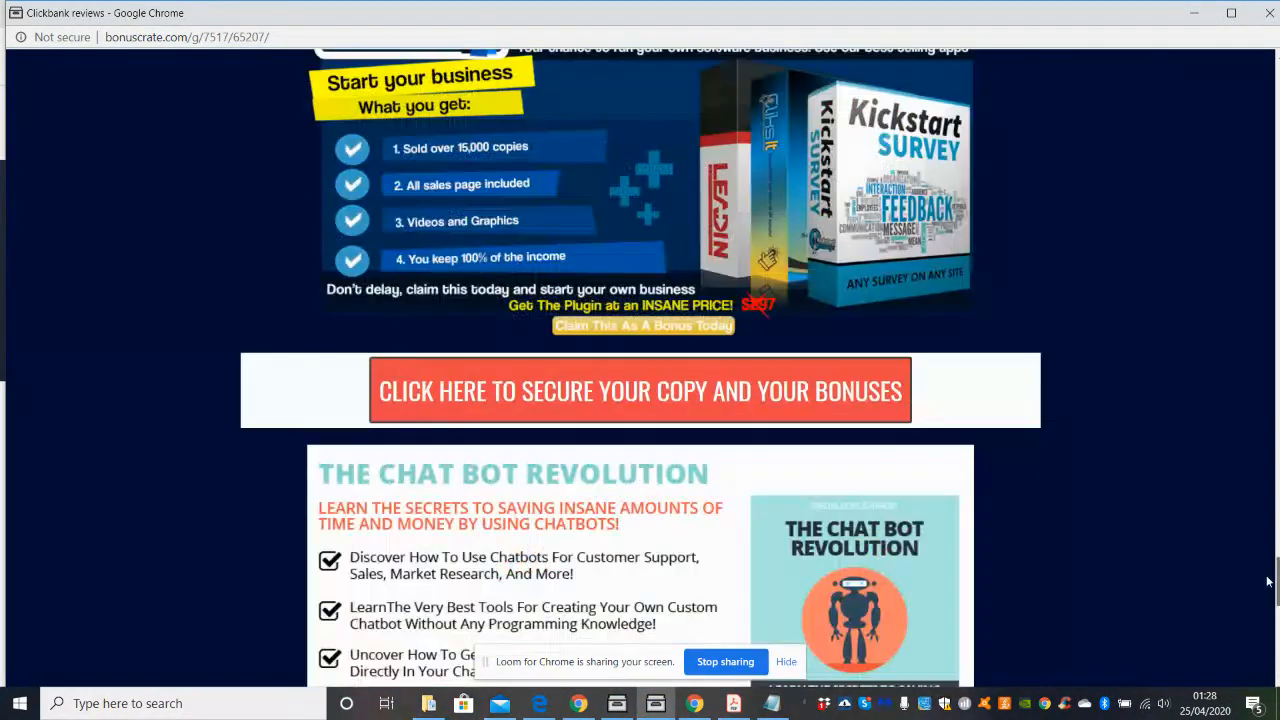
pyautogui.scroll(-3)
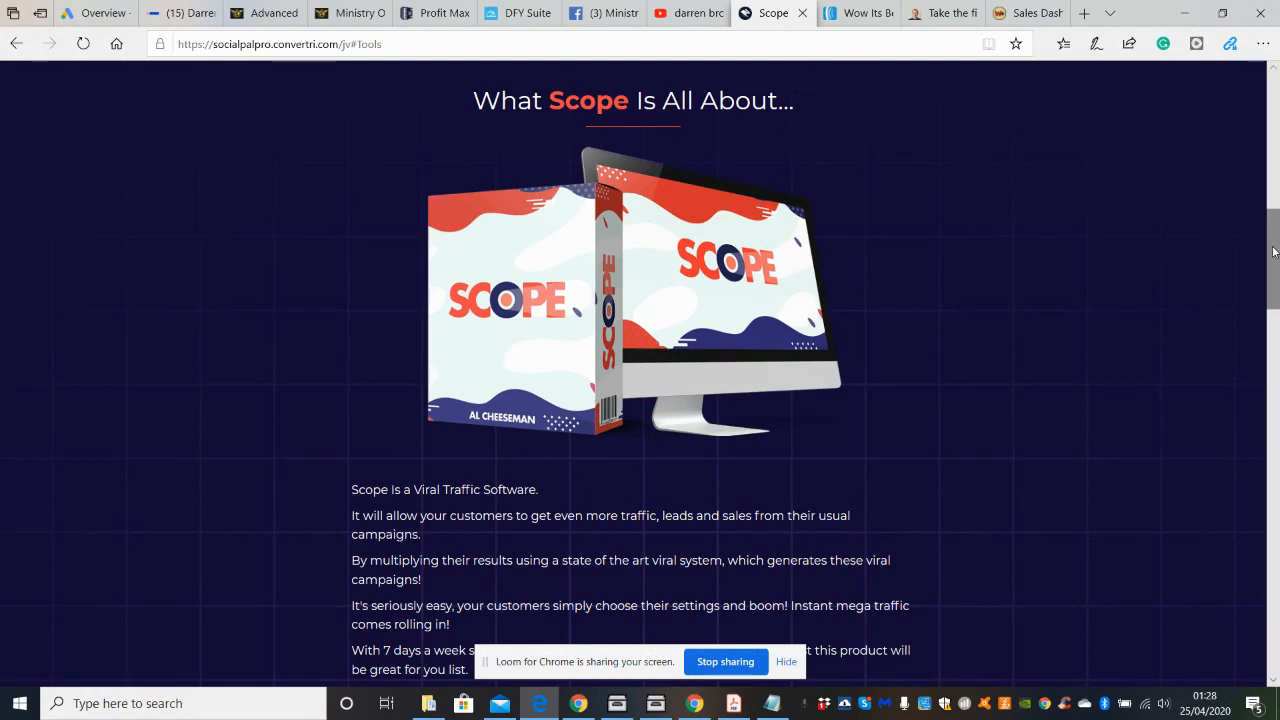
pyautogui.scroll(-3)
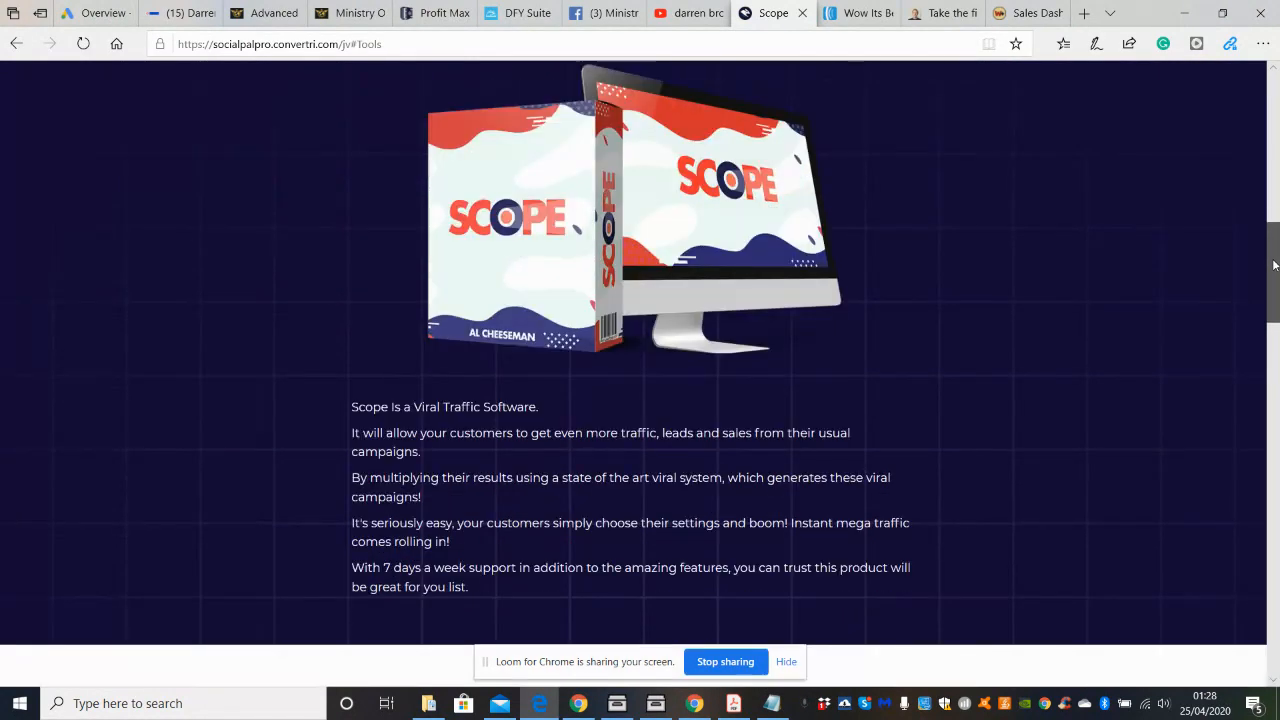
pyautogui.scroll(-3)
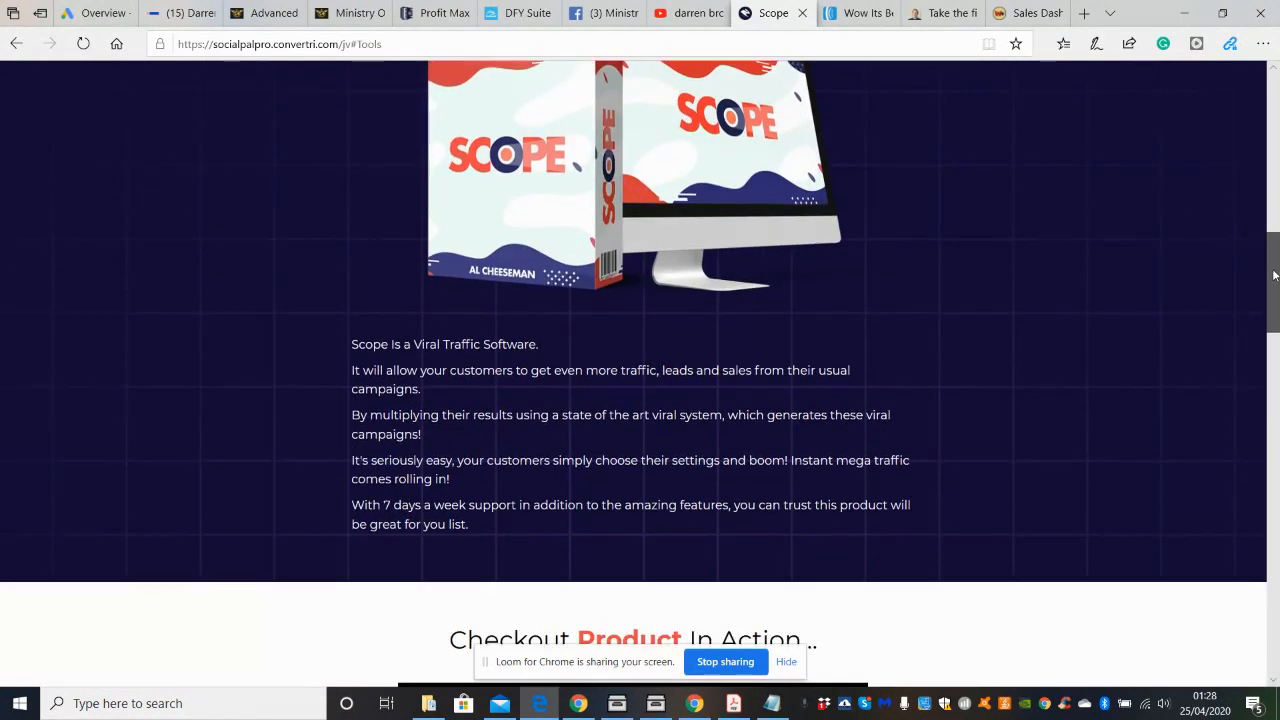
pyautogui.scroll(-3)
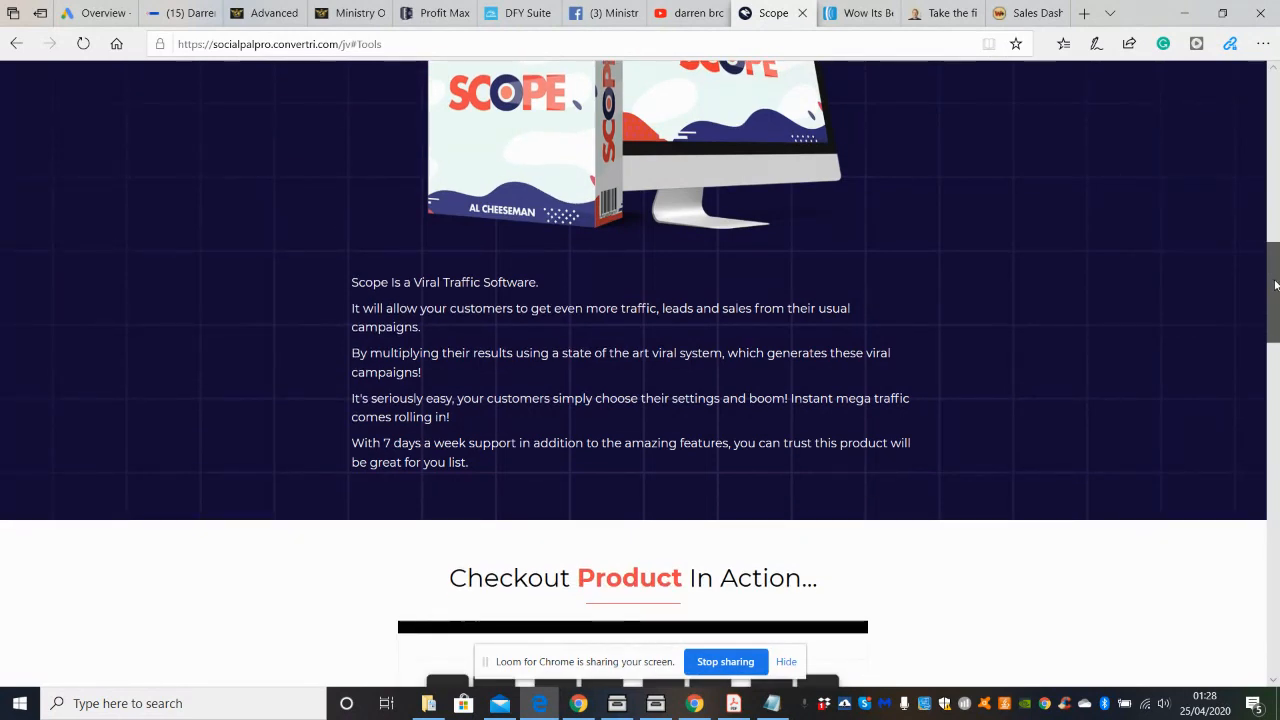
pyautogui.scroll(-3)
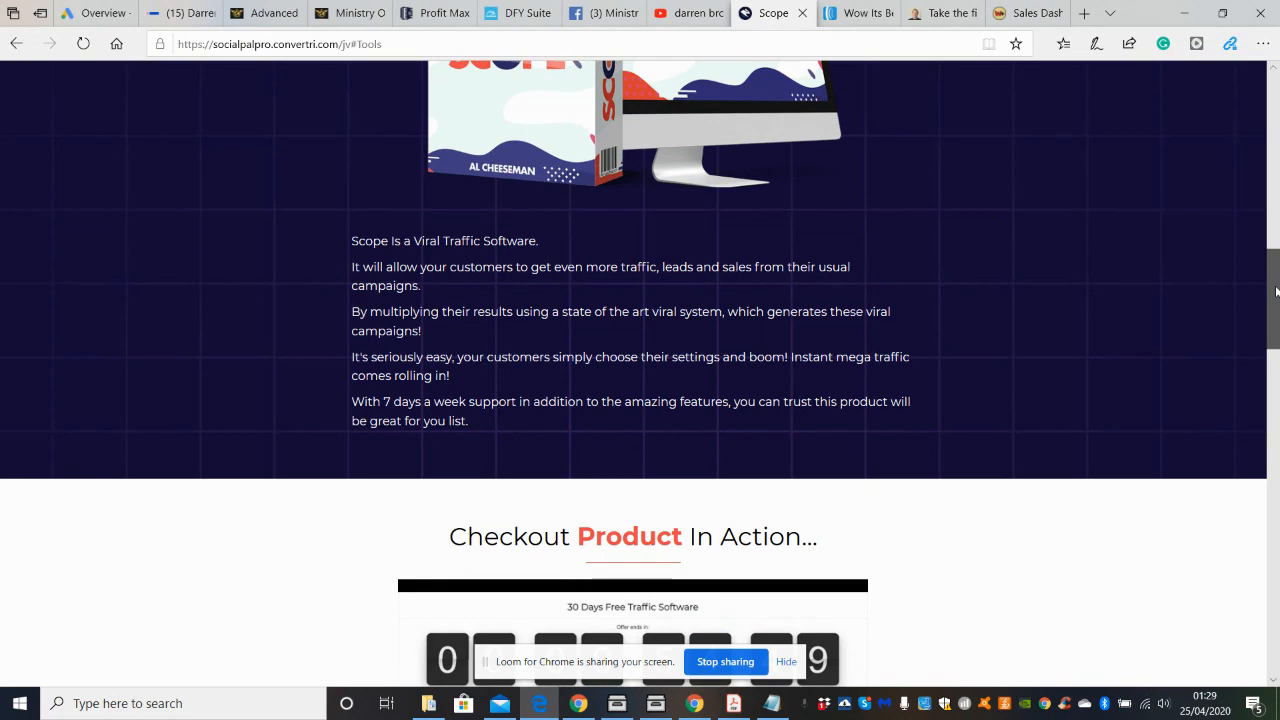
pyautogui.scroll(-3)
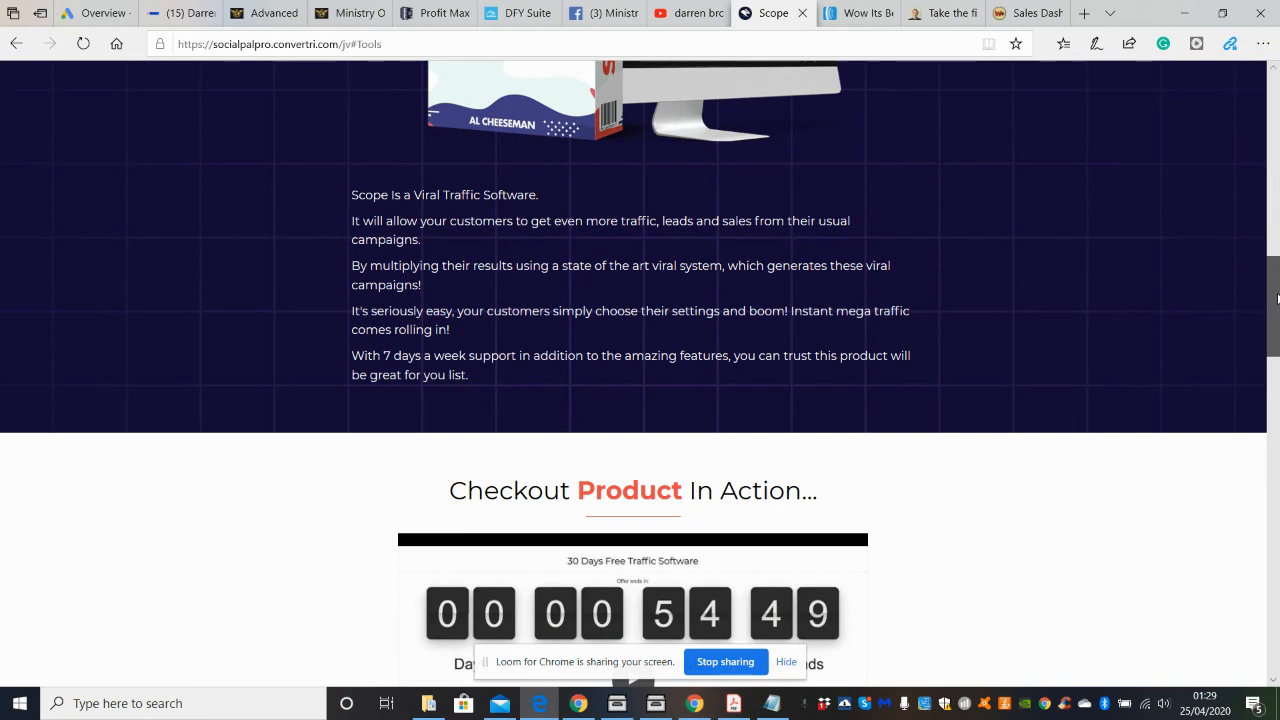
pyautogui.scroll(-3)
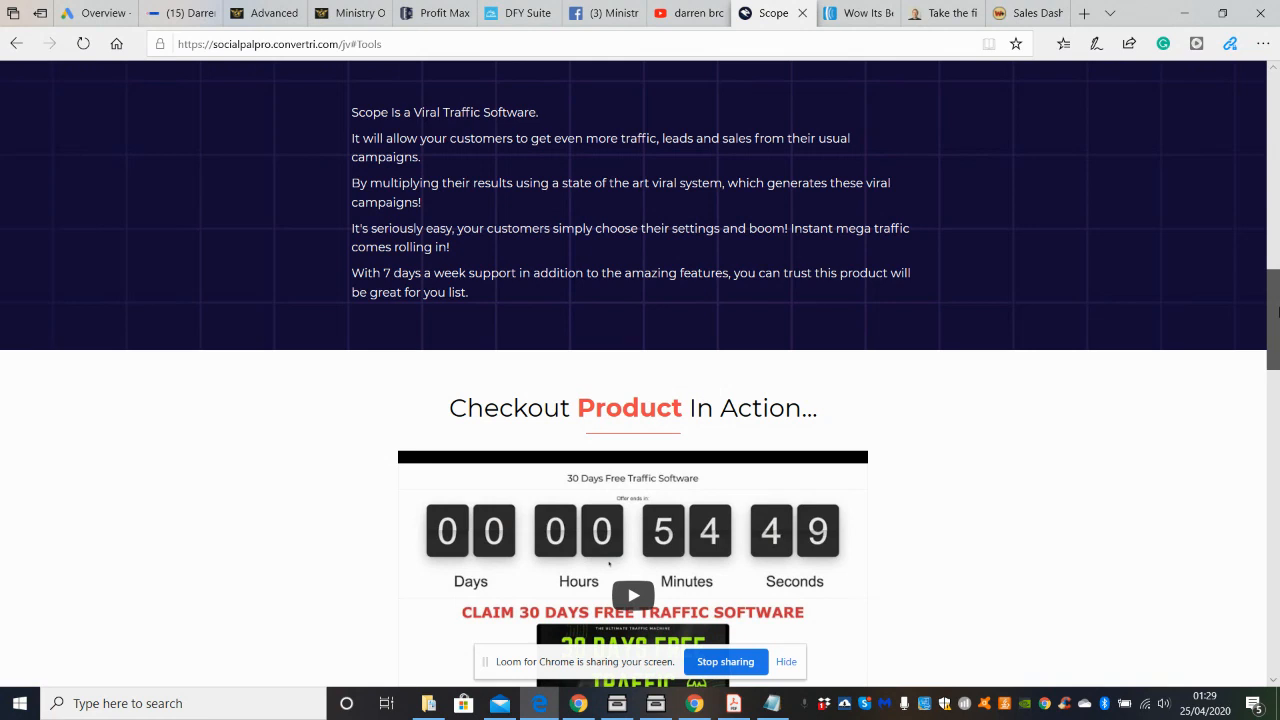
pyautogui.scroll(-3)
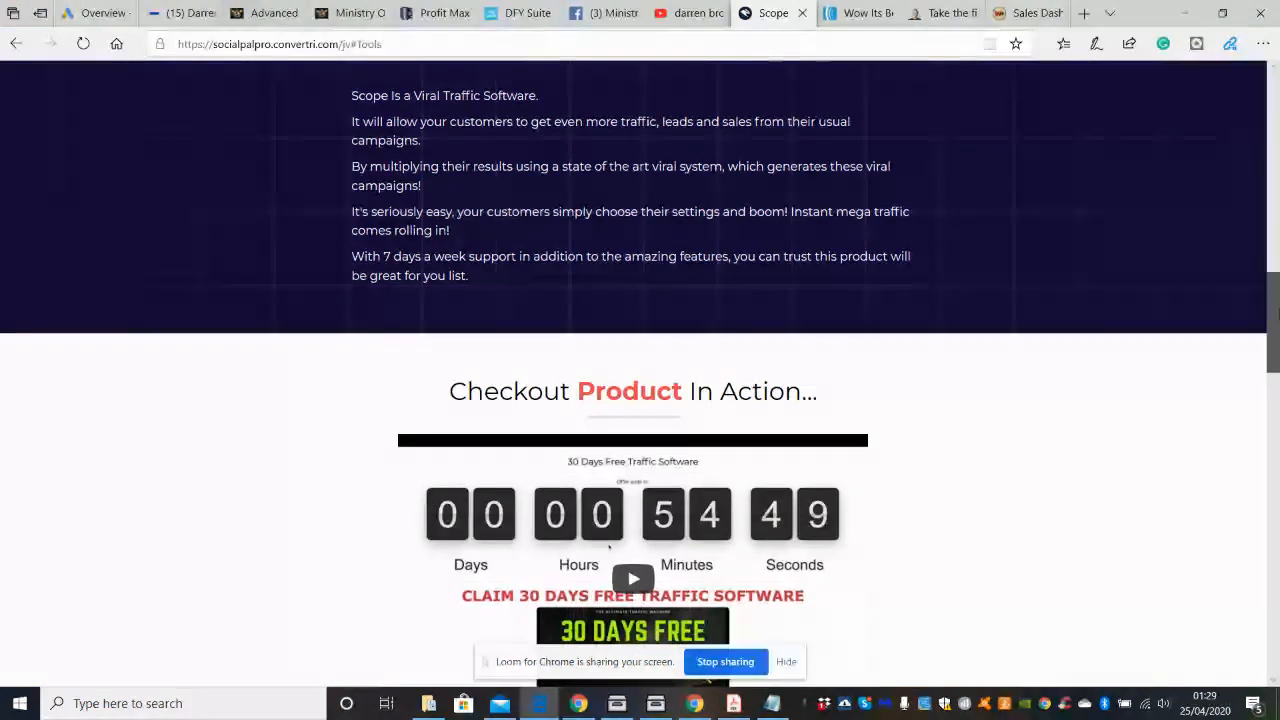
pyautogui.scroll(-3)
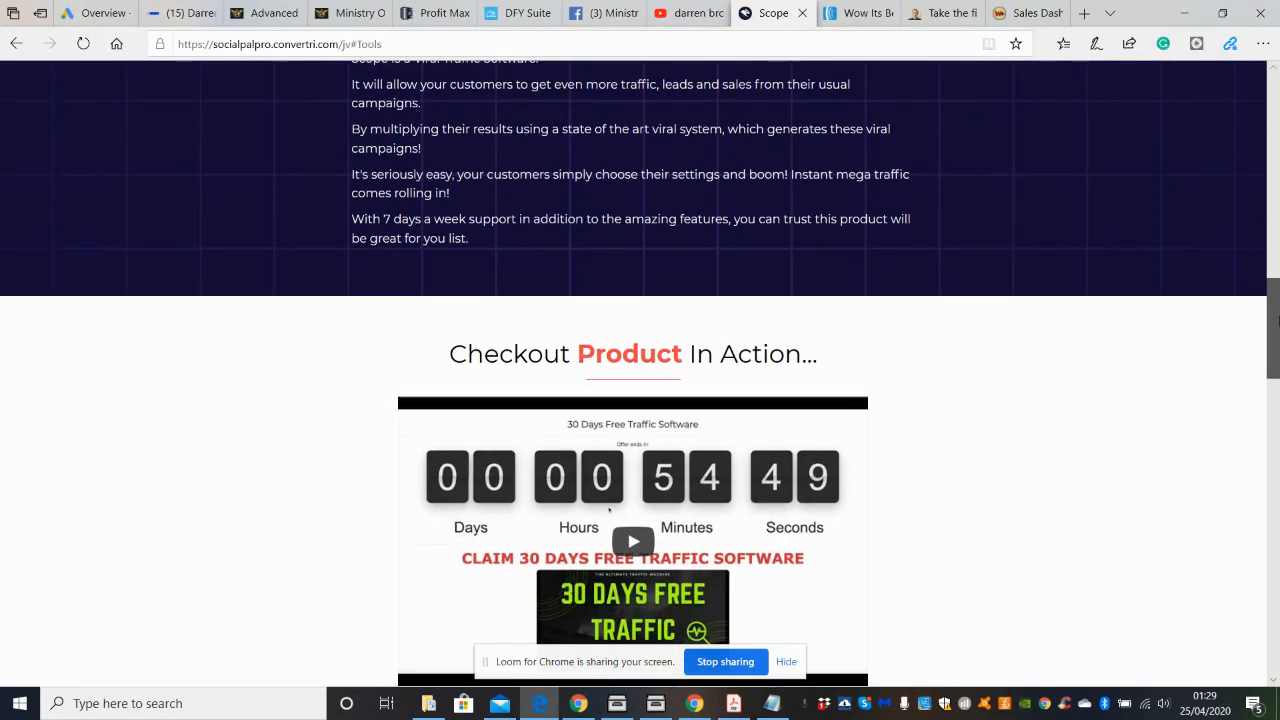
pyautogui.scroll(-3)
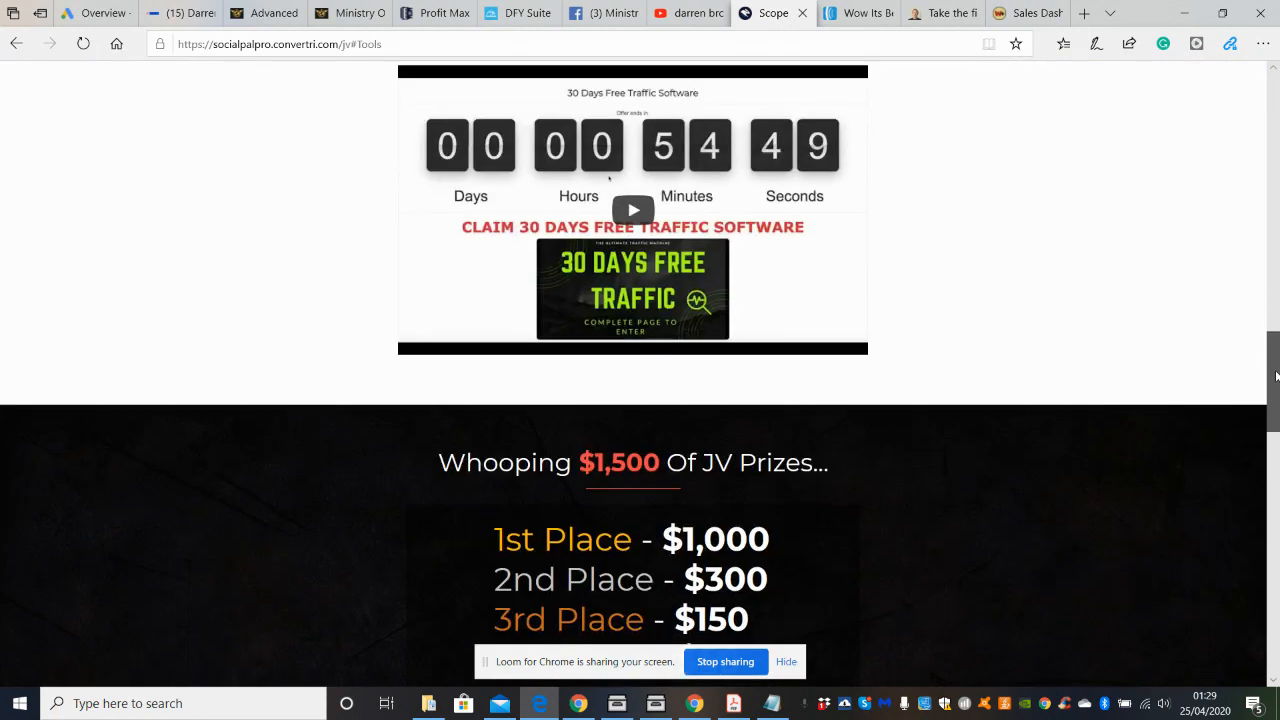
pyautogui.scroll(-3)
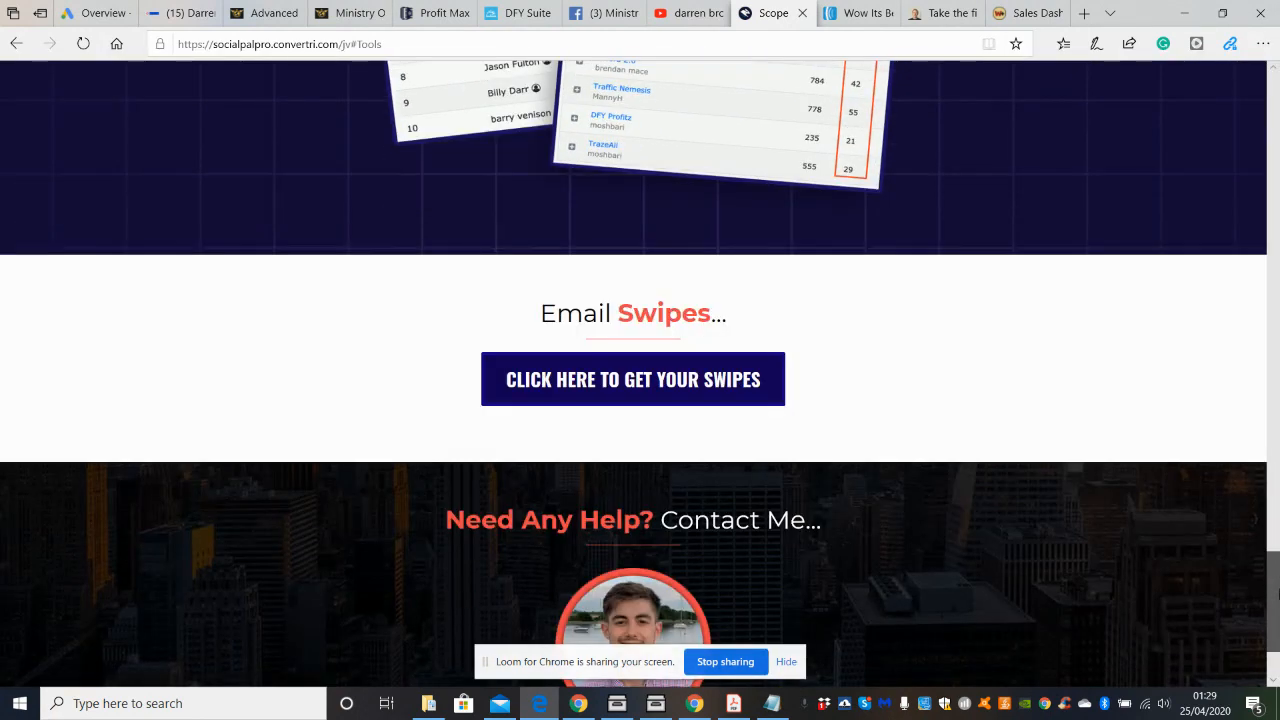
pyautogui.scroll(3)
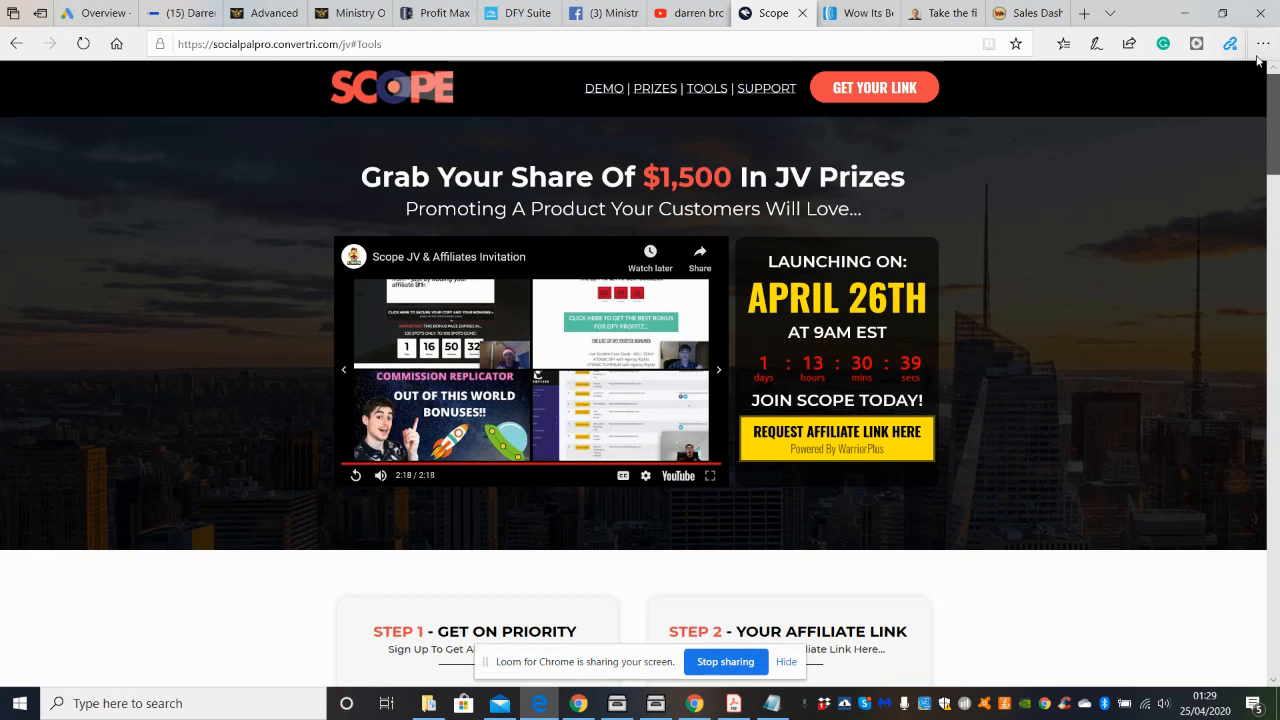
pyautogui.moveTo(1005, 182)
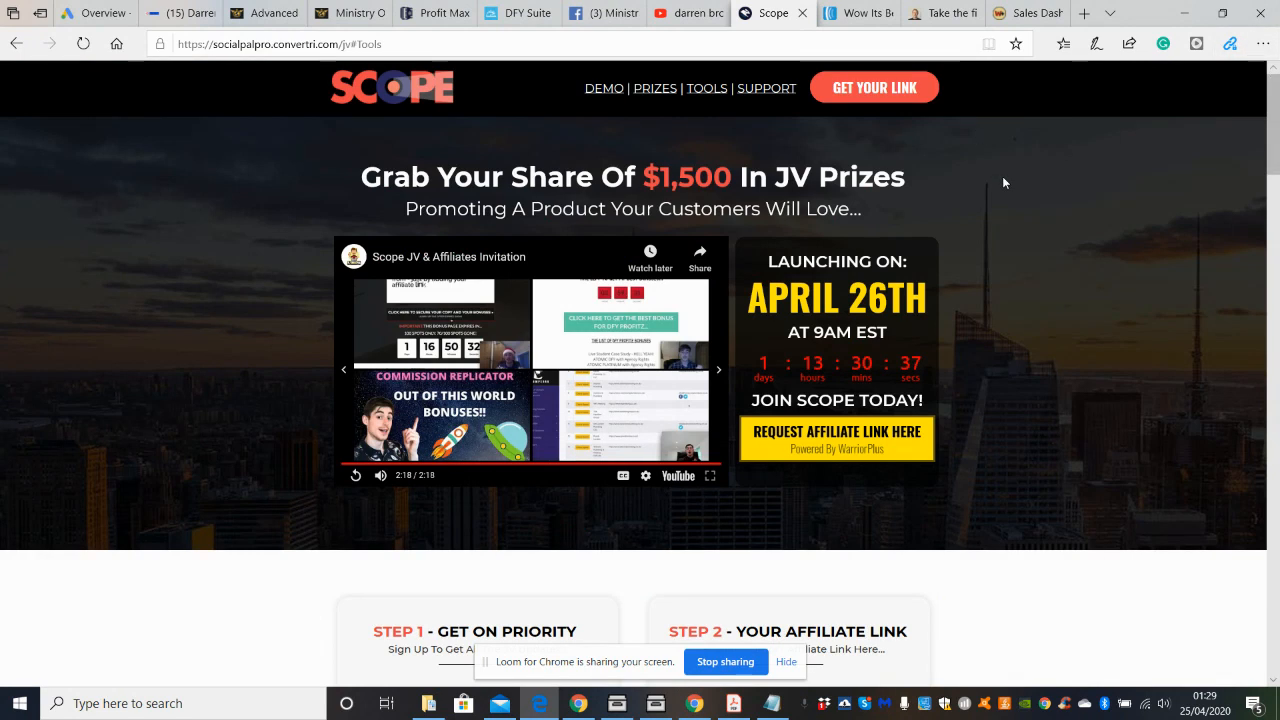
pyautogui.moveTo(1025, 189)
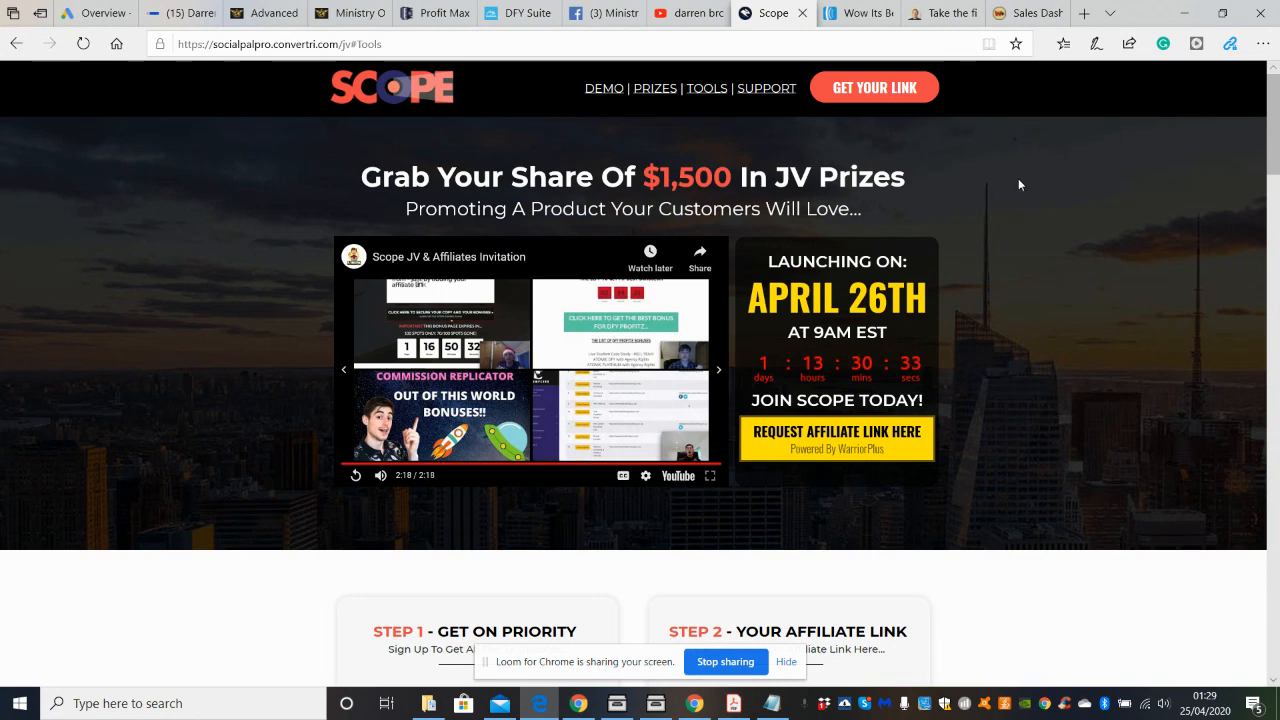
pyautogui.moveTo(1027, 239)
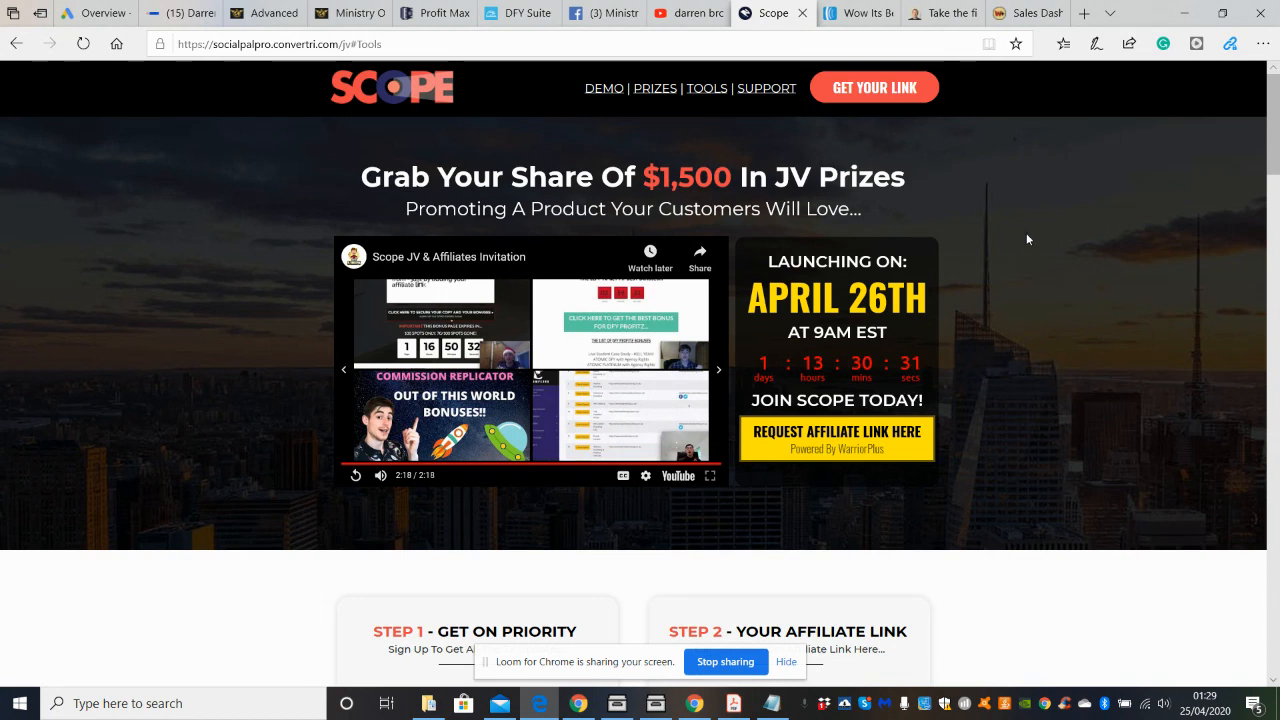
pyautogui.moveTo(825, 33)
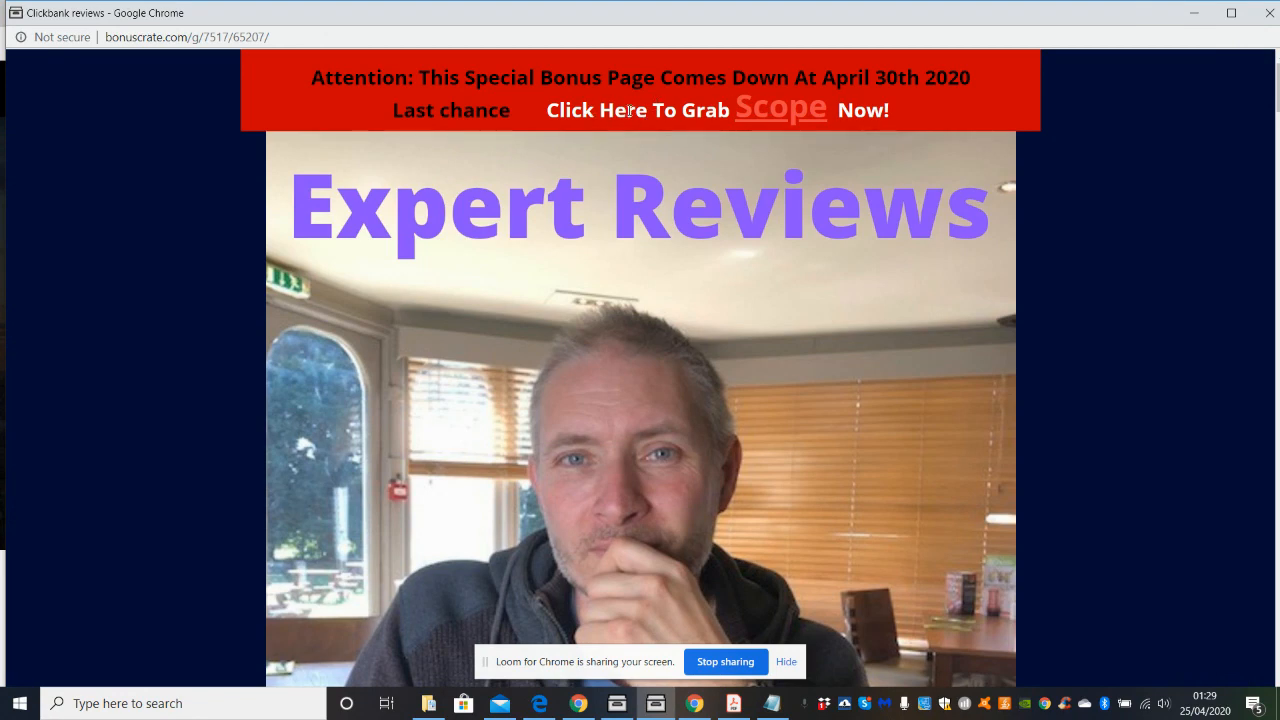
pyautogui.moveTo(650, 113)
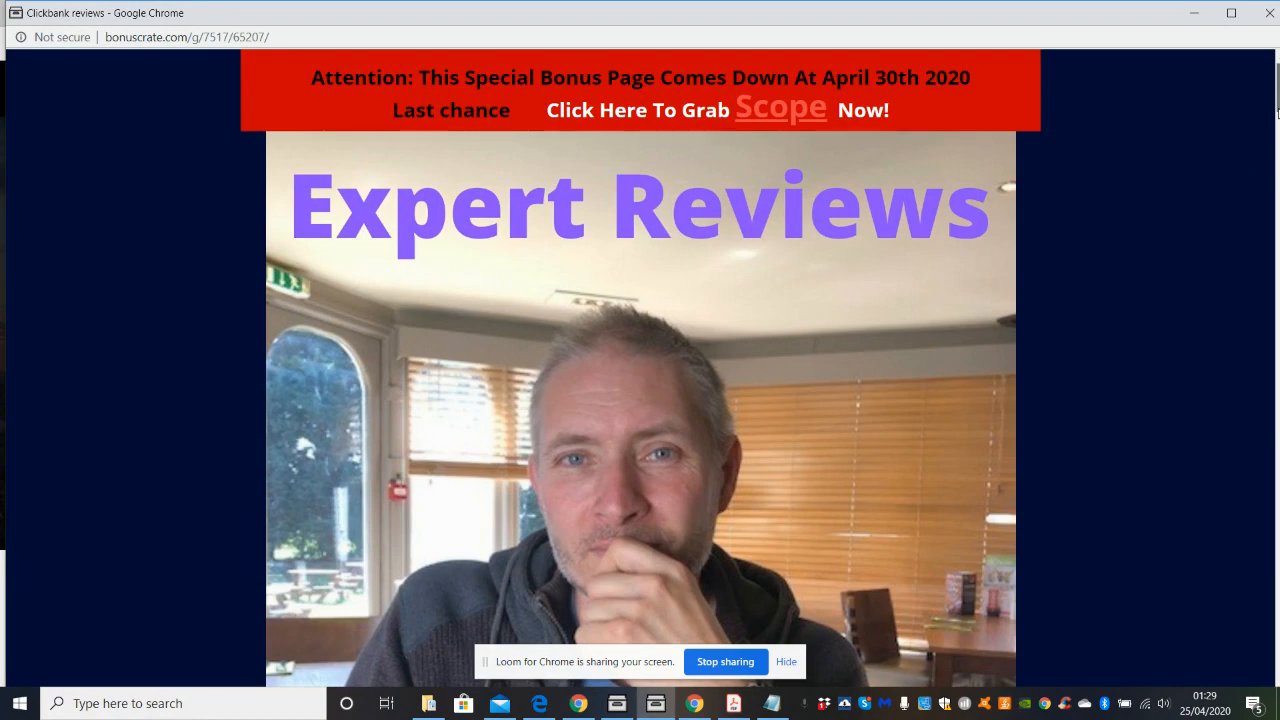
# Scroll the Scope bonus page past the Expert Reviews header to the secure-your-copy offer.
pyautogui.scroll(-3)
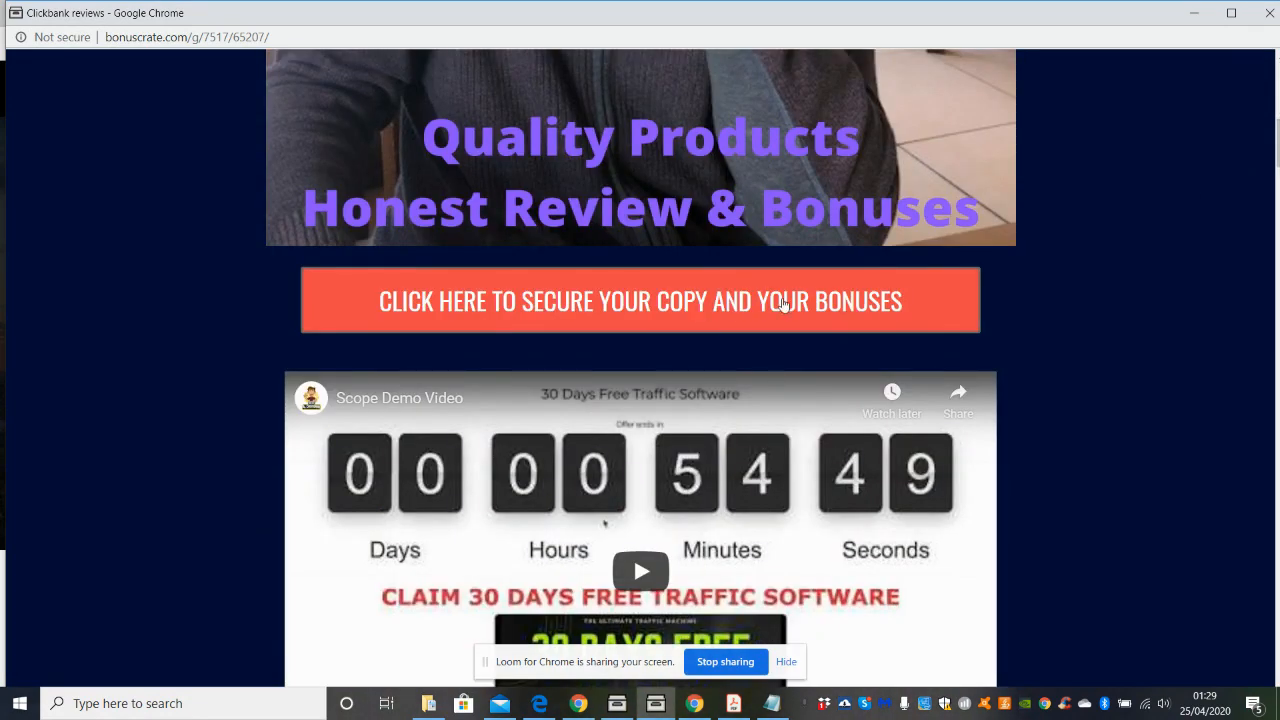
pyautogui.moveTo(1223, 246)
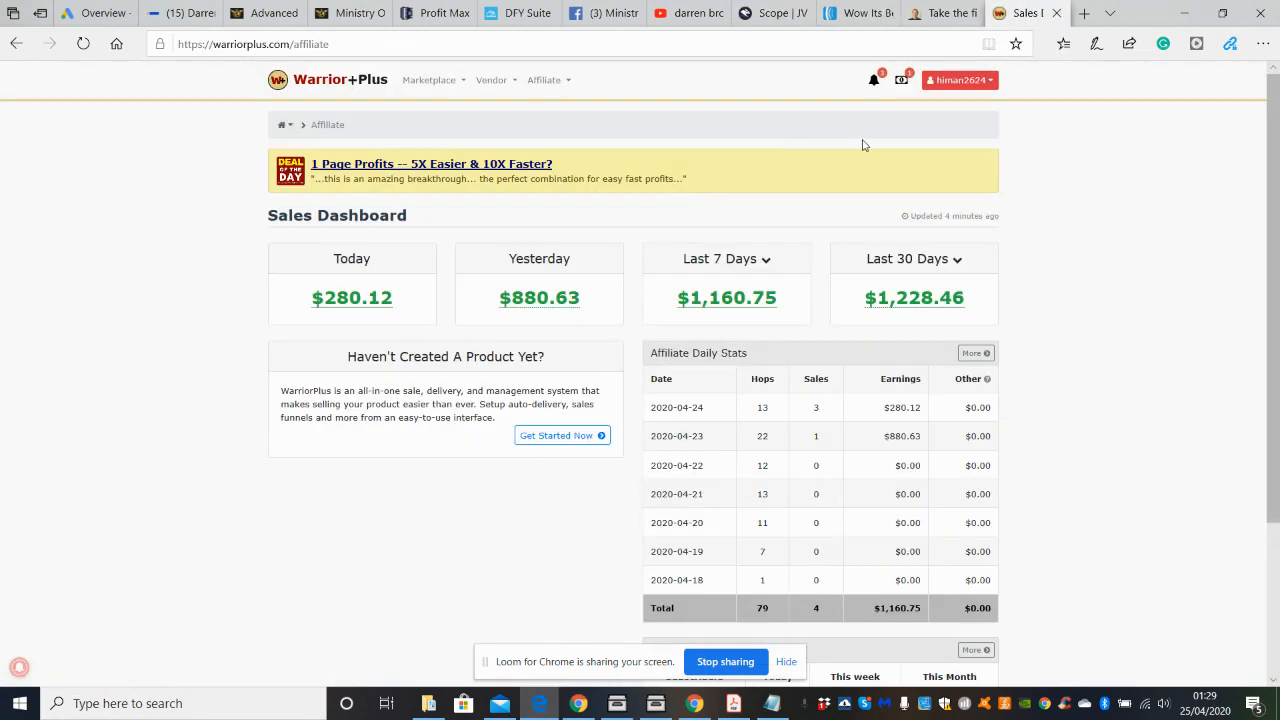
# Open Purchase History from the account menu and select the DFY LeadFunnel Pro purchase.
pyautogui.click(957, 80)
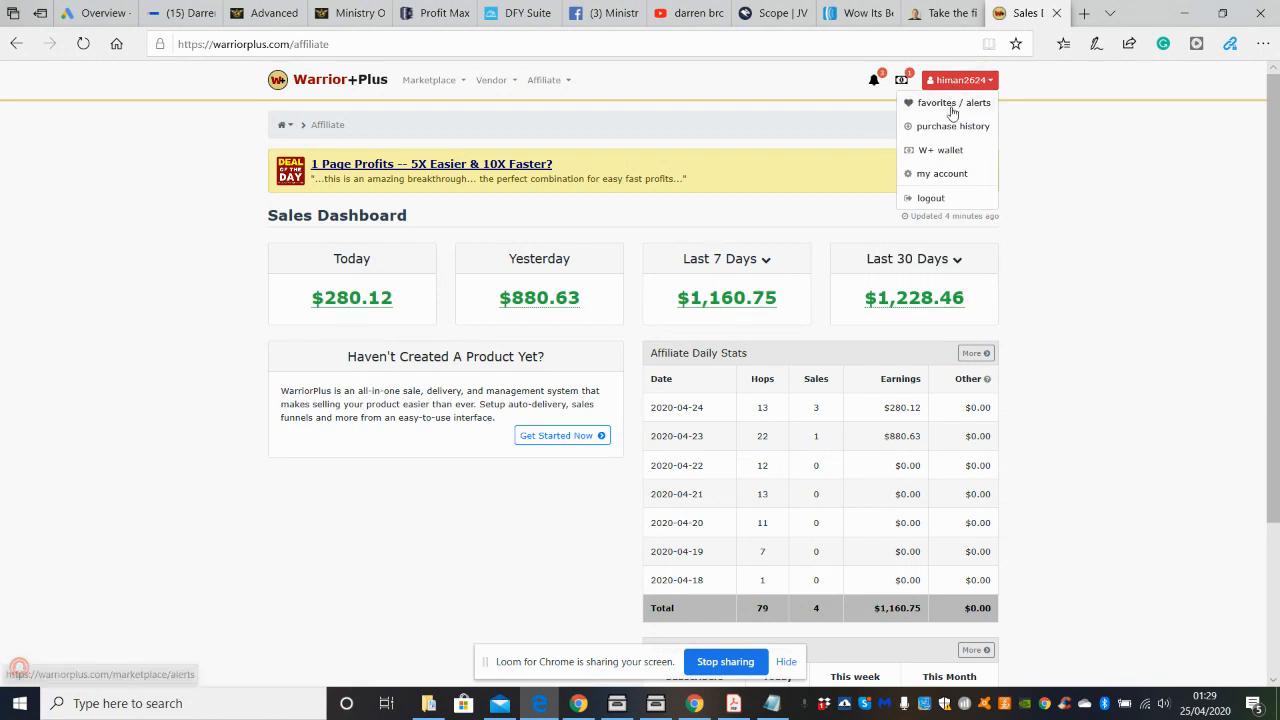
pyautogui.moveTo(951, 126)
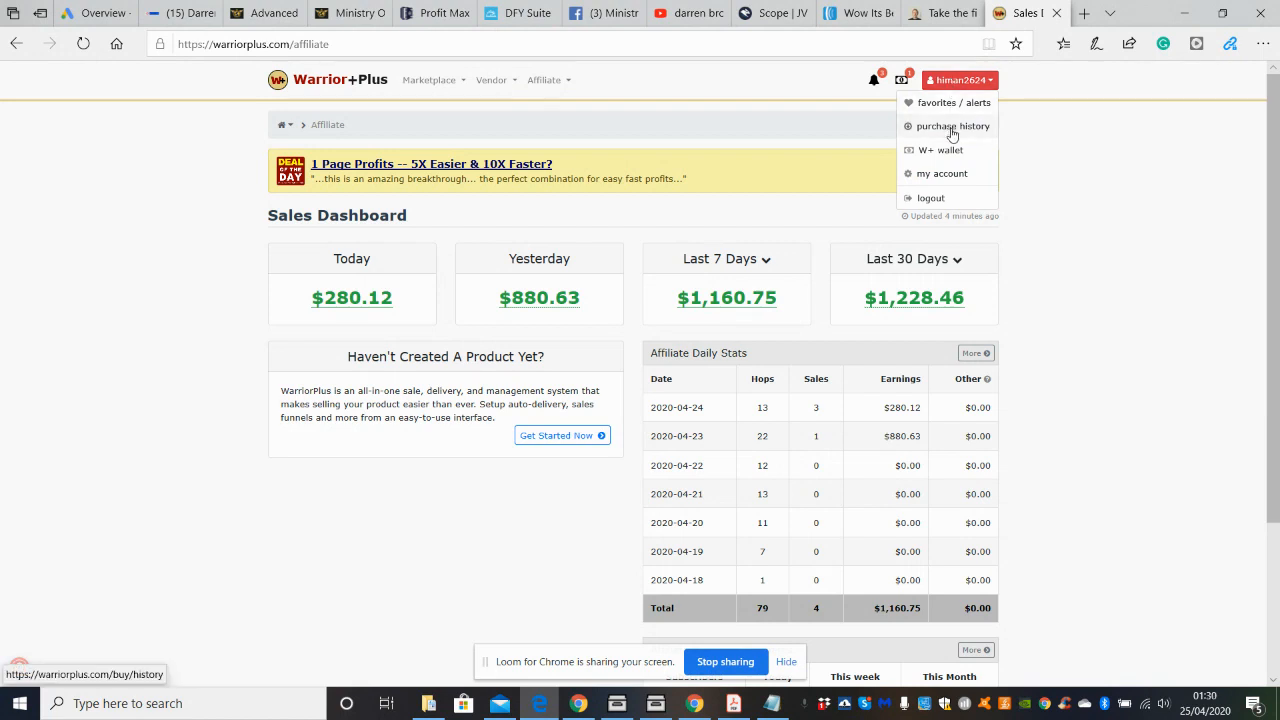
pyautogui.click(952, 126)
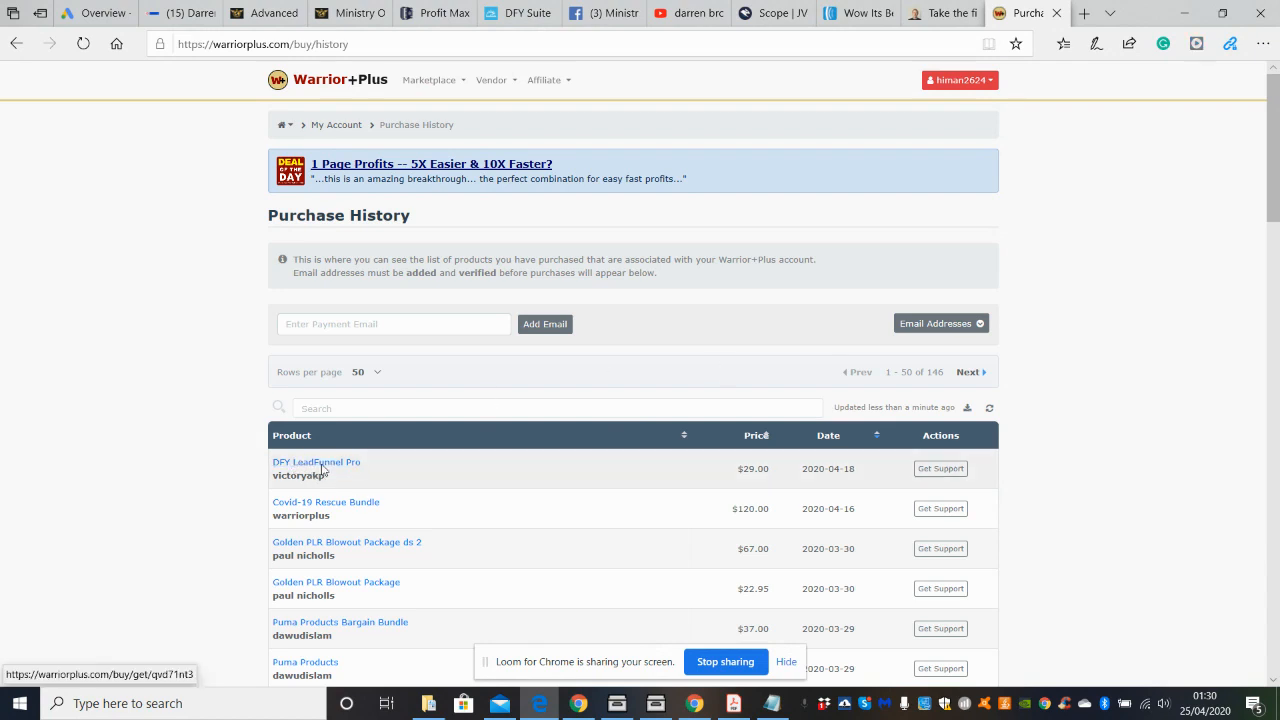
pyautogui.click(316, 461)
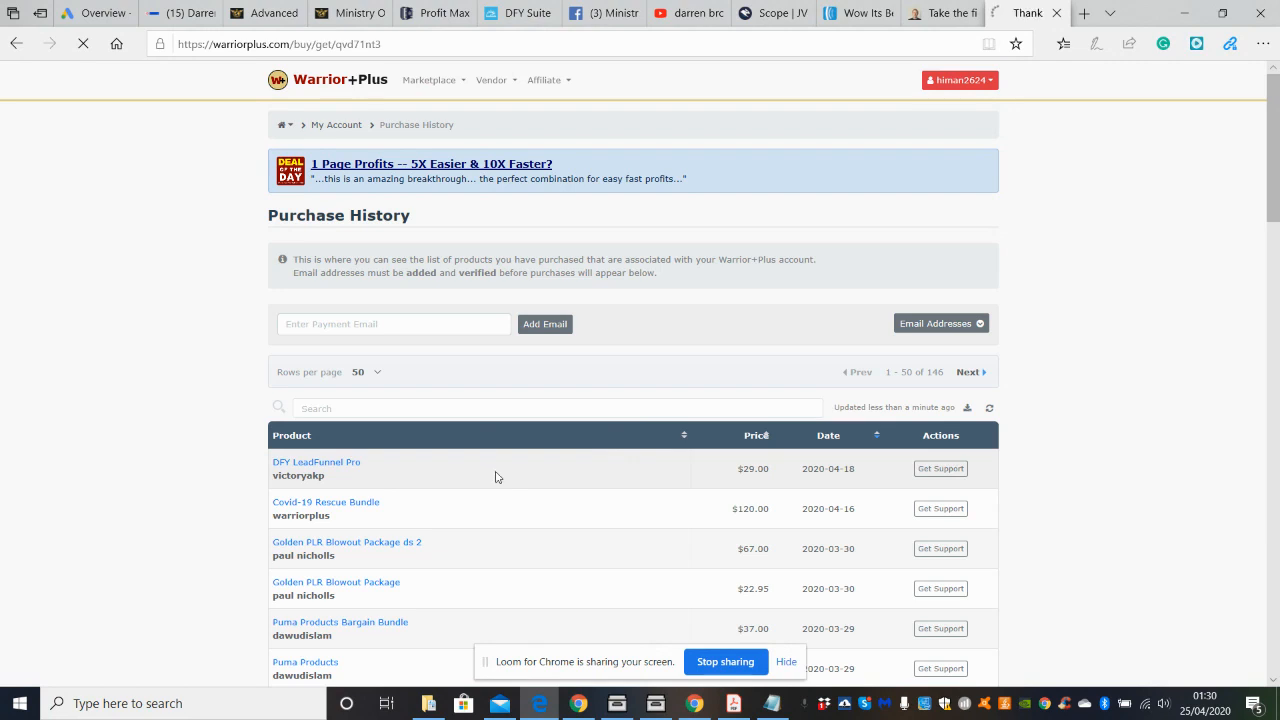
pyautogui.click(316, 462)
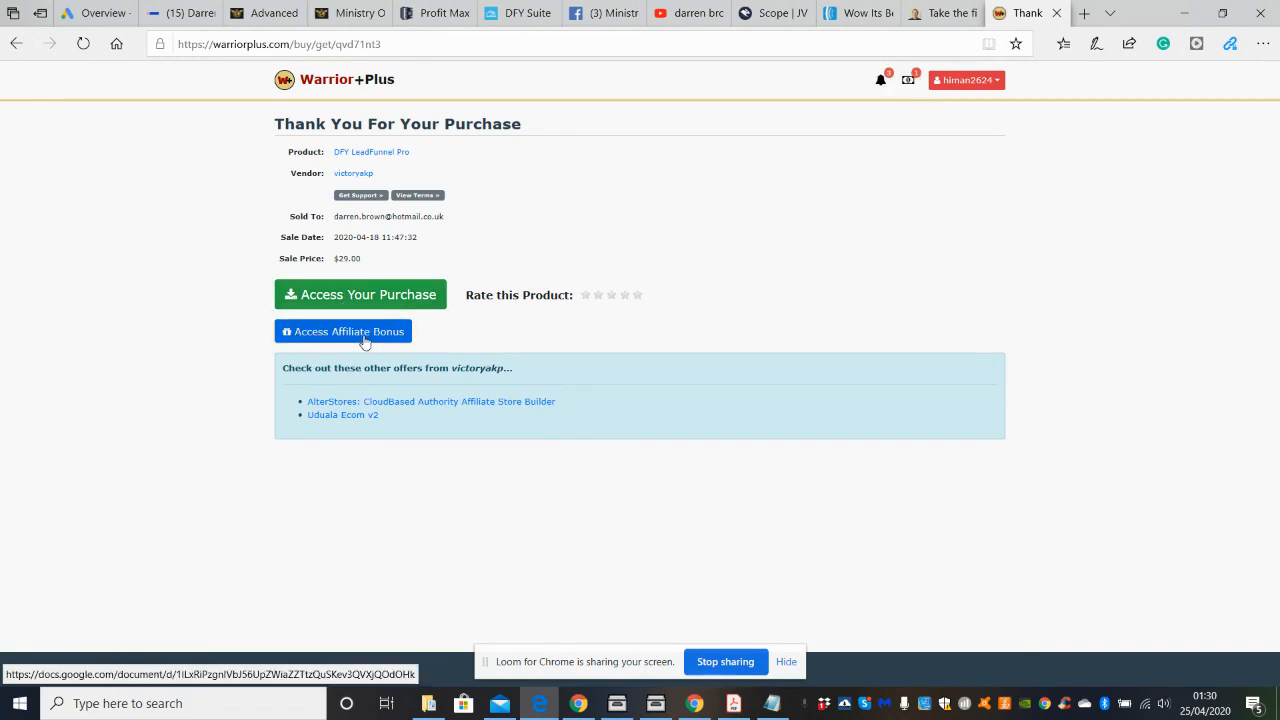
pyautogui.moveTo(305, 336)
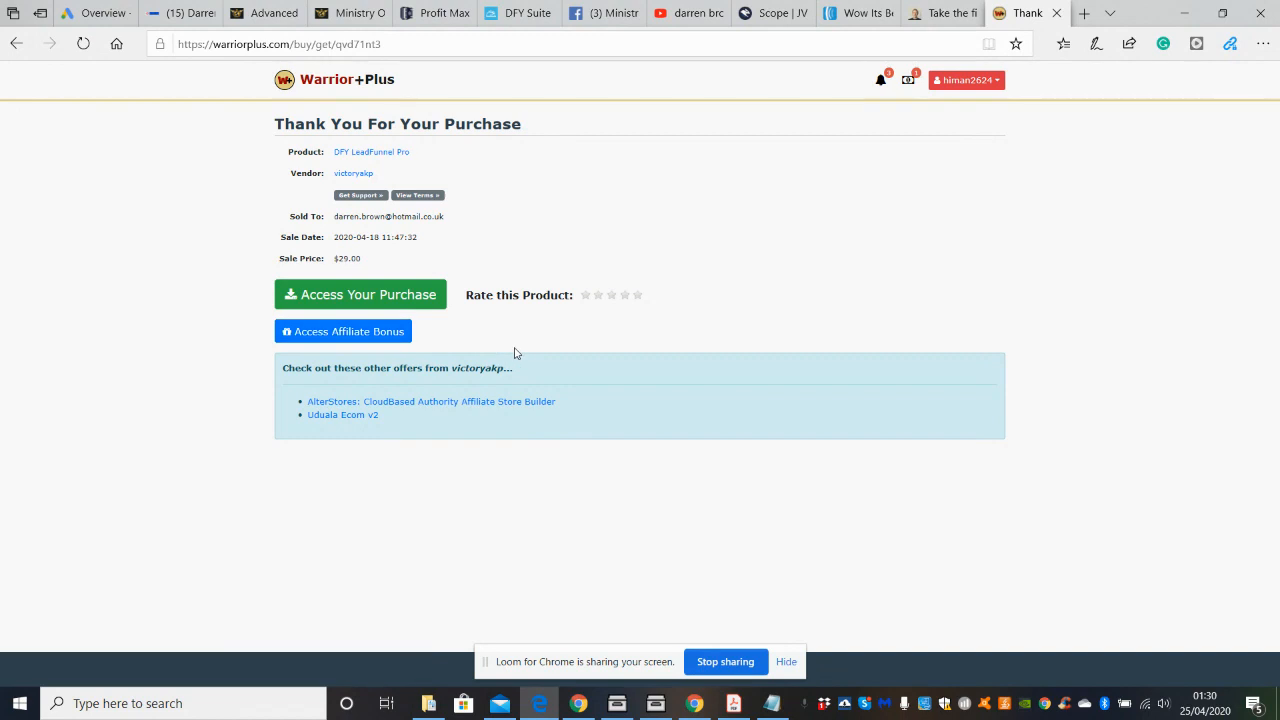
pyautogui.moveTo(840, 246)
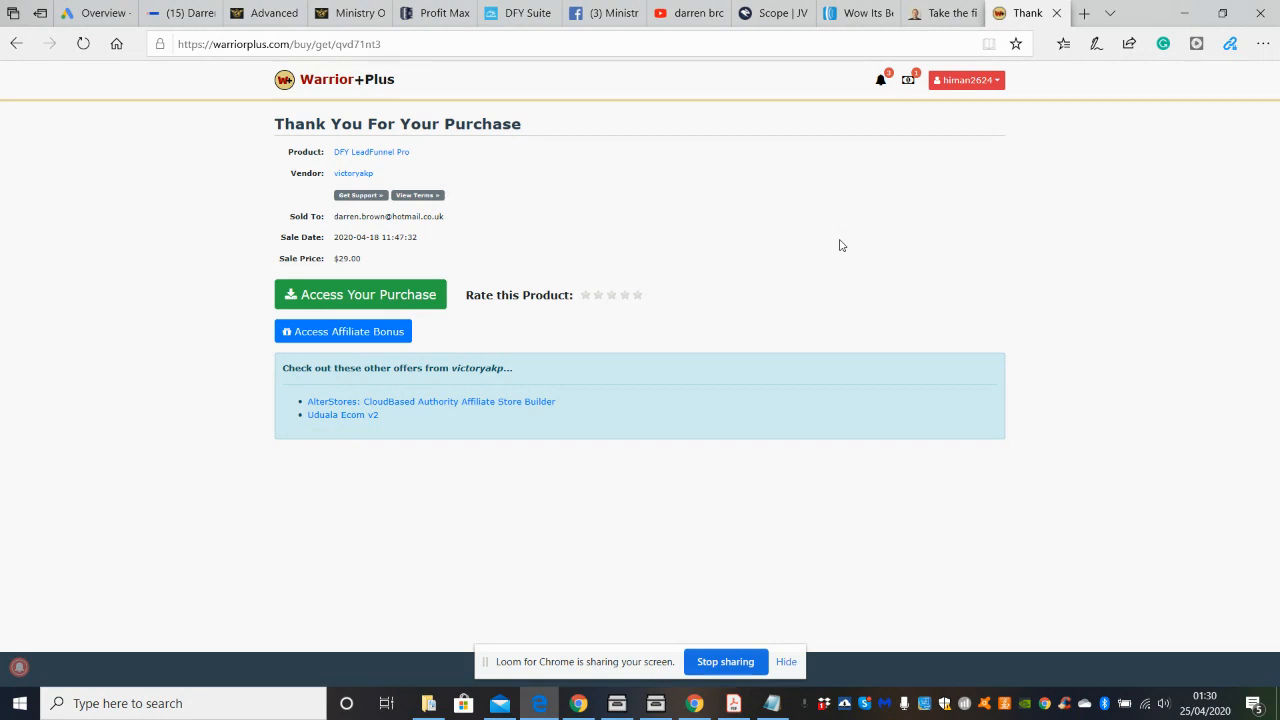
pyautogui.moveTo(849, 219)
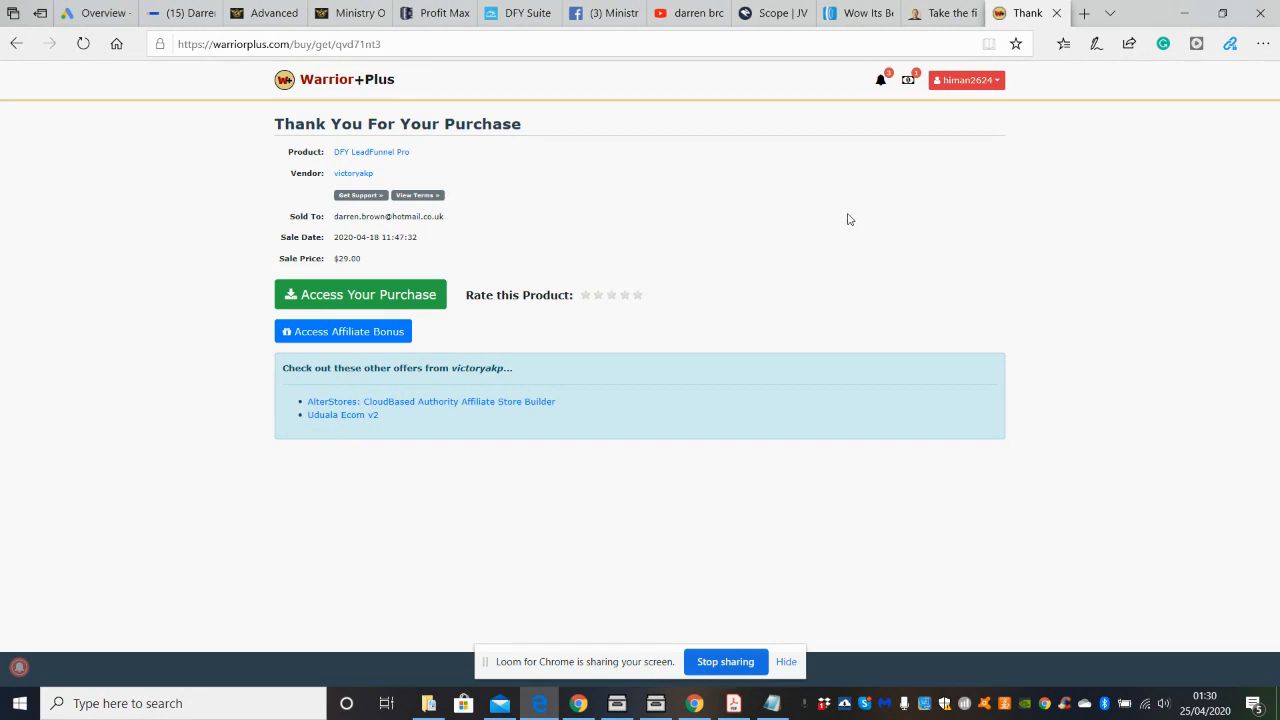
pyautogui.moveTo(820, 261)
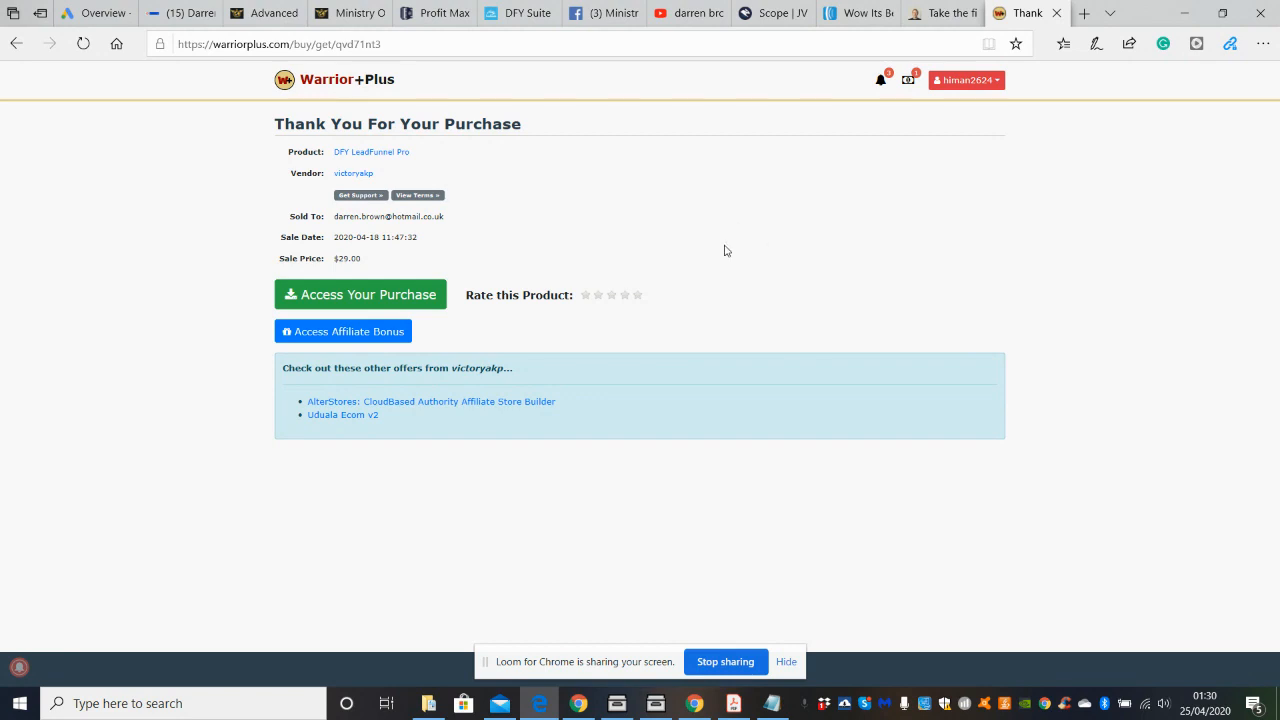
pyautogui.moveTo(728, 250)
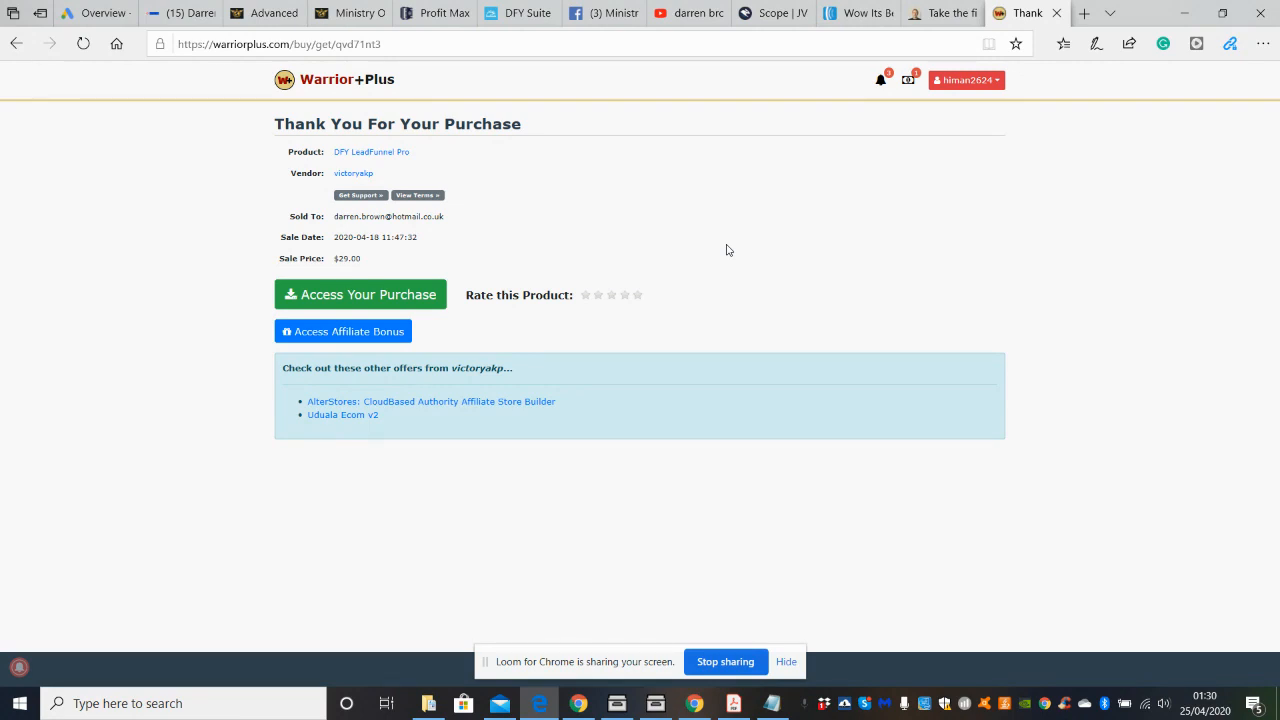
pyautogui.moveTo(763, 69)
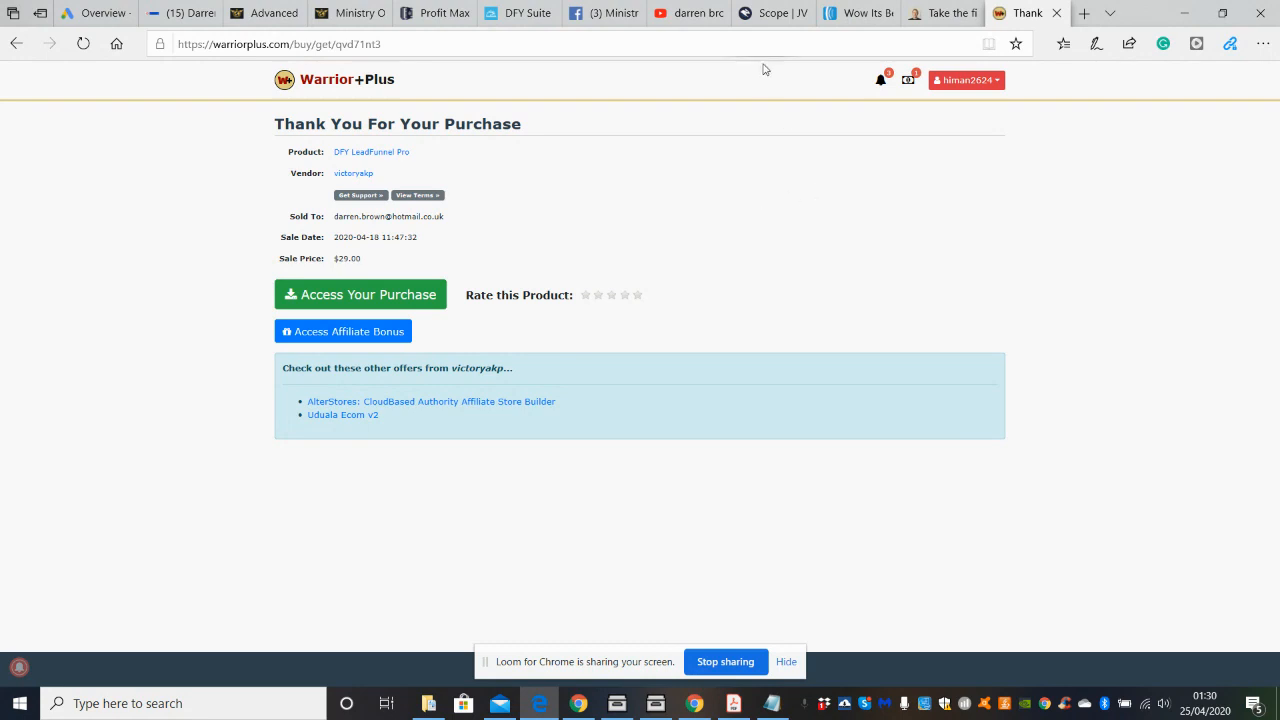
# Switch to the Scope JV tab and scroll to the funnel tiers from $14.95 to $197.
pyautogui.click(772, 13)
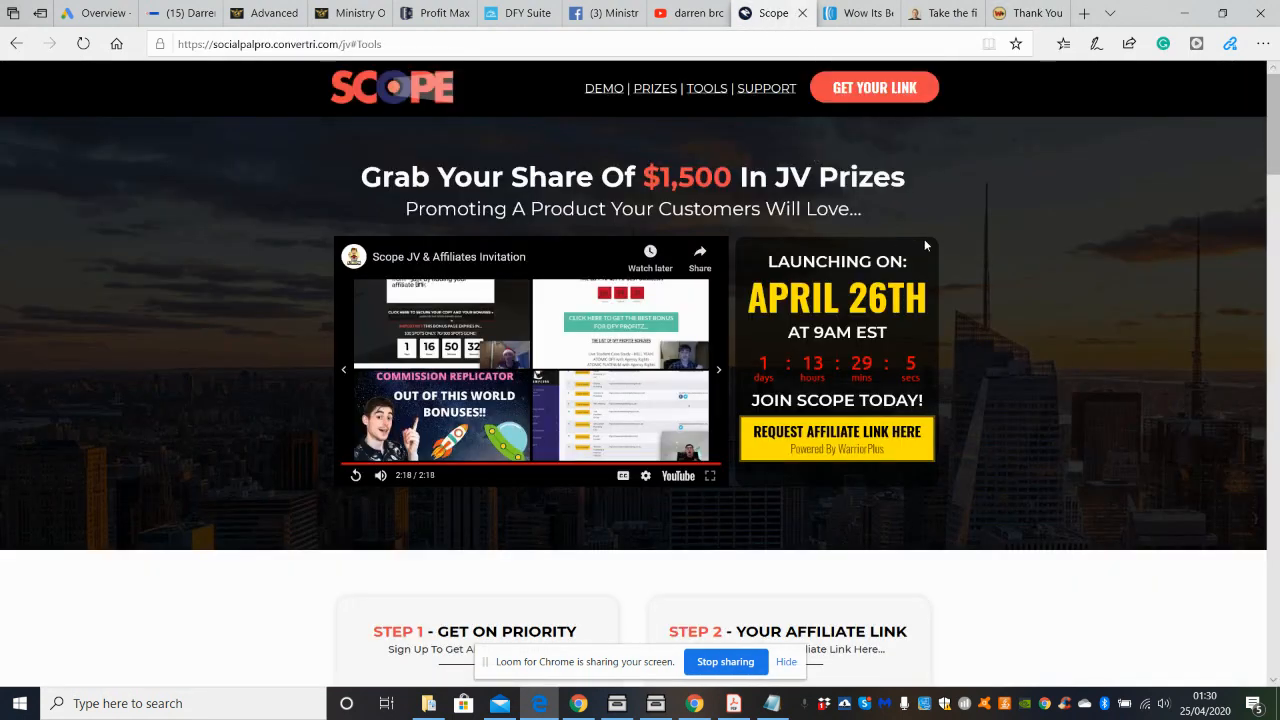
pyautogui.moveTo(735, 355)
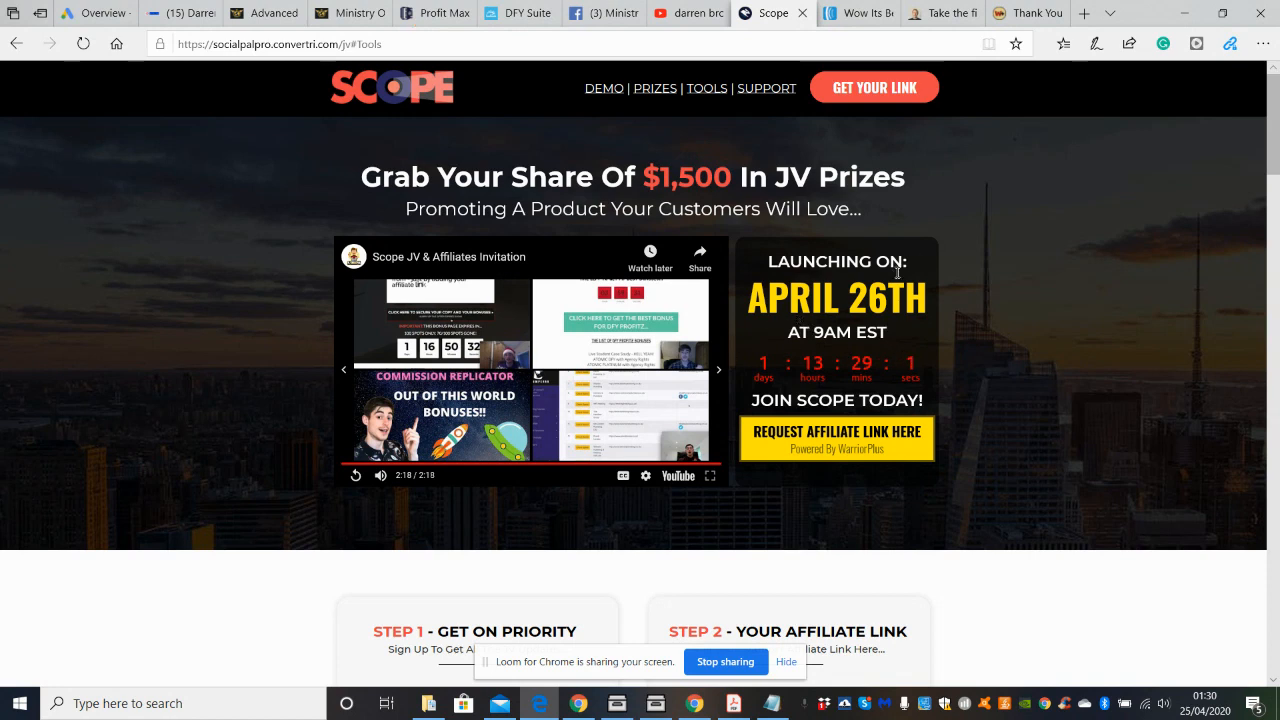
pyautogui.moveTo(1022, 231)
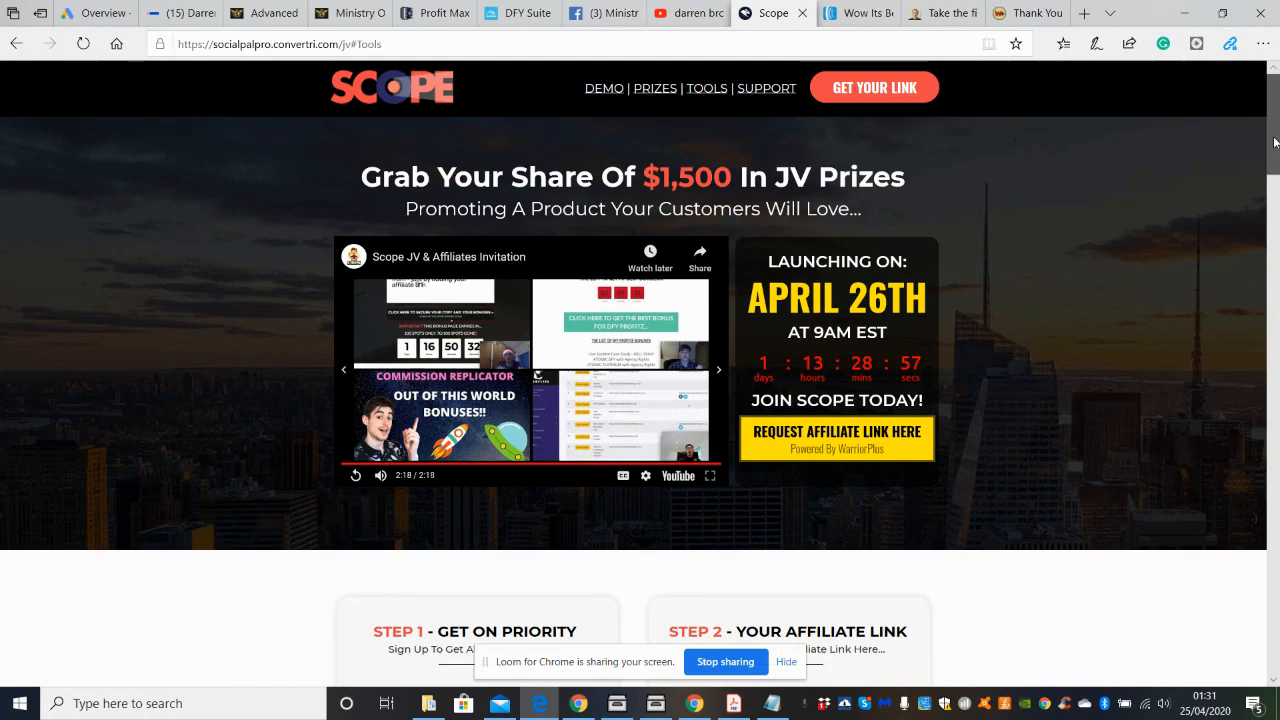
pyautogui.scroll(-3)
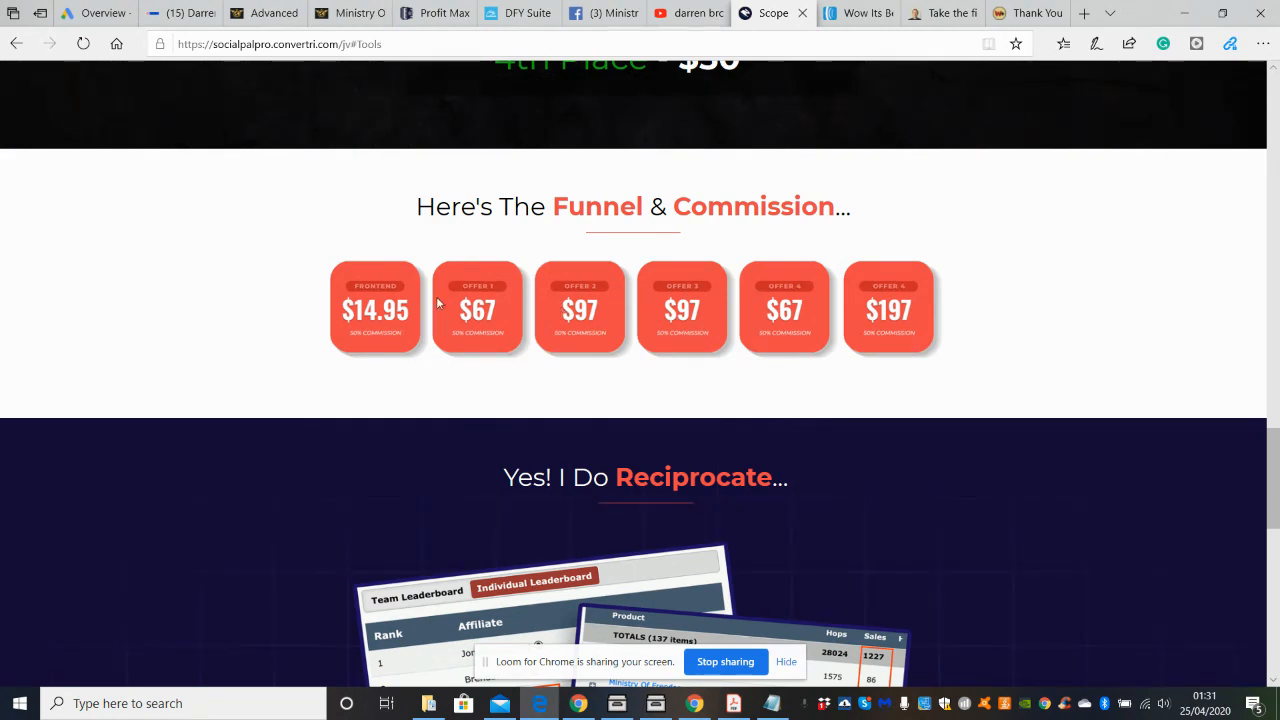
pyautogui.moveTo(937, 308)
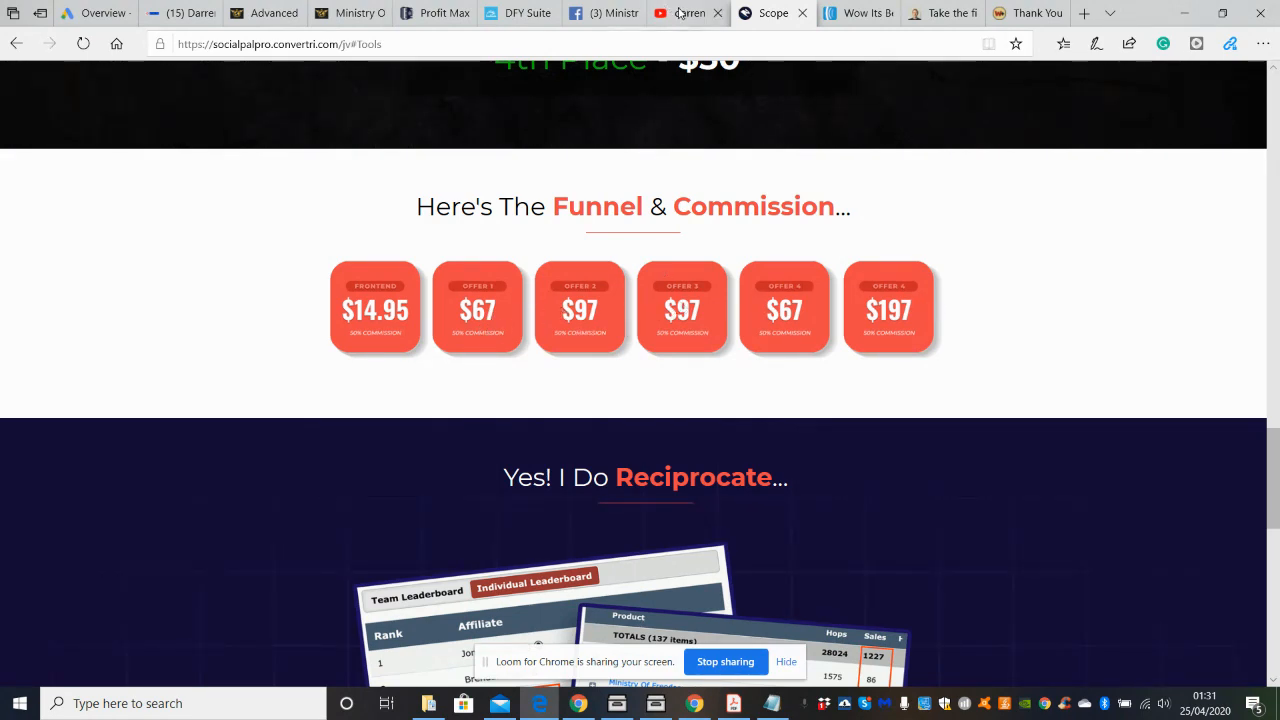
# Go to the YouTube channel, scroll the Web Elements Pack video comments, then return to Chrome.
pyautogui.click(688, 13)
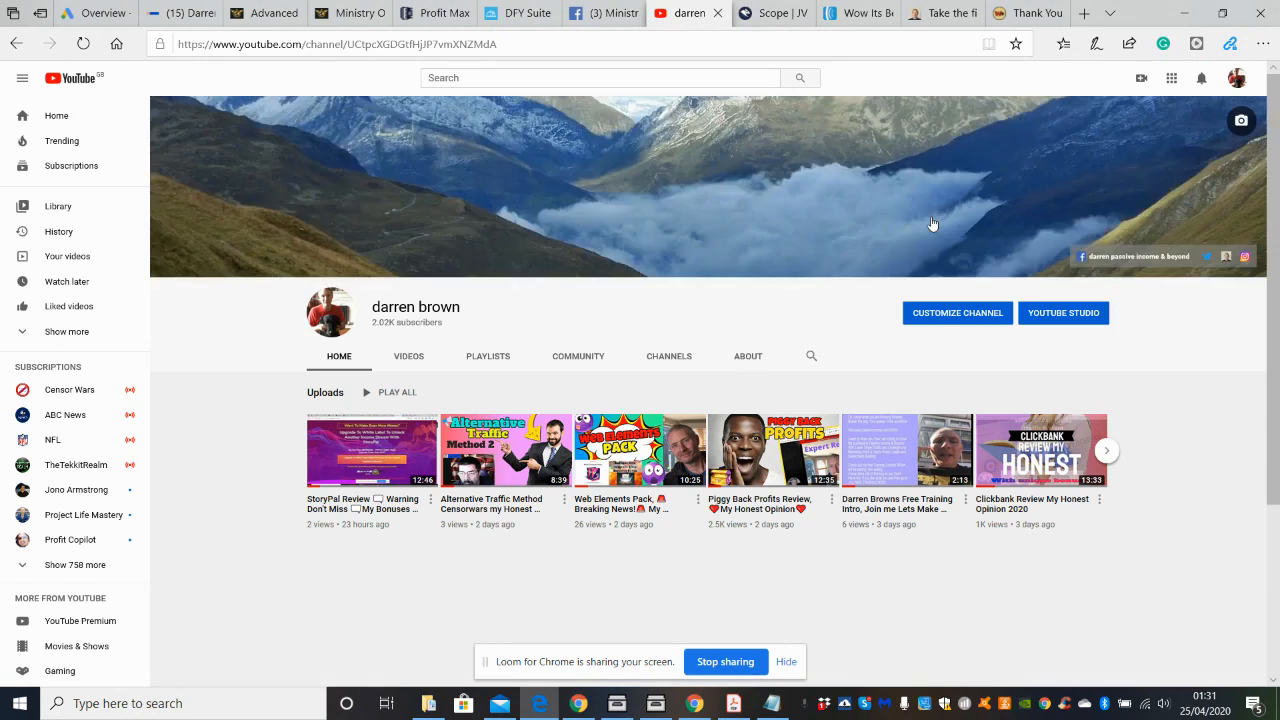
pyautogui.moveTo(318, 575)
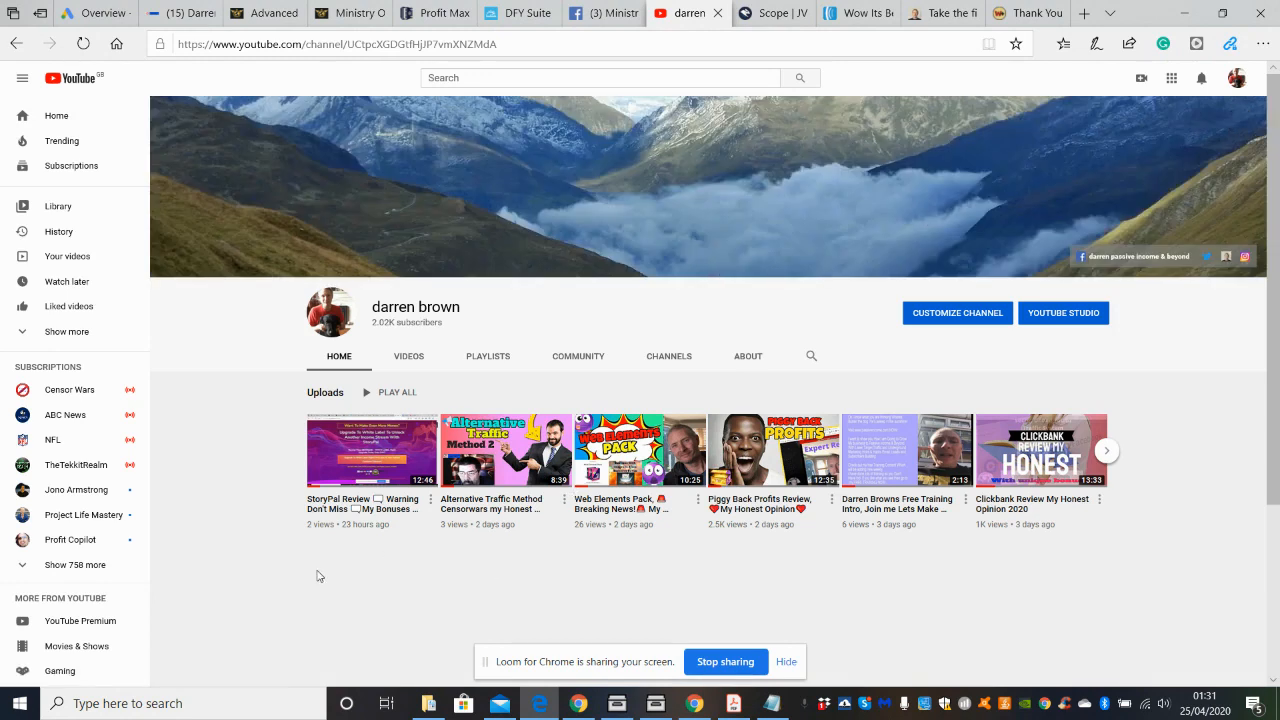
pyautogui.moveTo(435, 570)
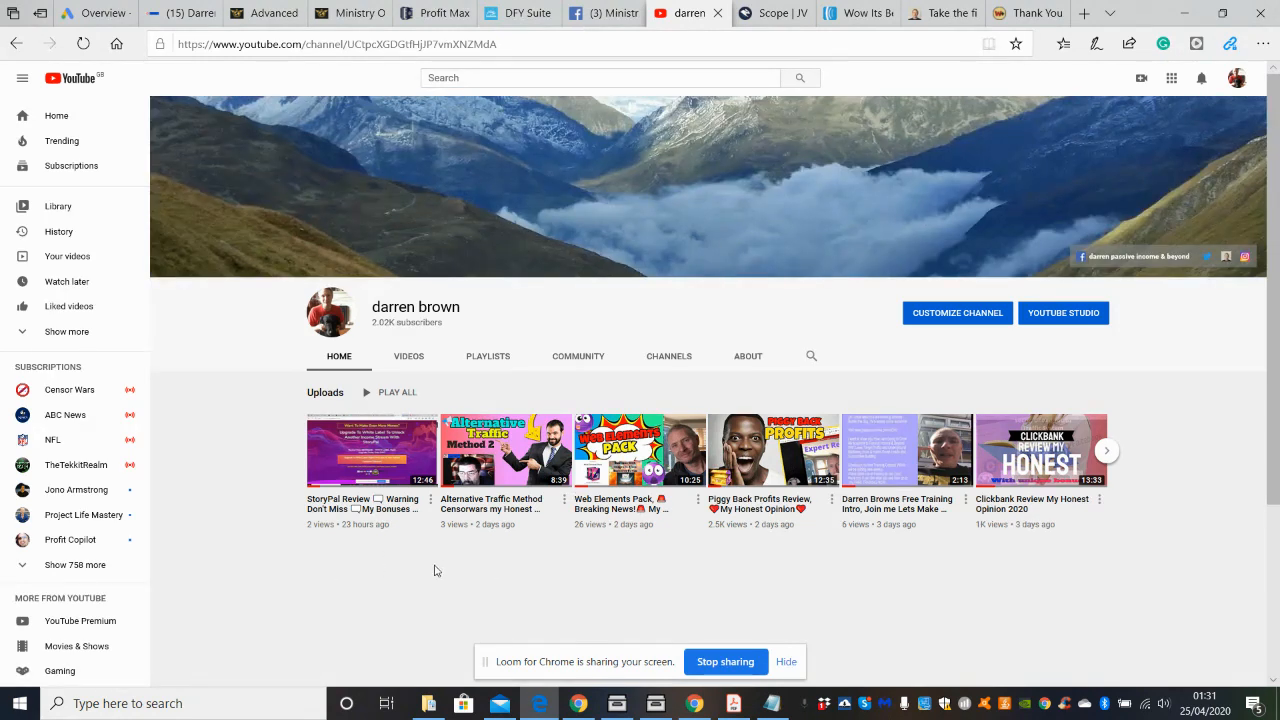
pyautogui.moveTo(568, 556)
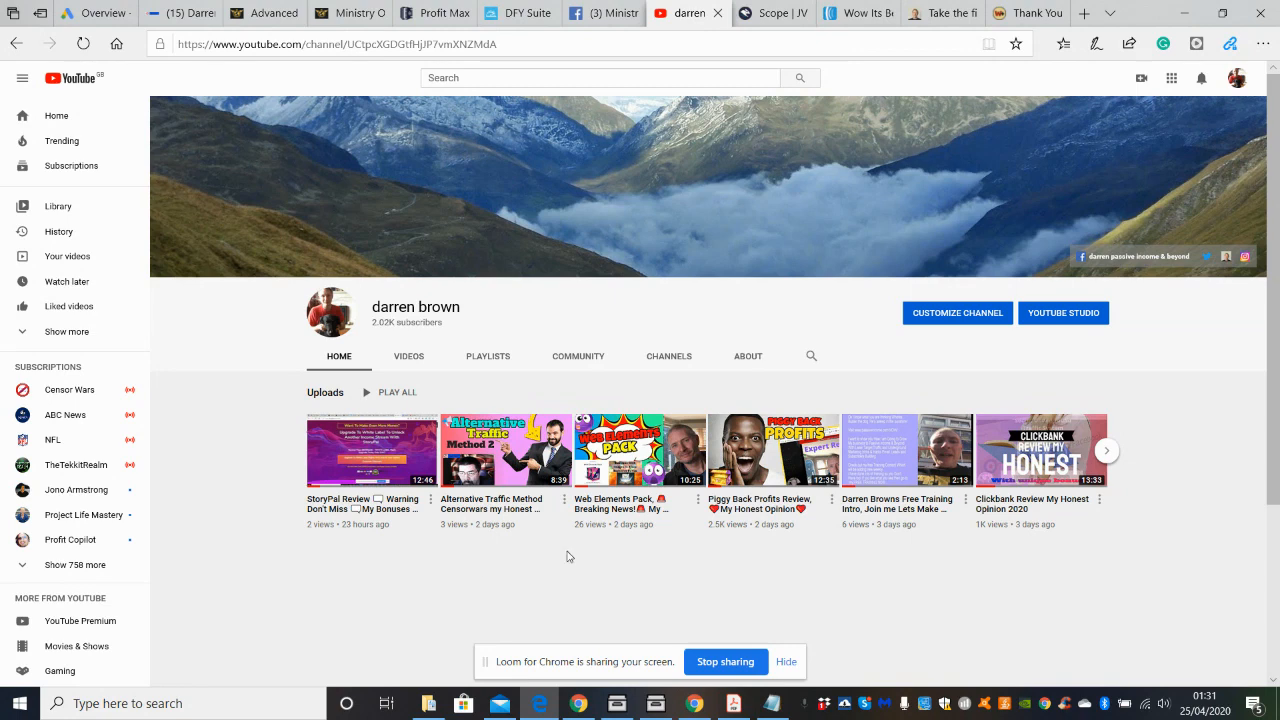
pyautogui.moveTo(827, 565)
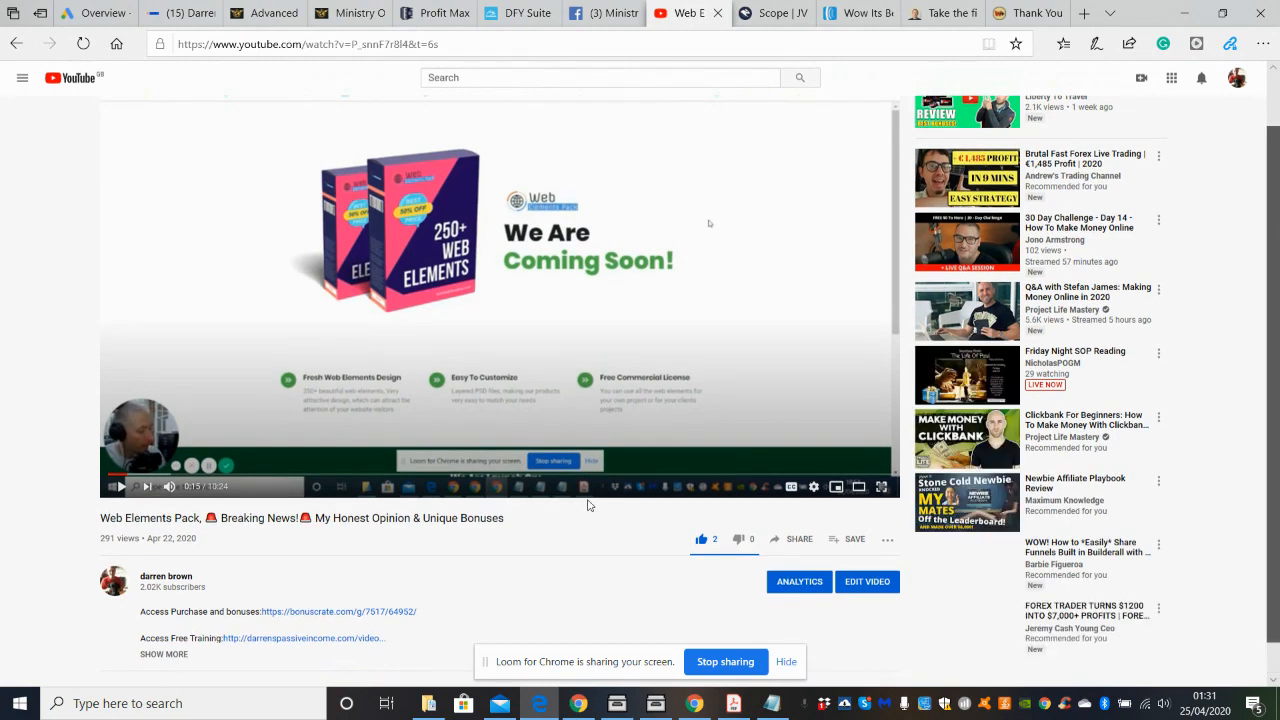
pyautogui.moveTo(570, 518)
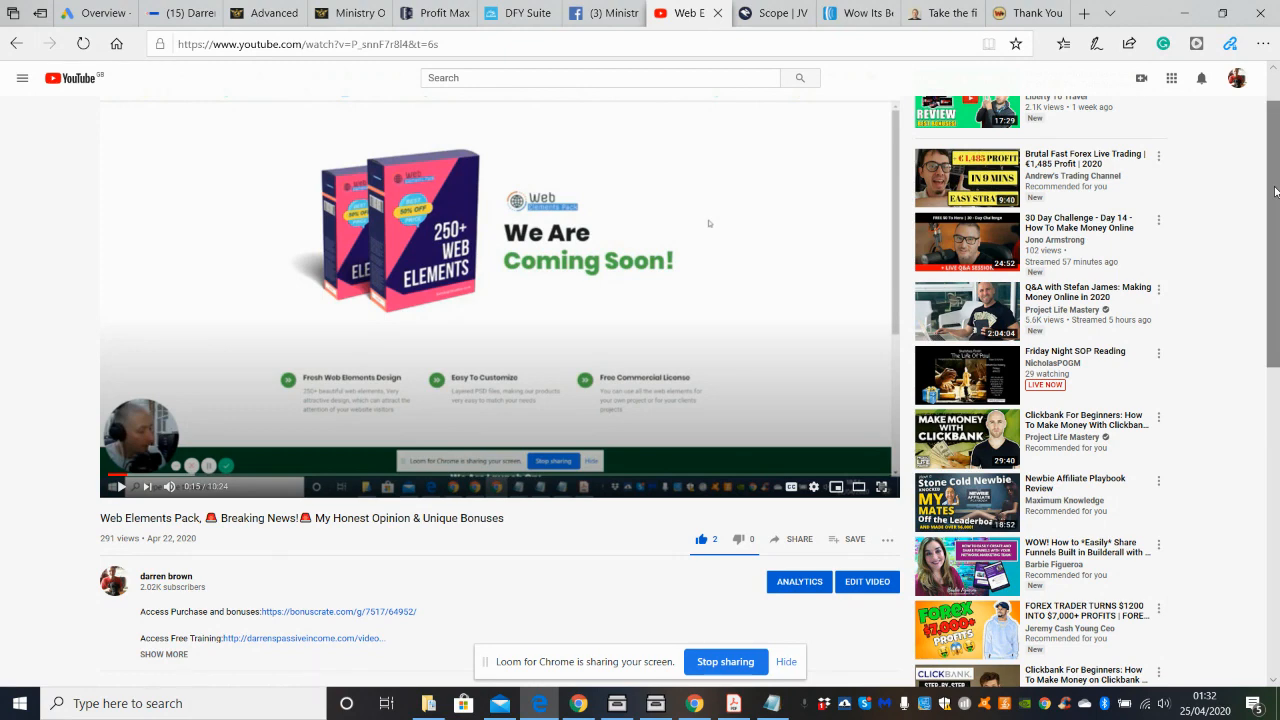
pyautogui.scroll(-3)
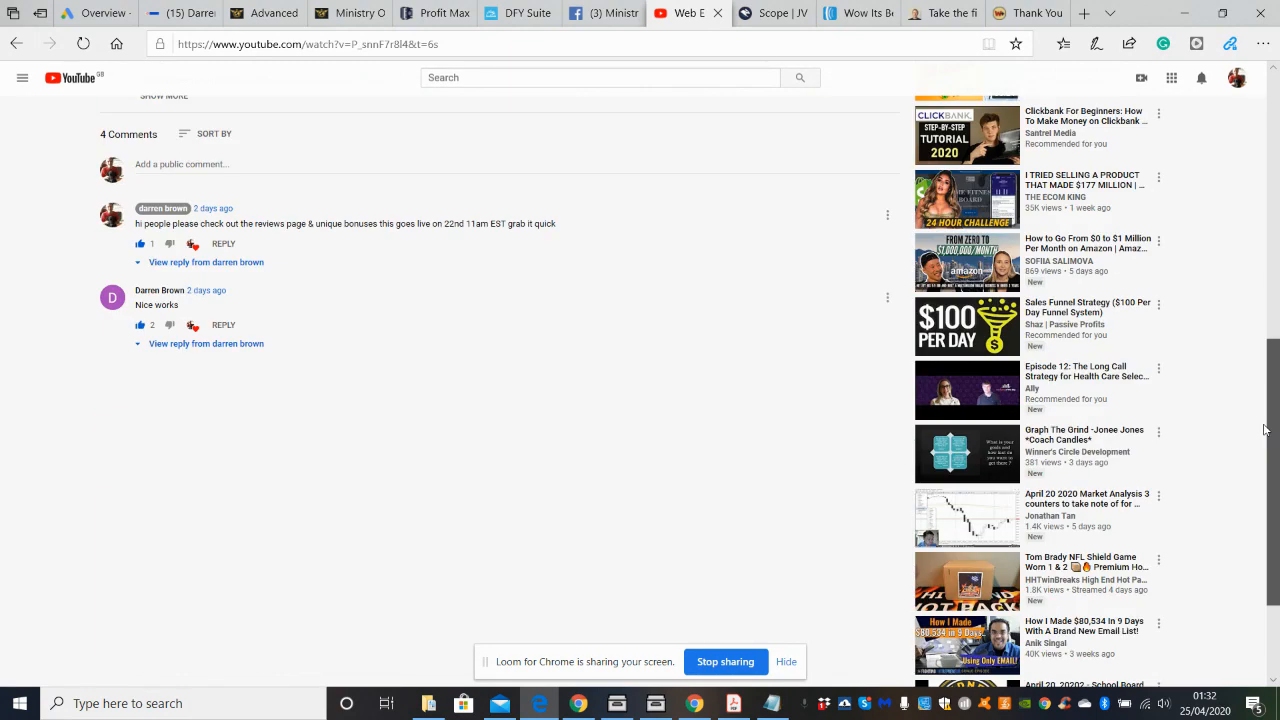
pyautogui.click(95, 13)
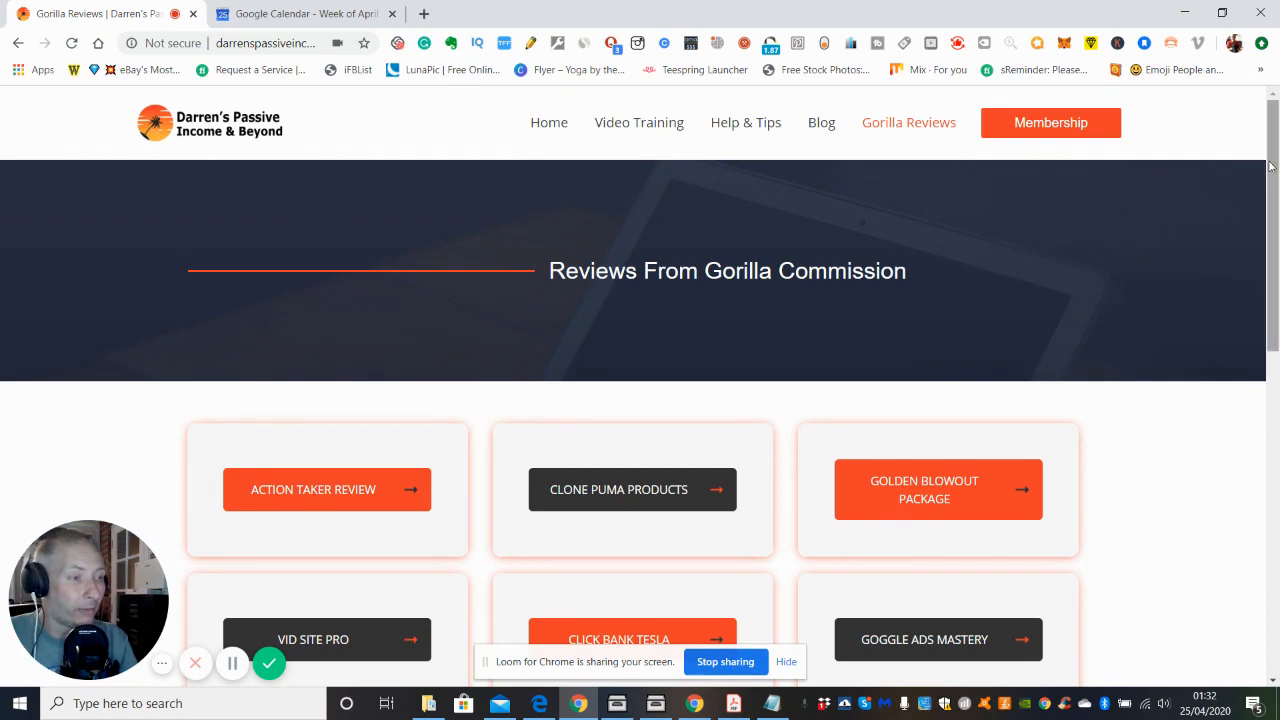
# Scroll the Gorilla Commission reviews page down to its review-link grid and back up.
pyautogui.scroll(-3)
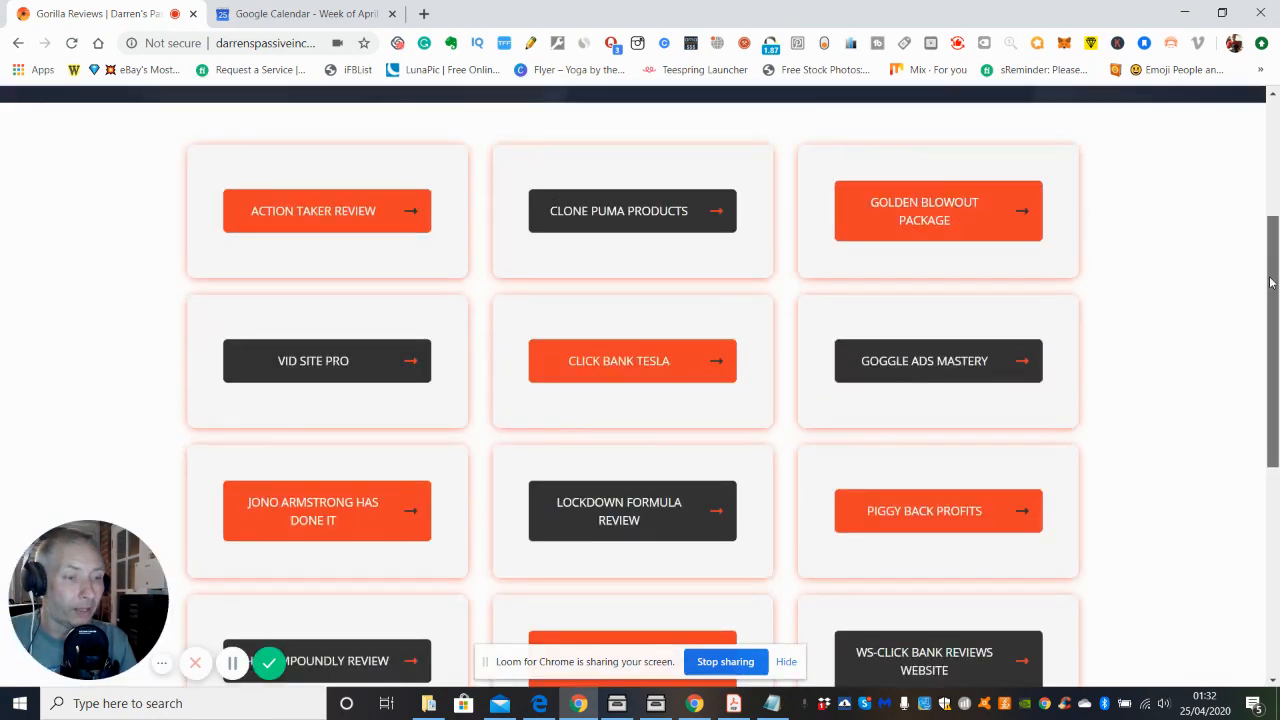
pyautogui.scroll(3)
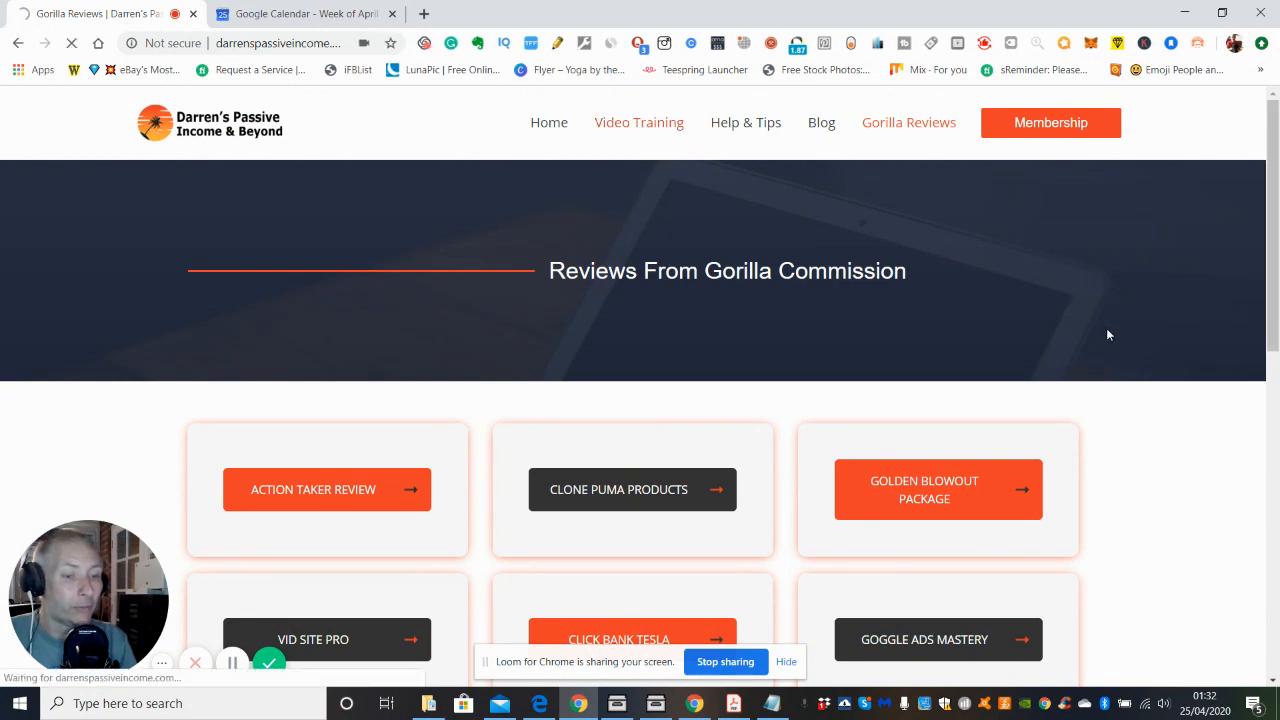
pyautogui.moveTo(1218, 231)
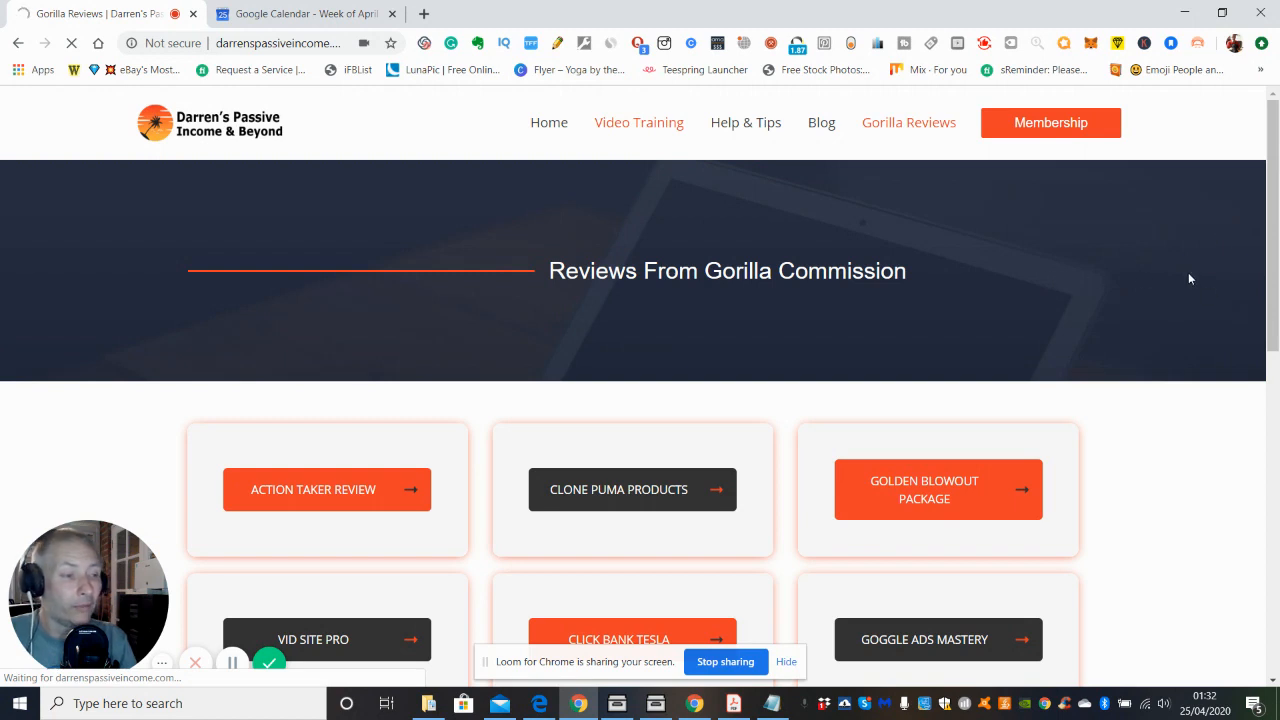
pyautogui.moveTo(1193, 280)
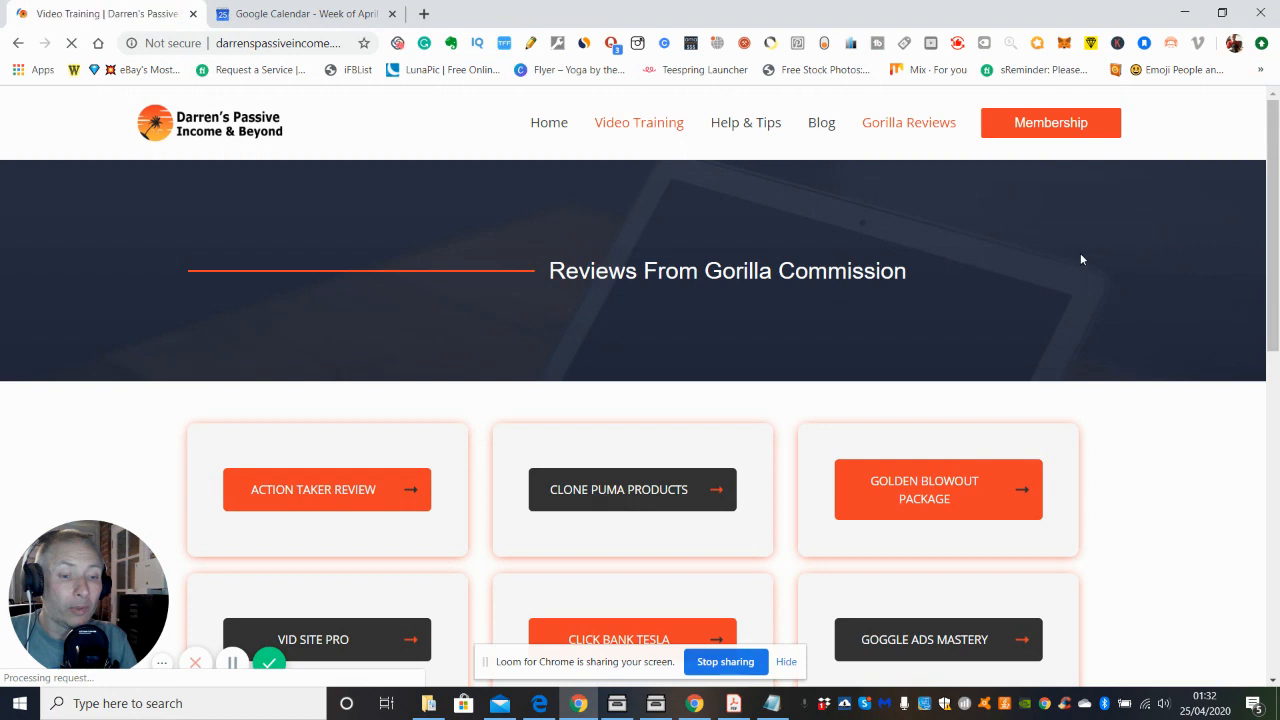
# Go to Video Training and browse the Twitter, Facebook groups and Pinterest video grid.
pyautogui.click(638, 122)
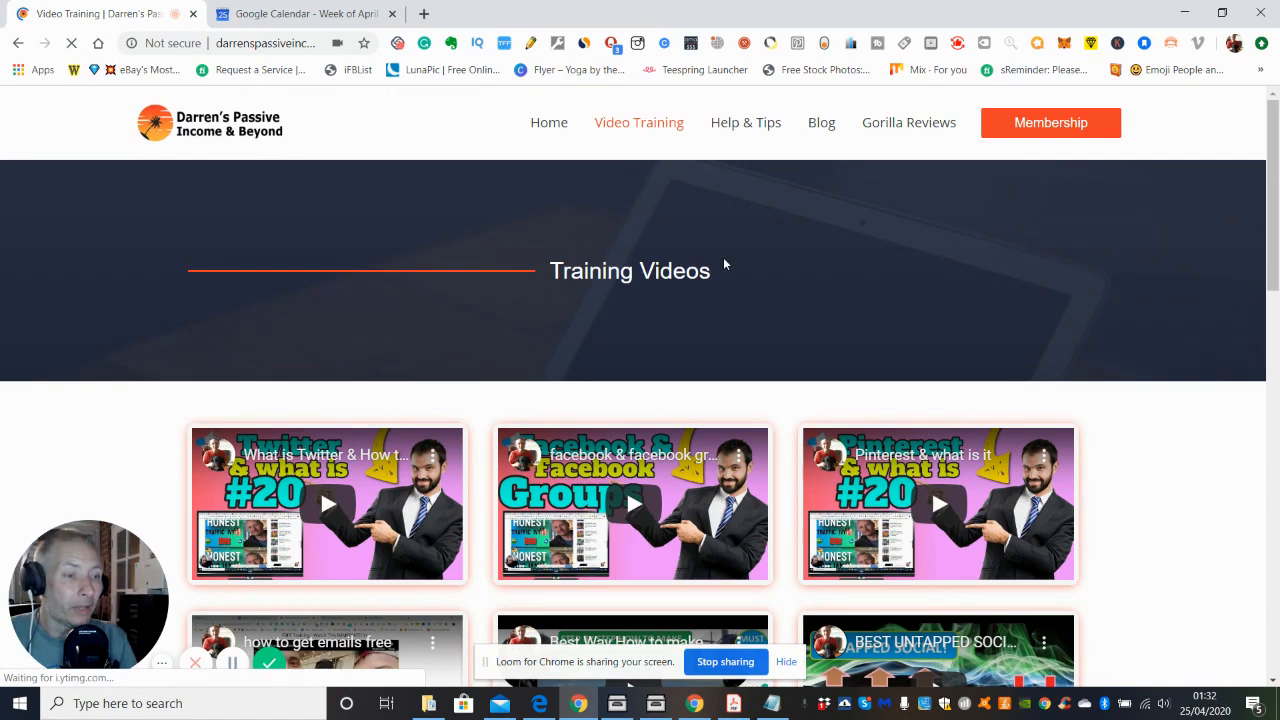
pyautogui.moveTo(1099, 250)
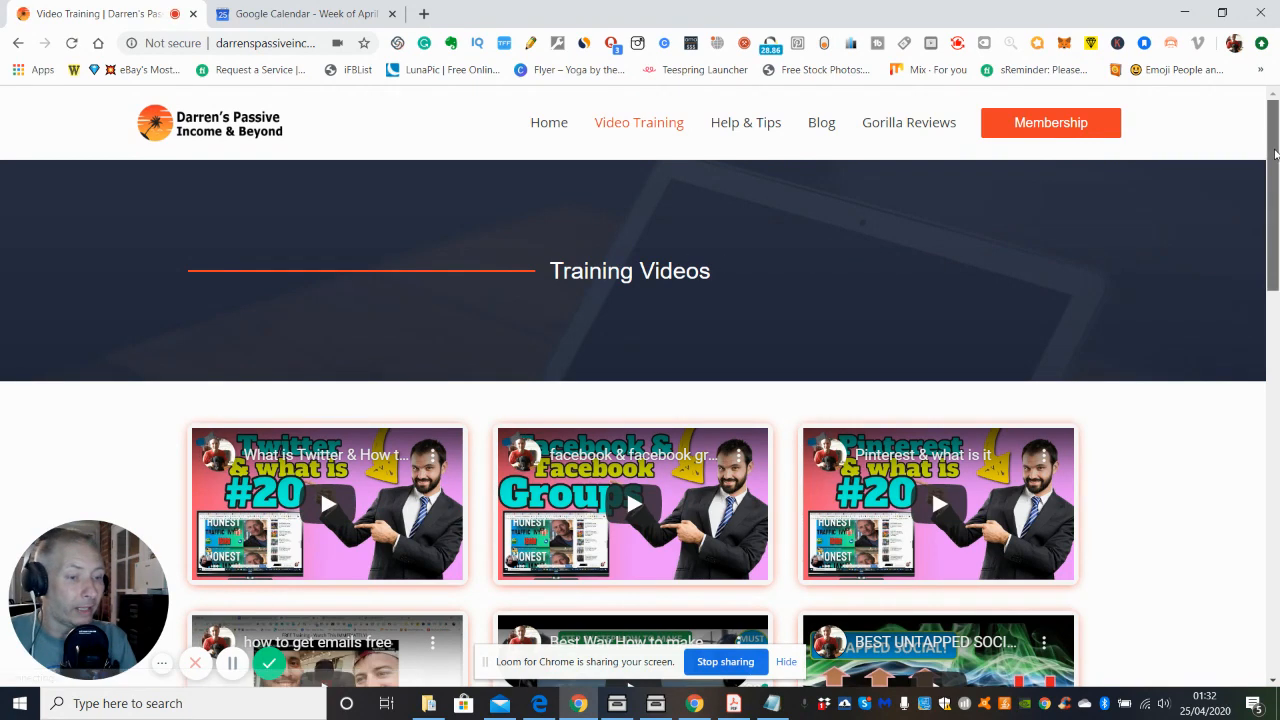
pyautogui.scroll(-3)
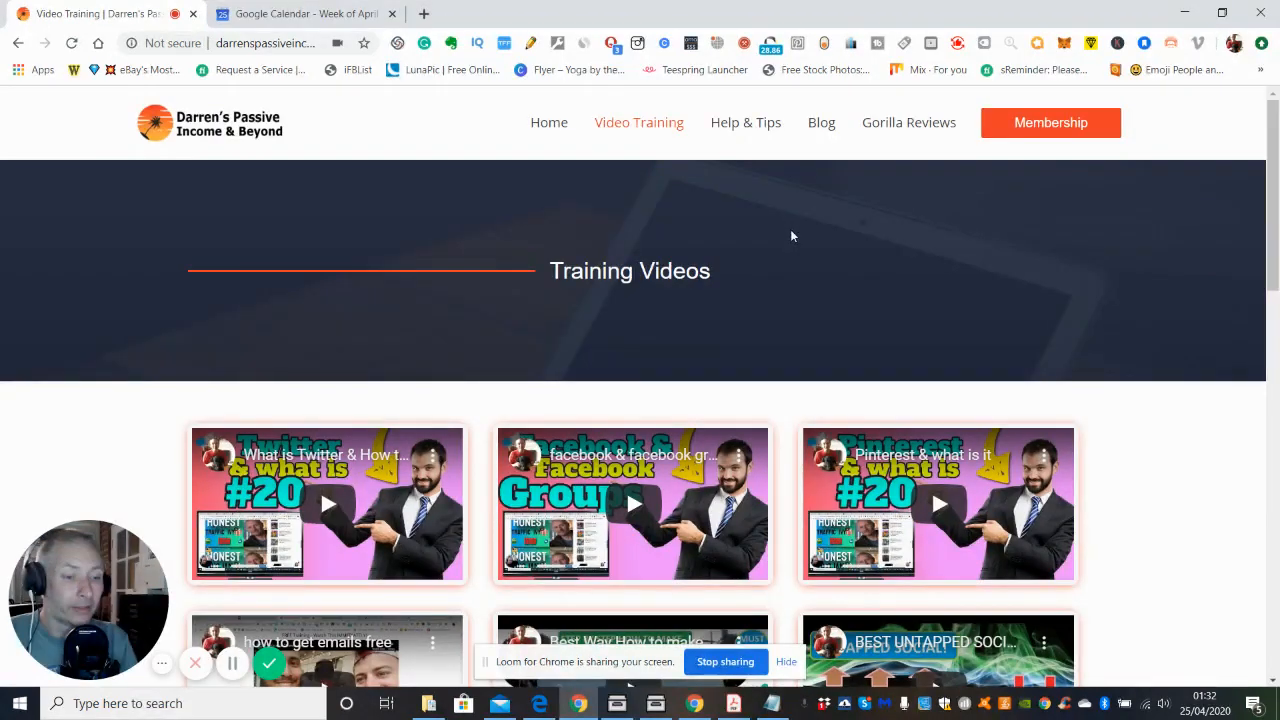
pyautogui.moveTo(857, 349)
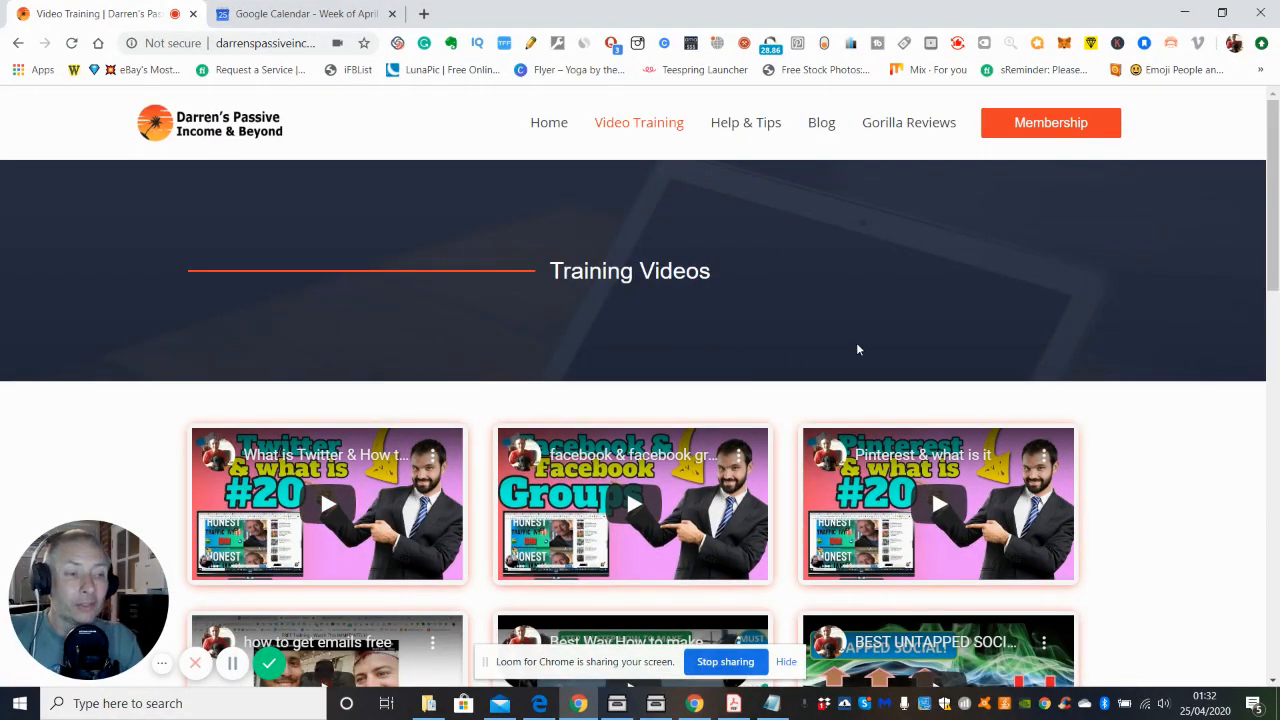
pyautogui.moveTo(826, 346)
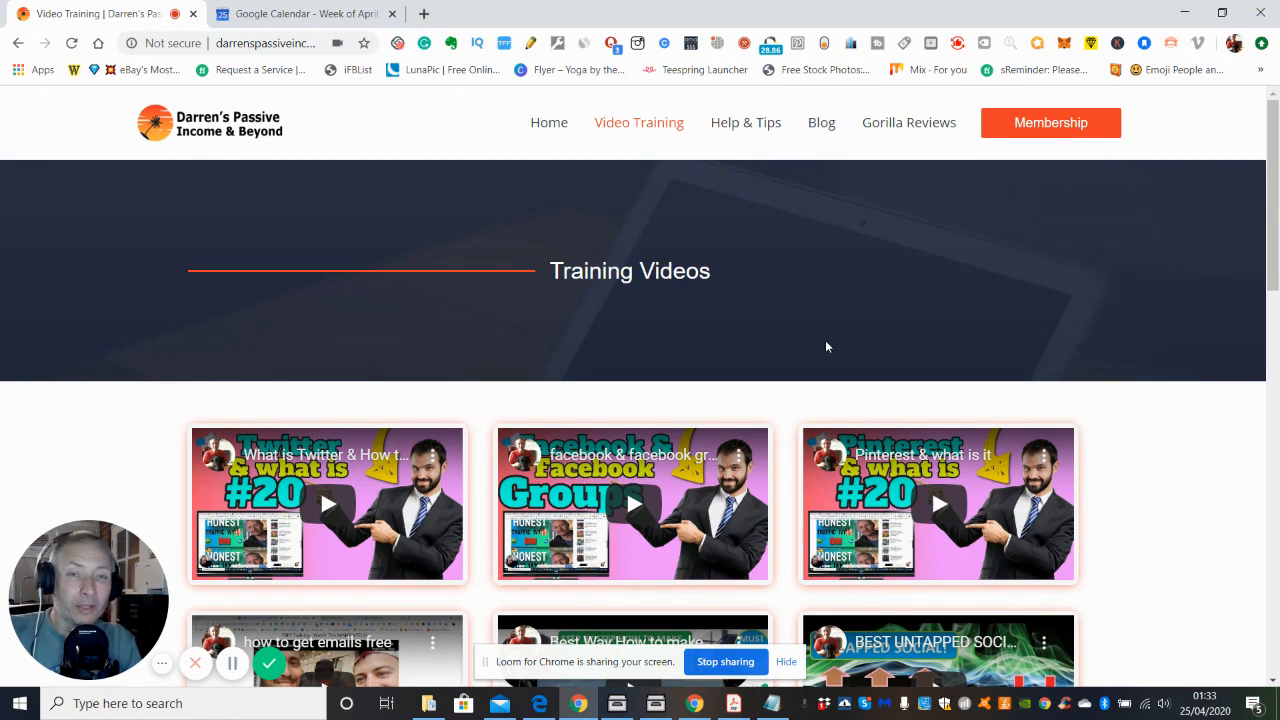